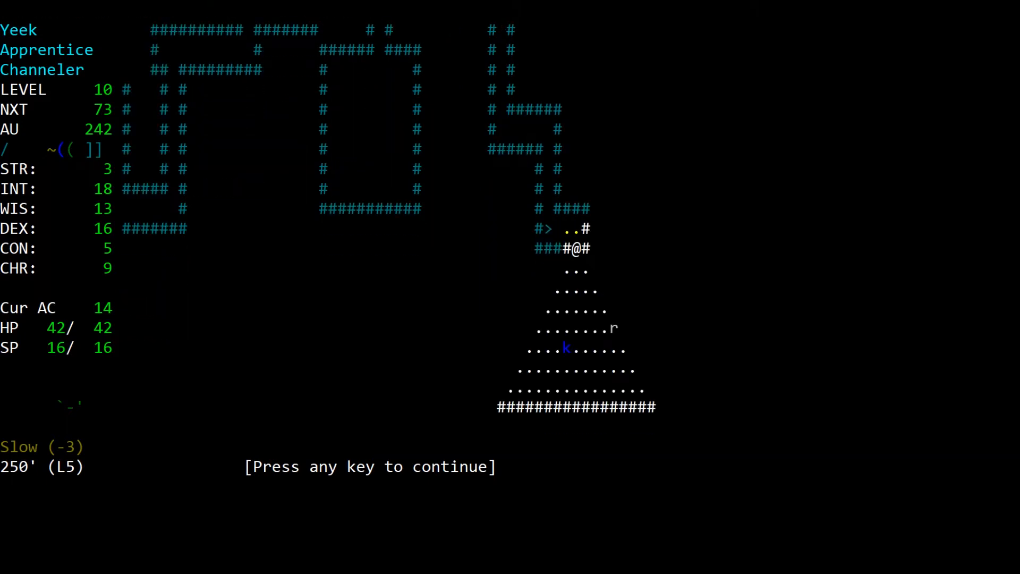
Step: Kill the Large kobold with a channeled spell and clear the combat messages
key("a")
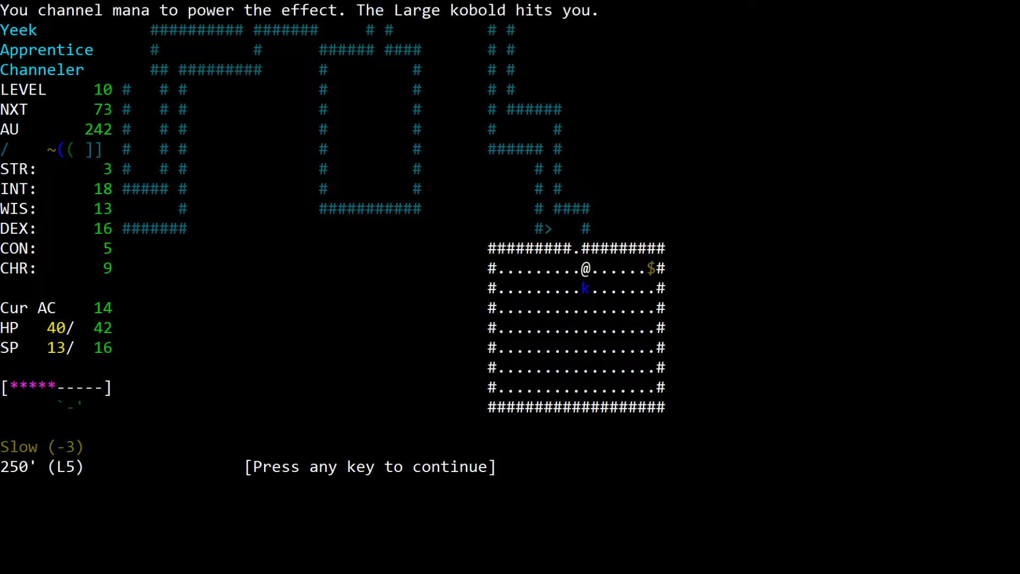
key("space")
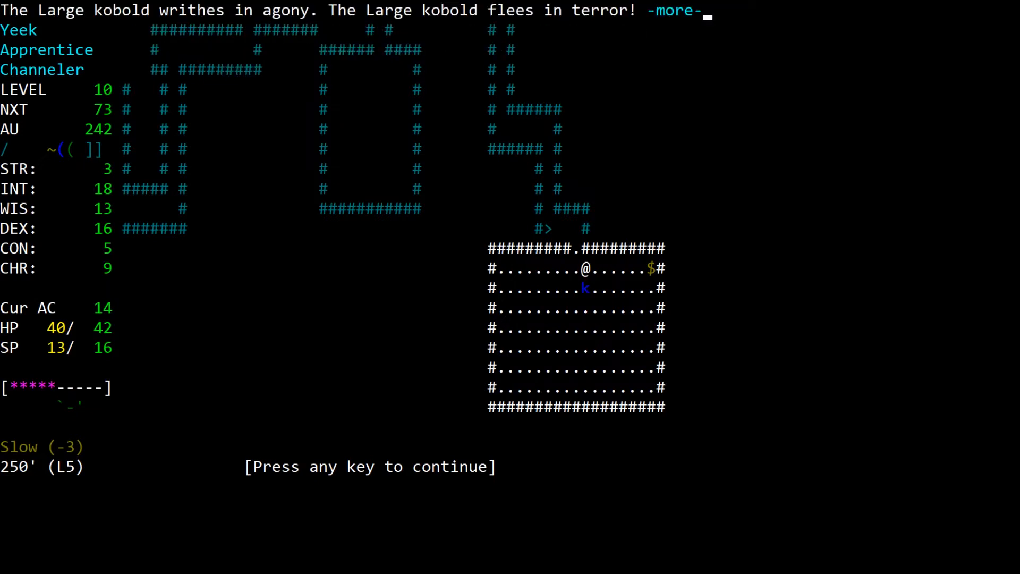
key("space")
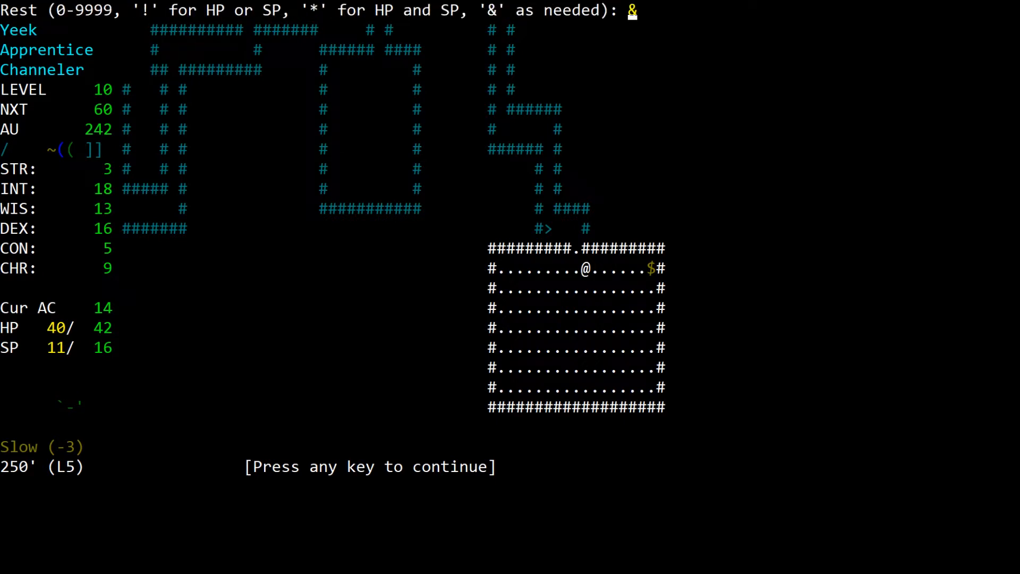
Step: Rest to full HP and SP, then examine the Large grey snake's description
key("Return")
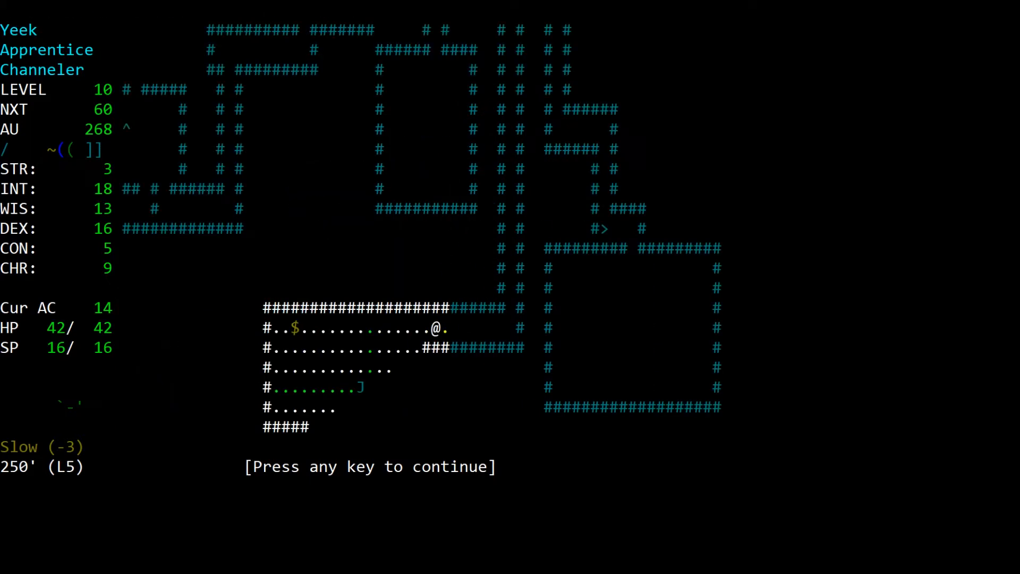
key("a")
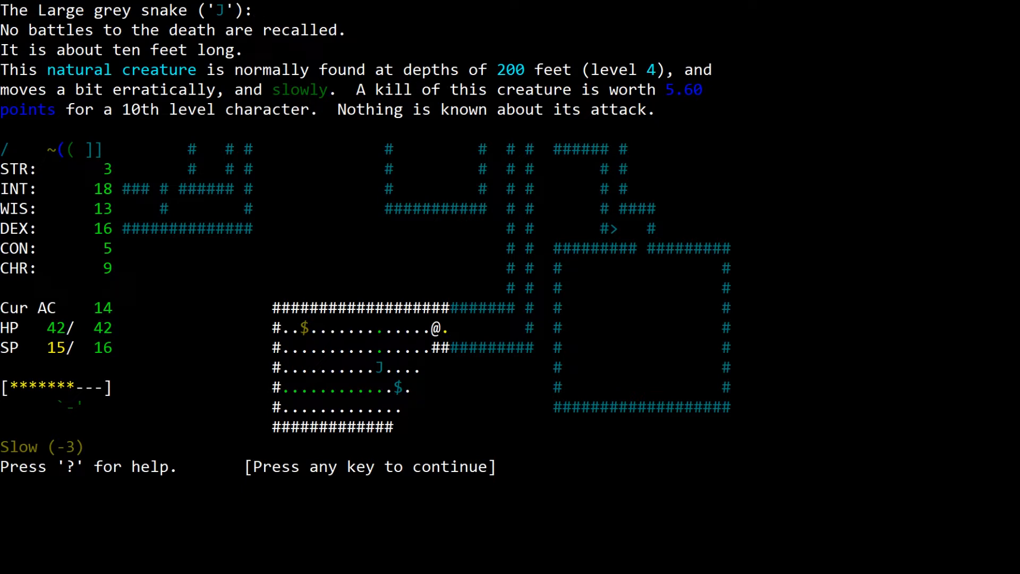
key("space")
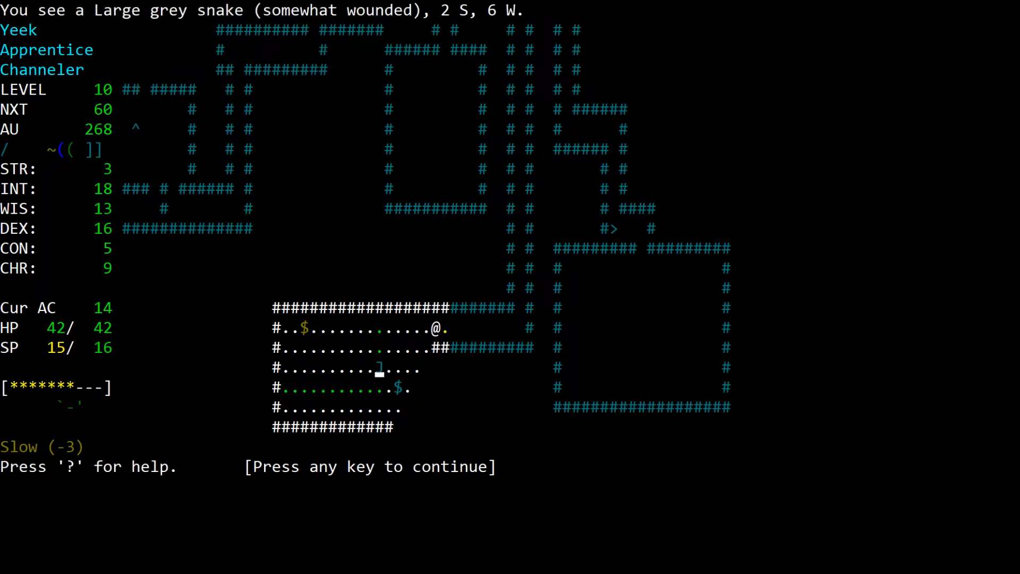
Step: Target and kill the Large grey snake, then keep exploring the room for gold
key("space")
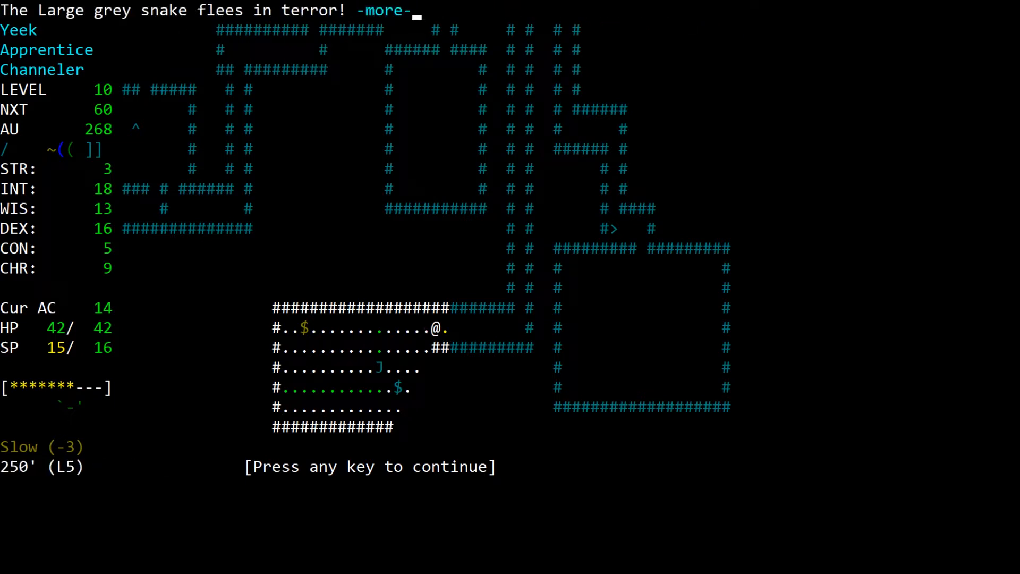
key("space")
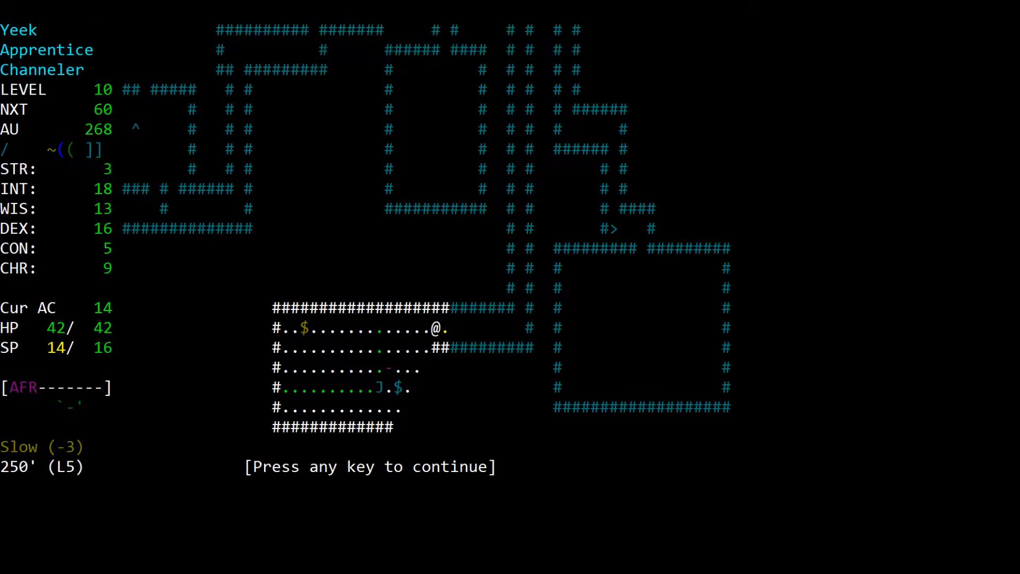
key("a")
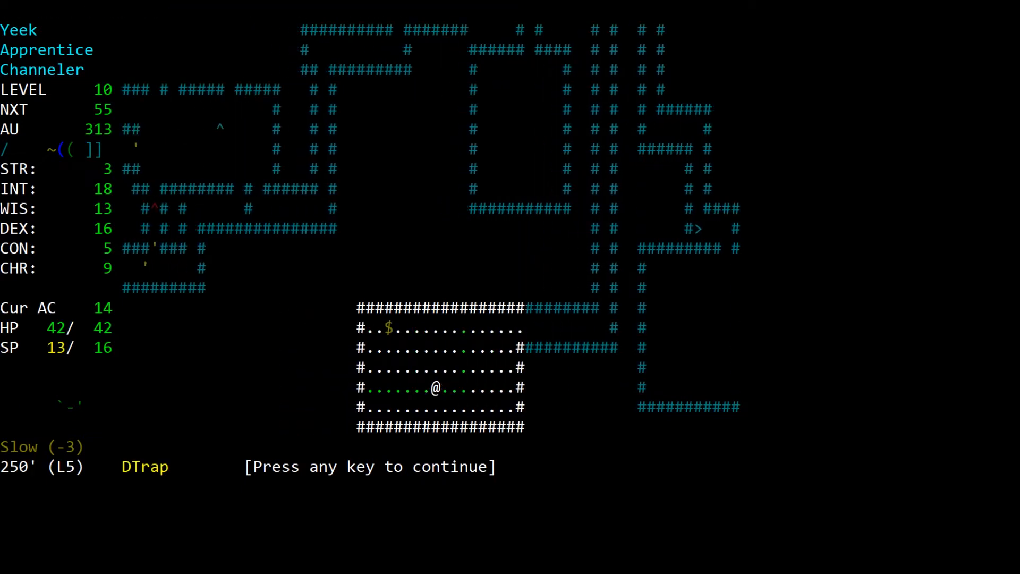
Step: Wield a fresh 5000-turn Wooden Torch and drop the spent 0-turn torch
key("up")
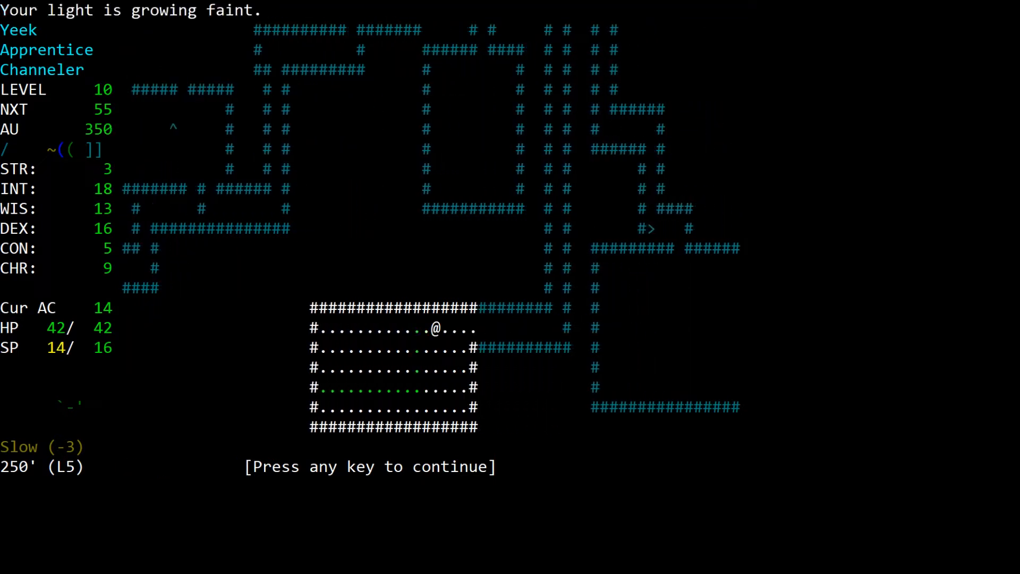
key("r")
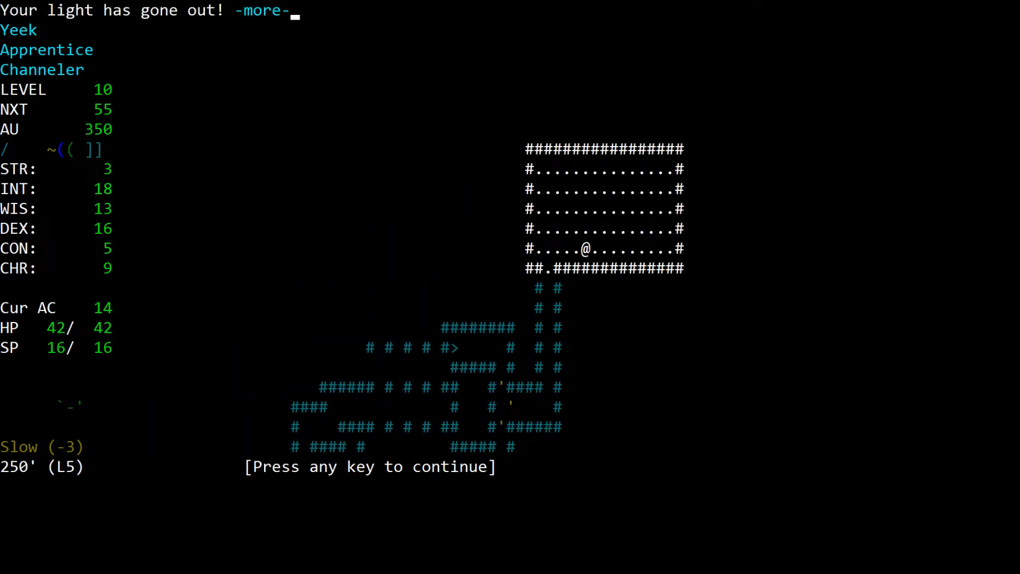
key("space")
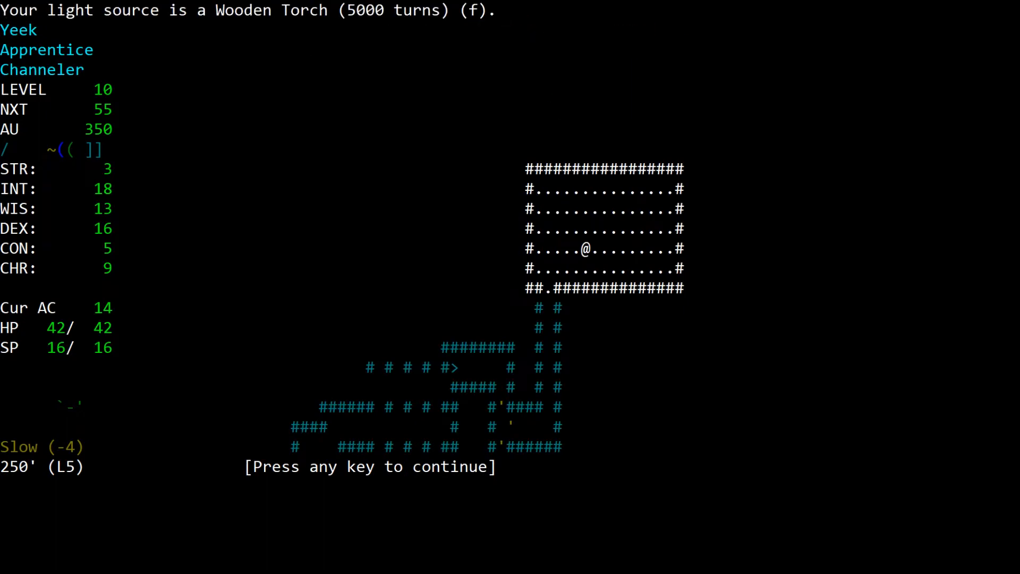
key("d")
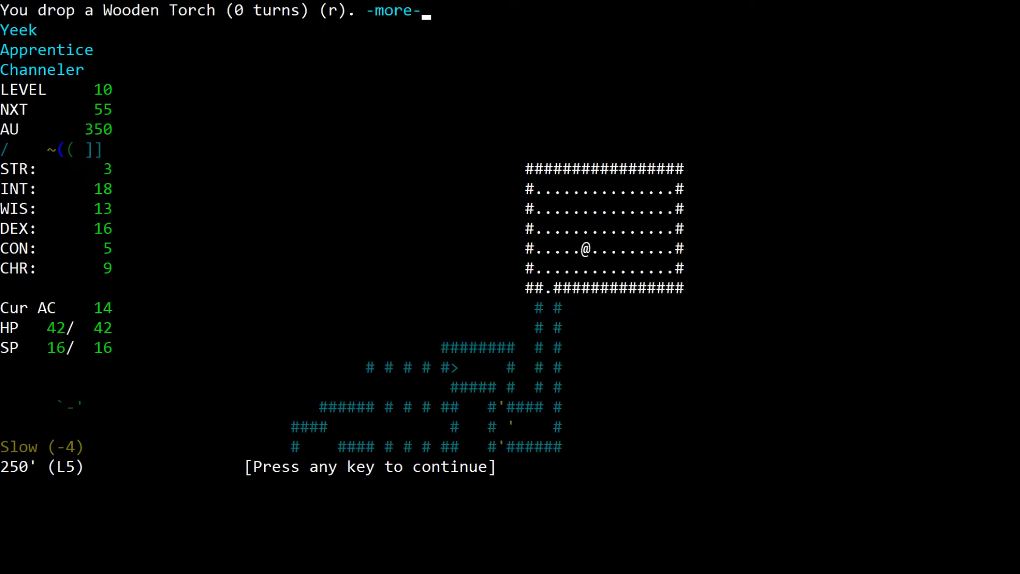
key("space")
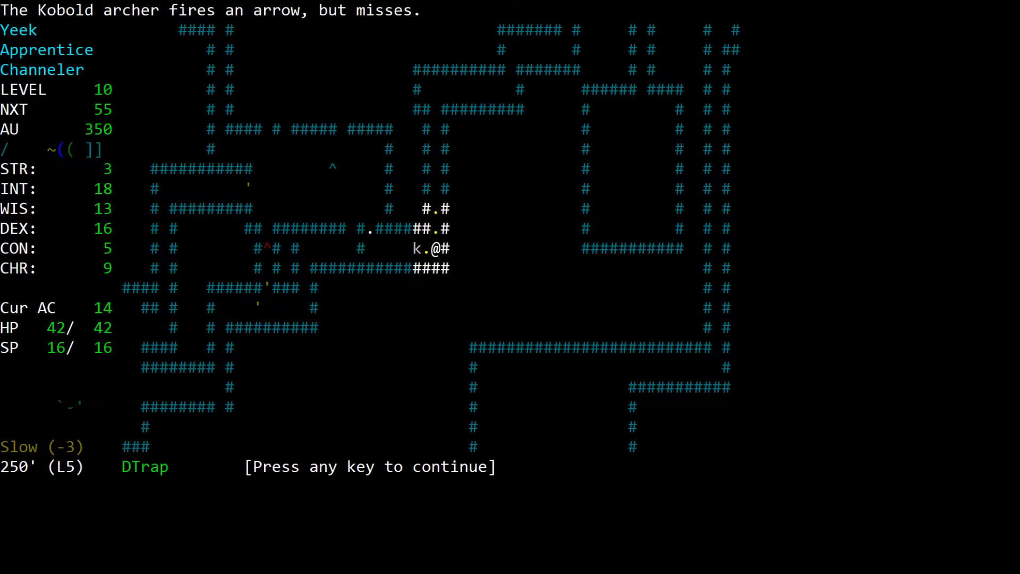
Step: Kill the Kobold archer and the Large grey snake with channeled spells, exploring between fights
key("a")
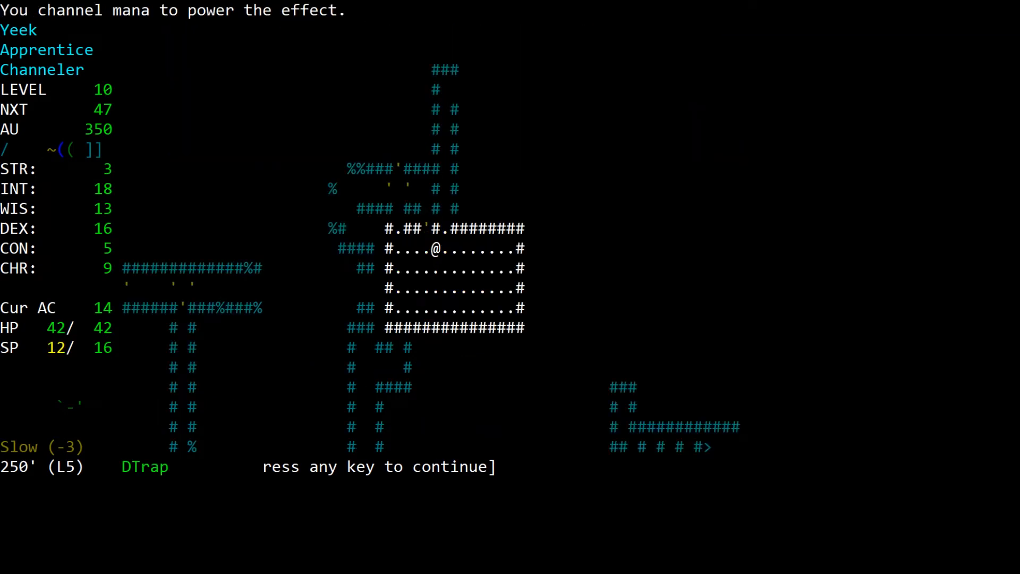
key("space")
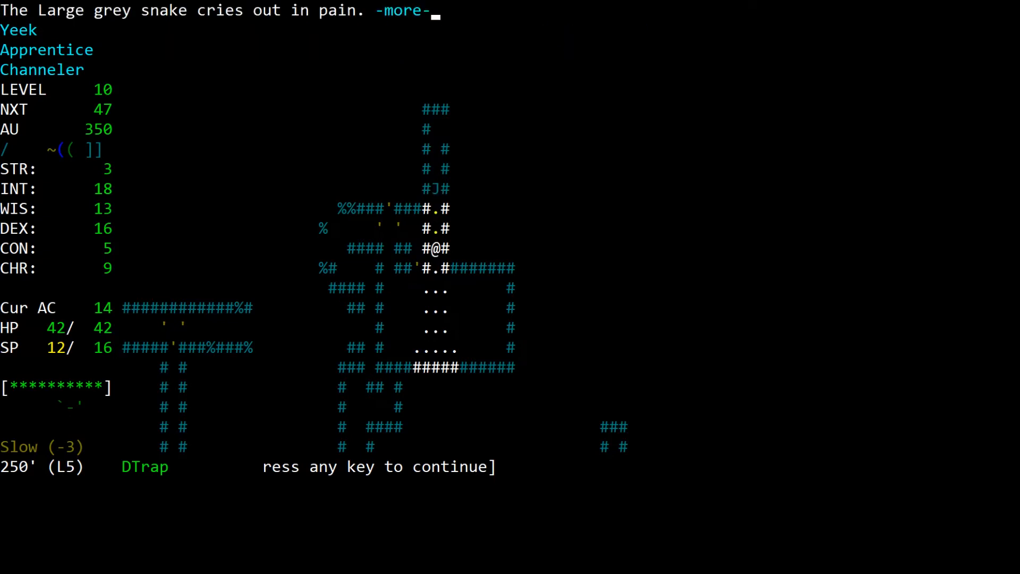
key("space")
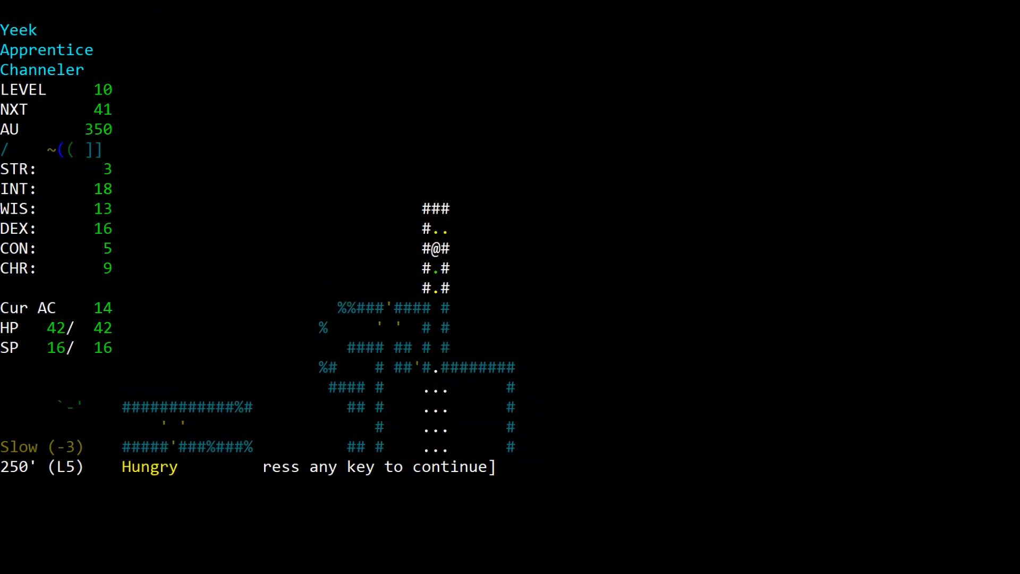
Step: Eat a food item to clear the Hungry status and recover SP to 16
key("r")
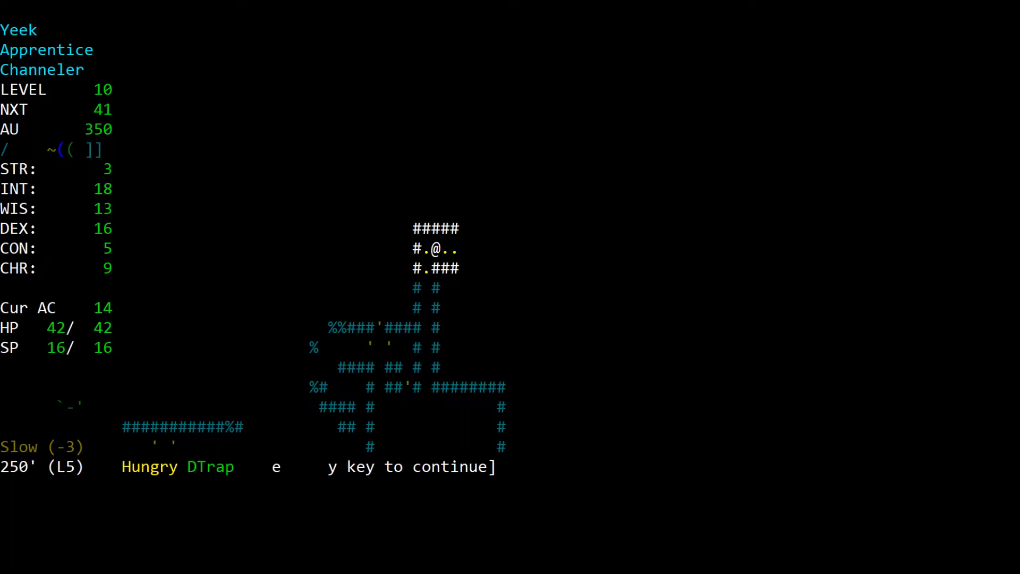
key("e")
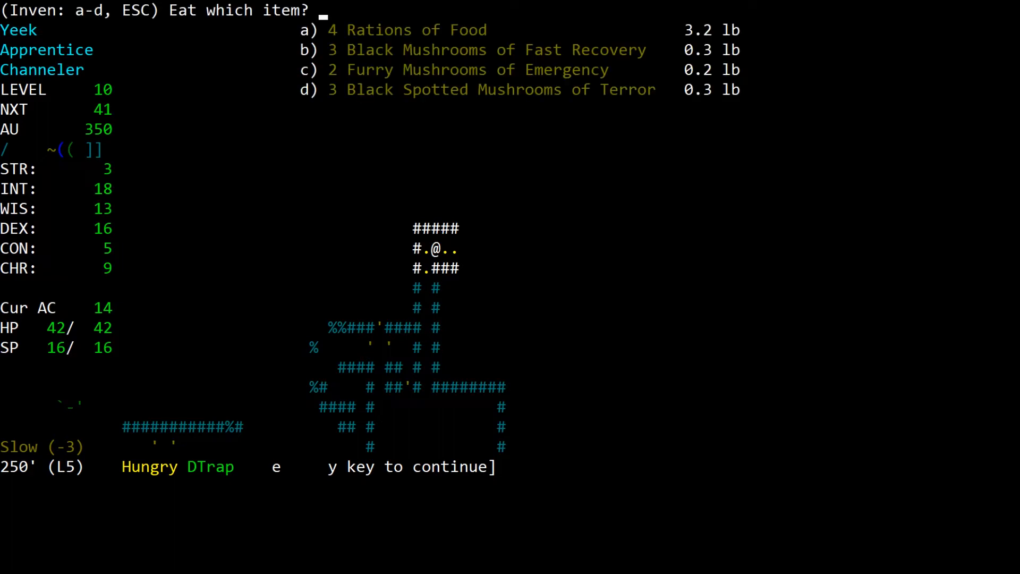
key("a")
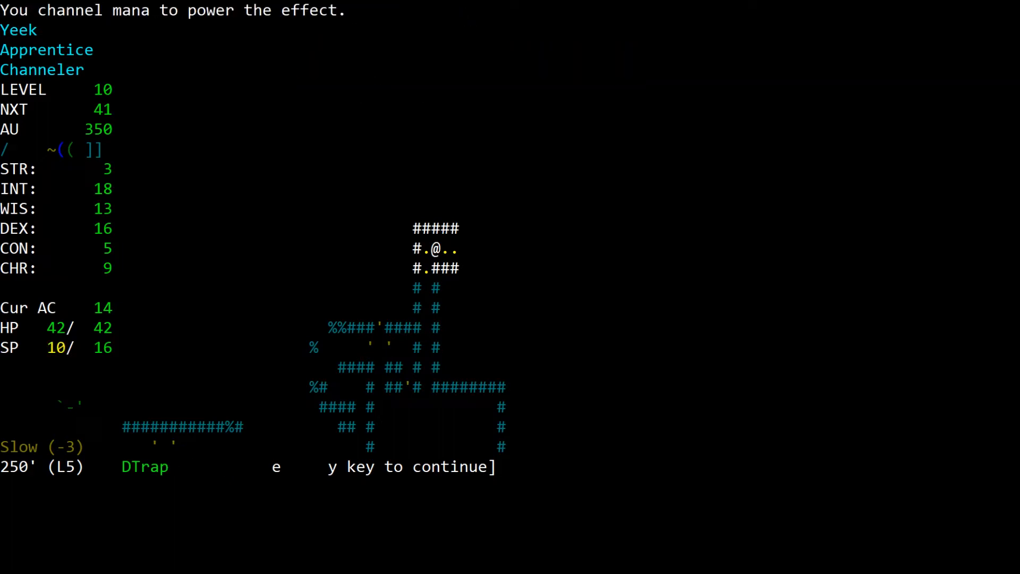
key("y")
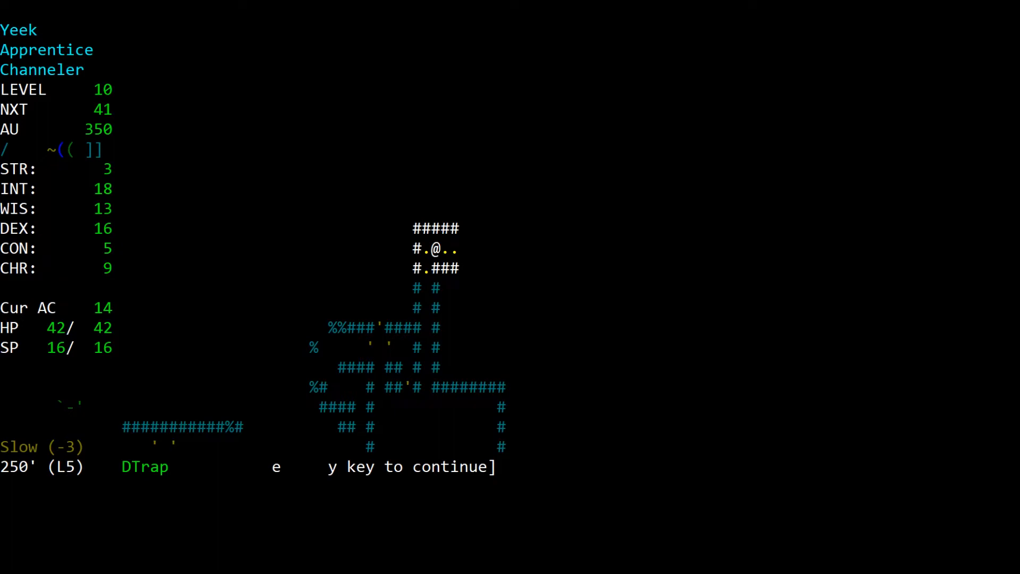
Step: Wear the newly found armour, raising AC from 14 to 16, and explore north to a new room
key("i")
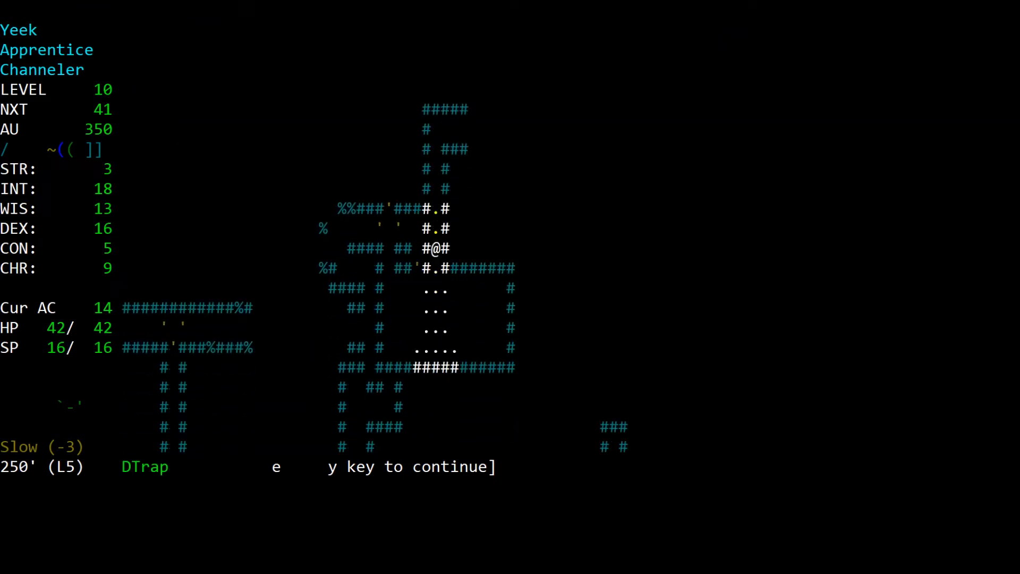
key("d")
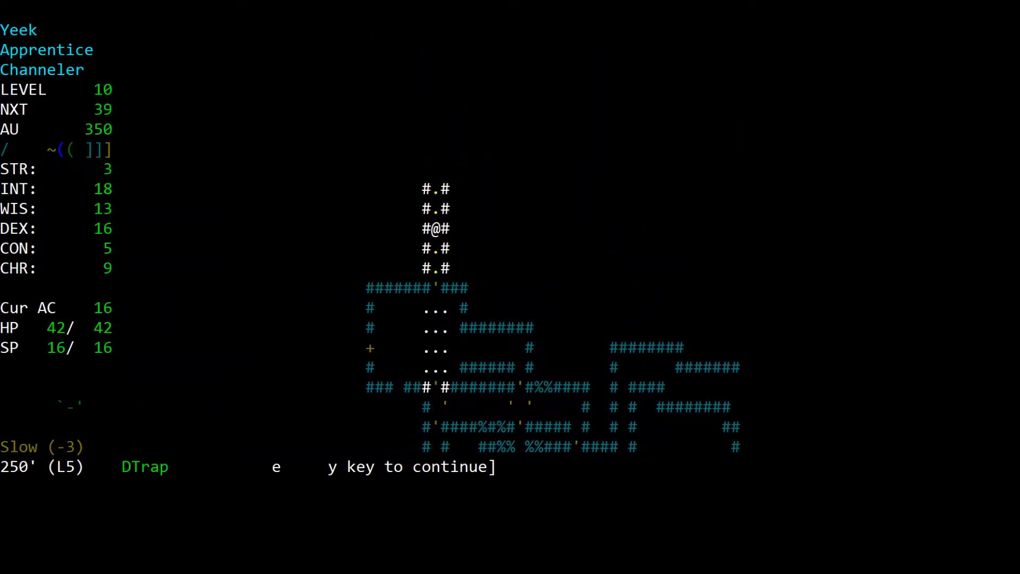
key("up")
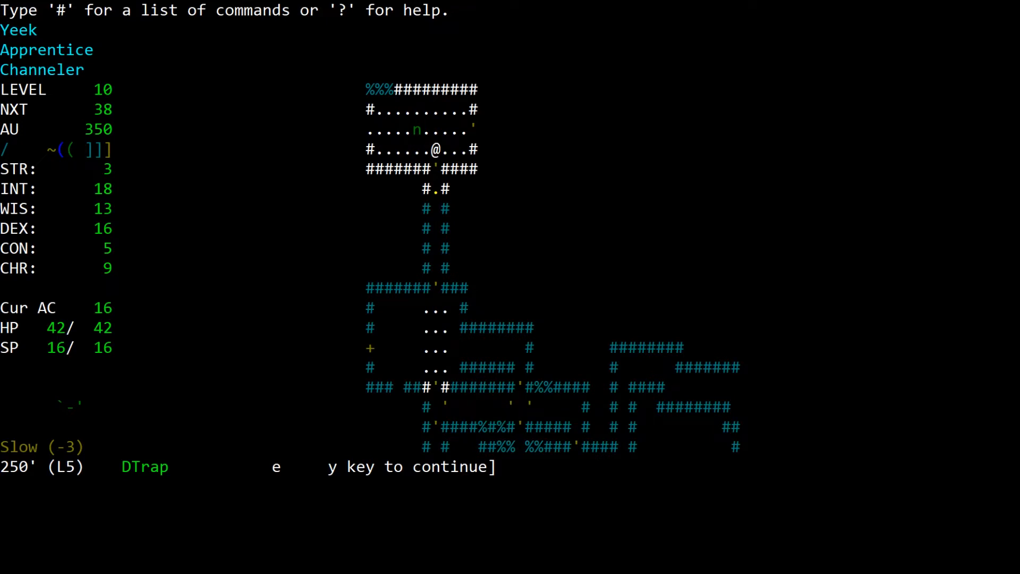
Step: Kill the Green naga with Magic Missile wand shots, cutting experience needed to 23
key("r")
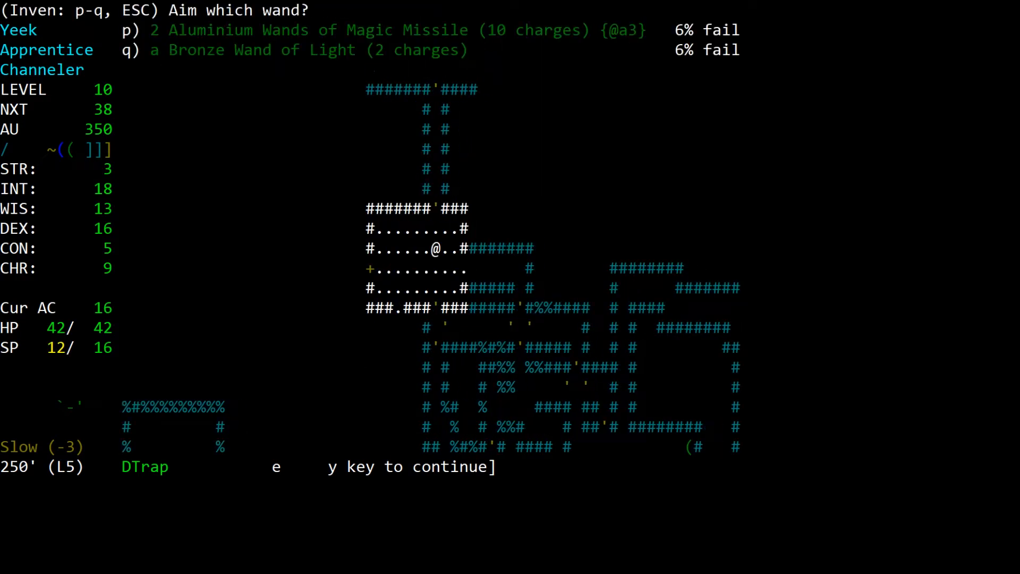
key("q")
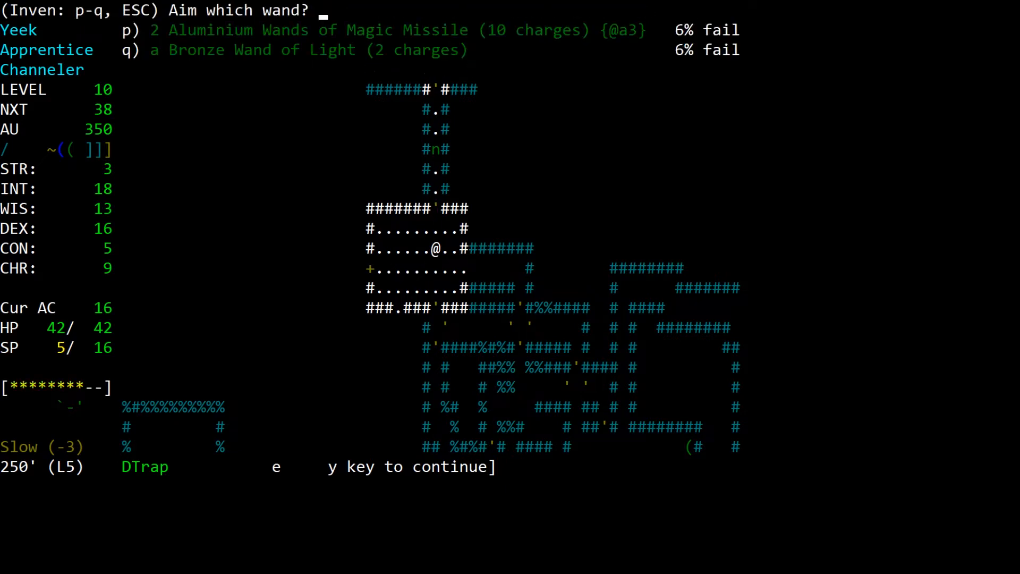
key("p")
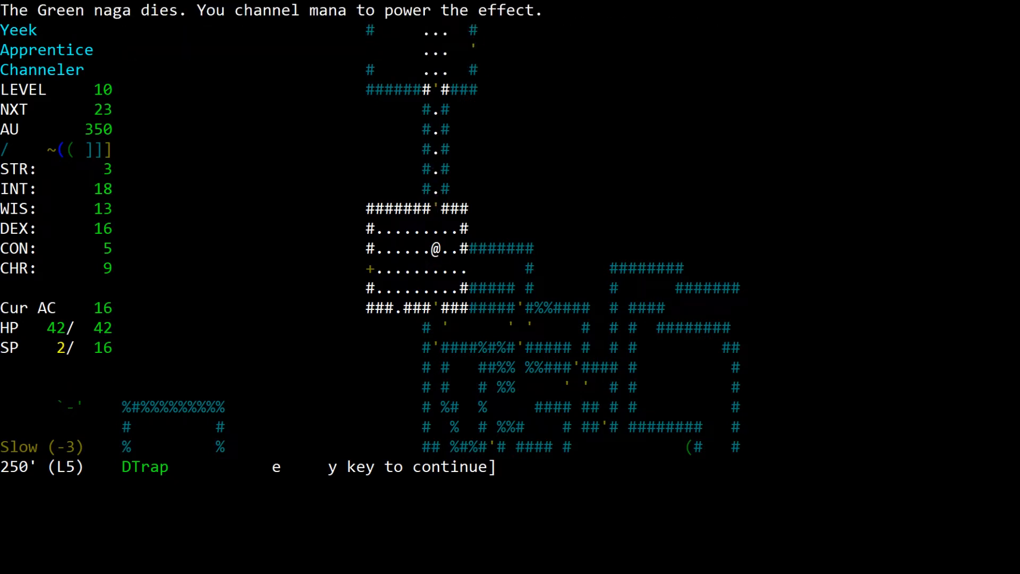
Step: Walk east down the corridor and kill the foe there with Magic Missile wand shots
key("y")
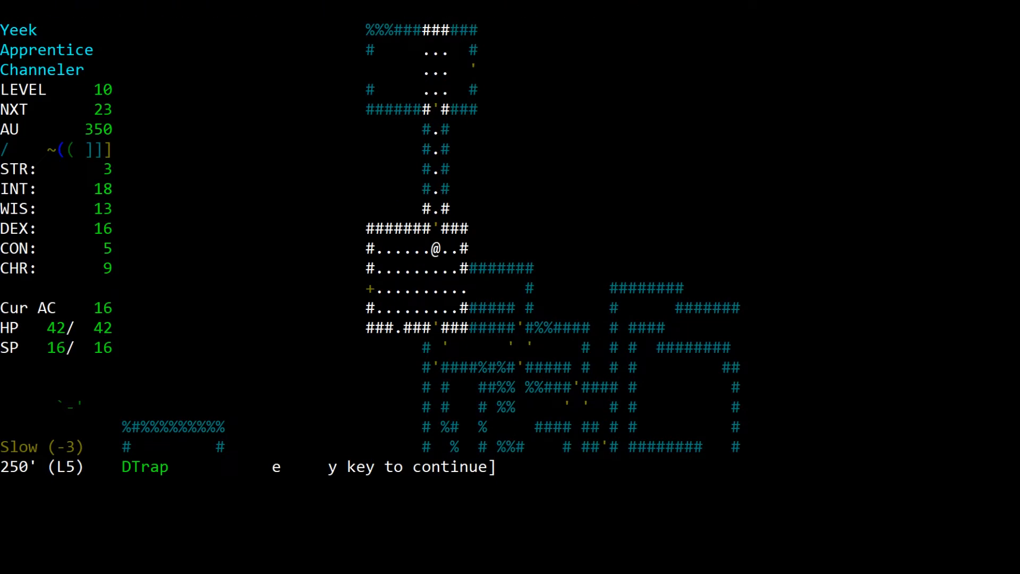
key("up")
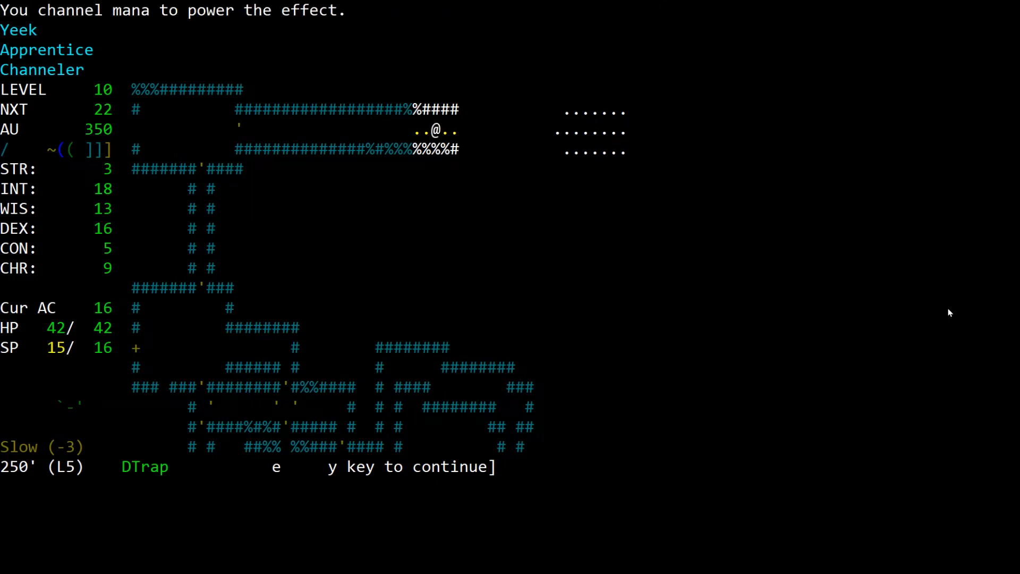
key("a")
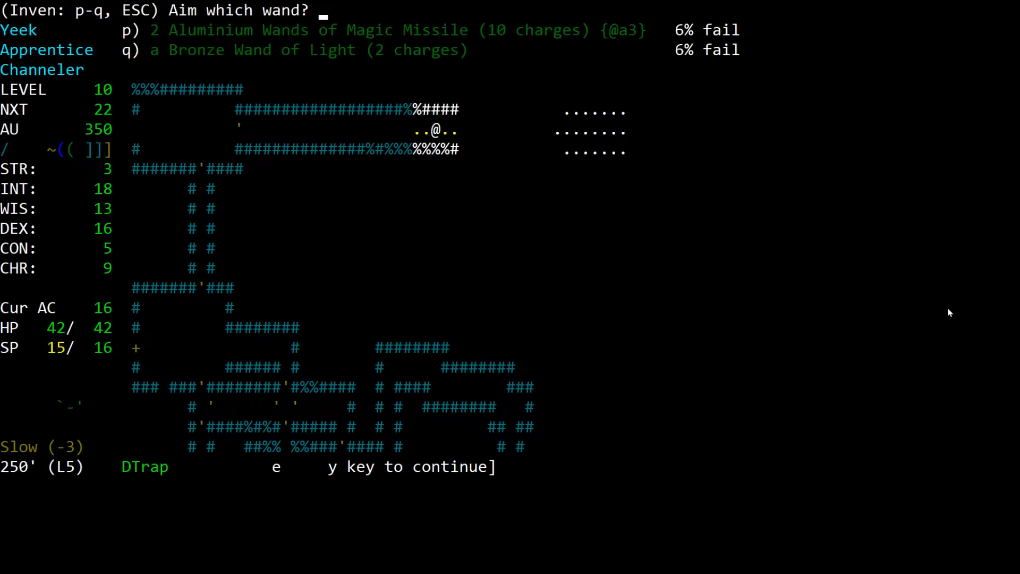
key("p")
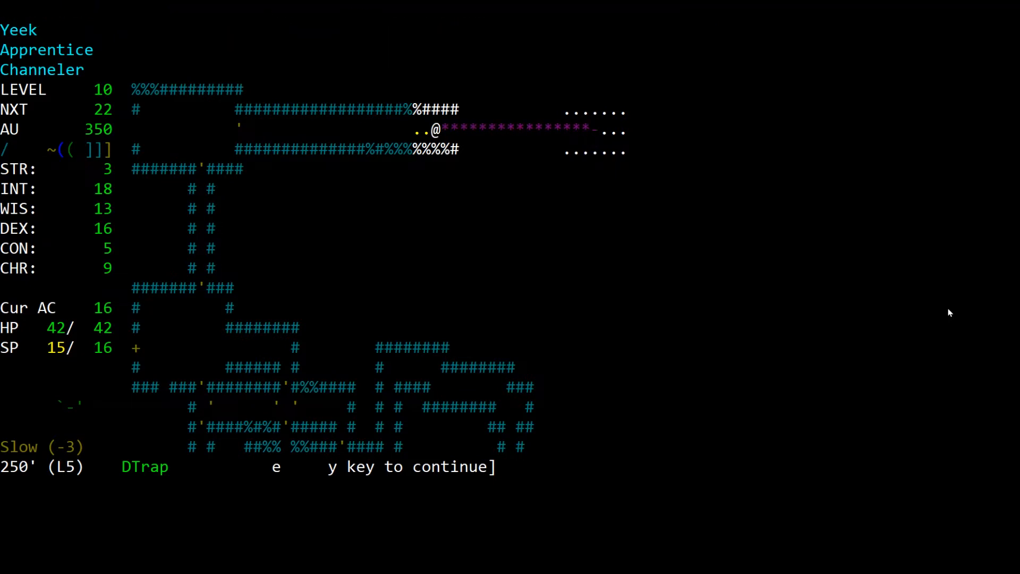
key("a")
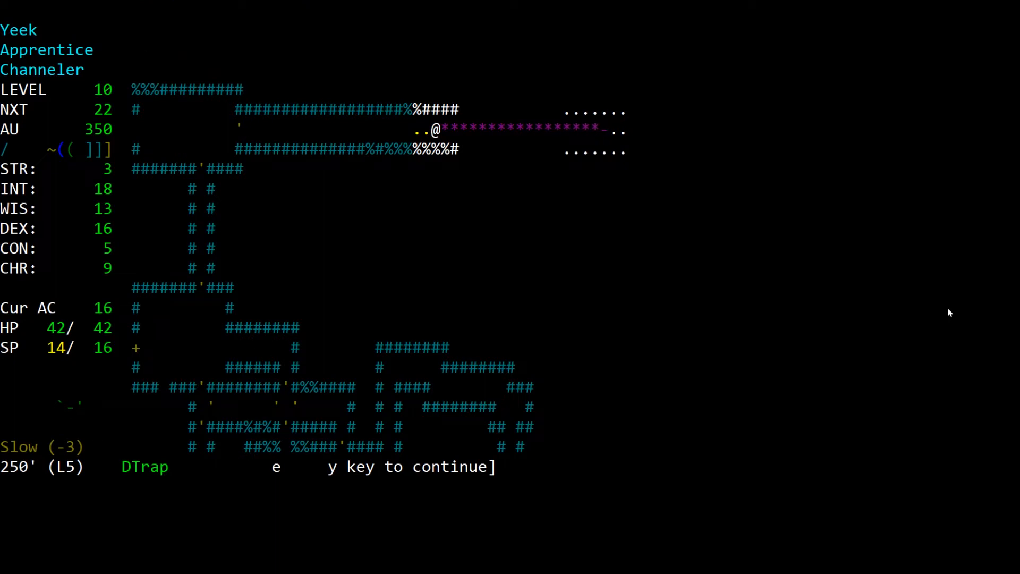
key("a")
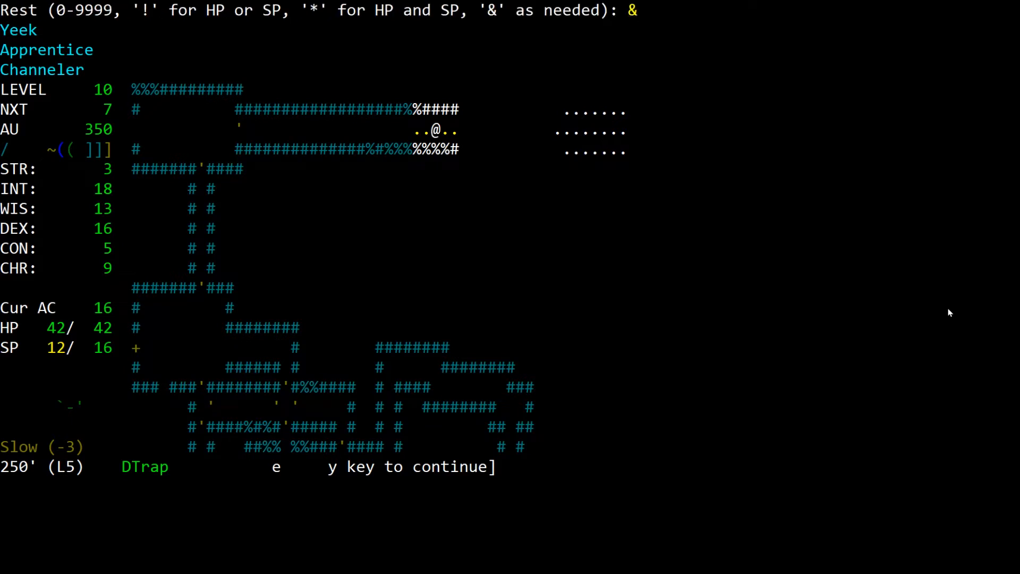
Step: Rest back to 16 SP, collect gold up to 386 and head west along the corridor
key("Return")
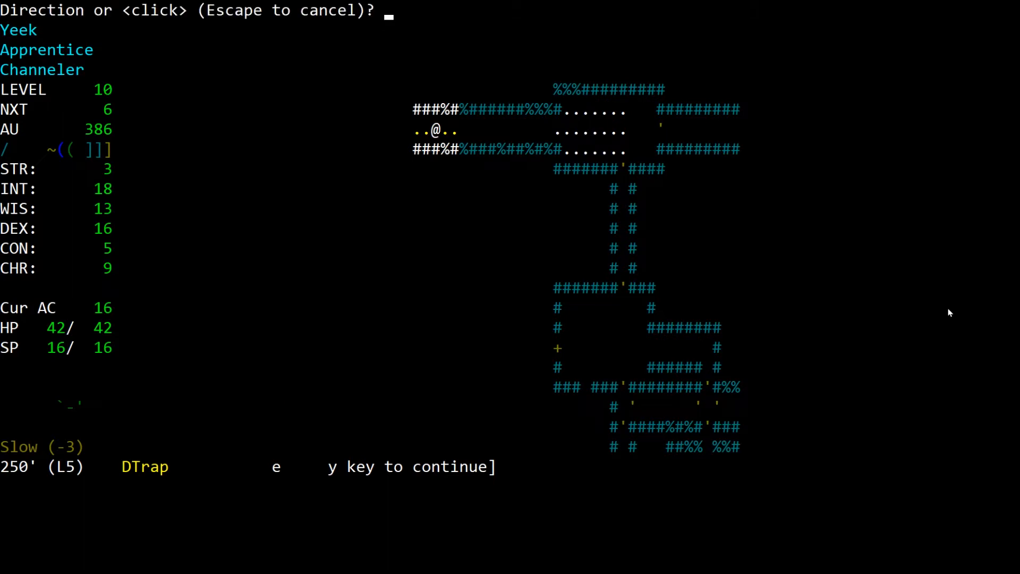
key("Escape")
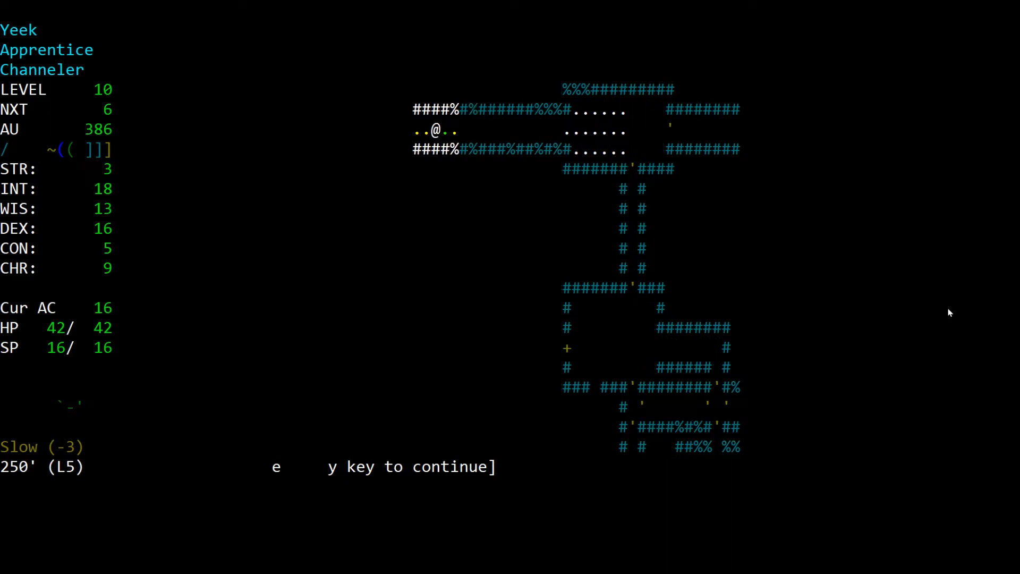
Step: Cancel the scroll list and kill the corridor creature with Magic Missile, reaching level 11 Experimenter
key("r")
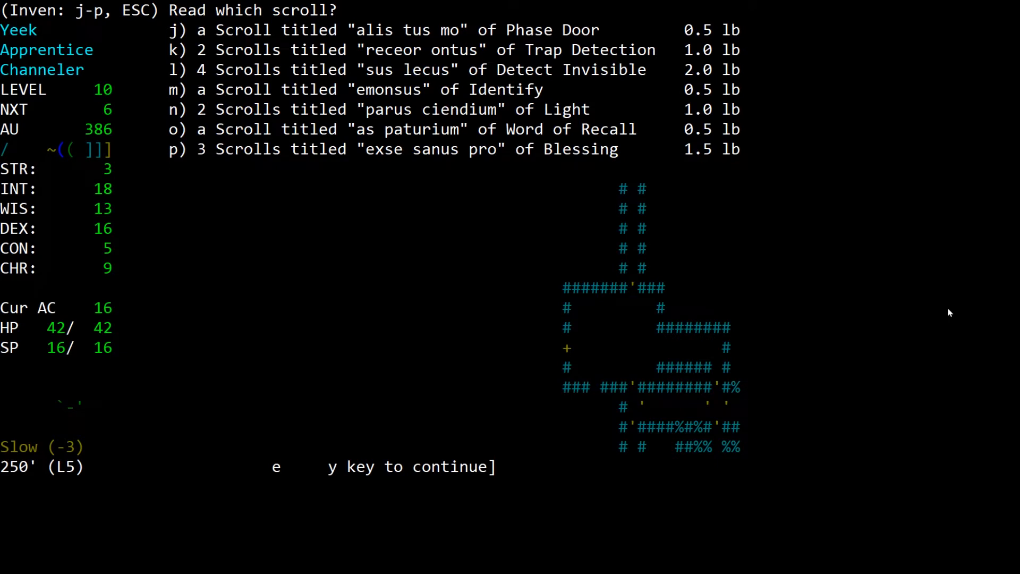
key("k")
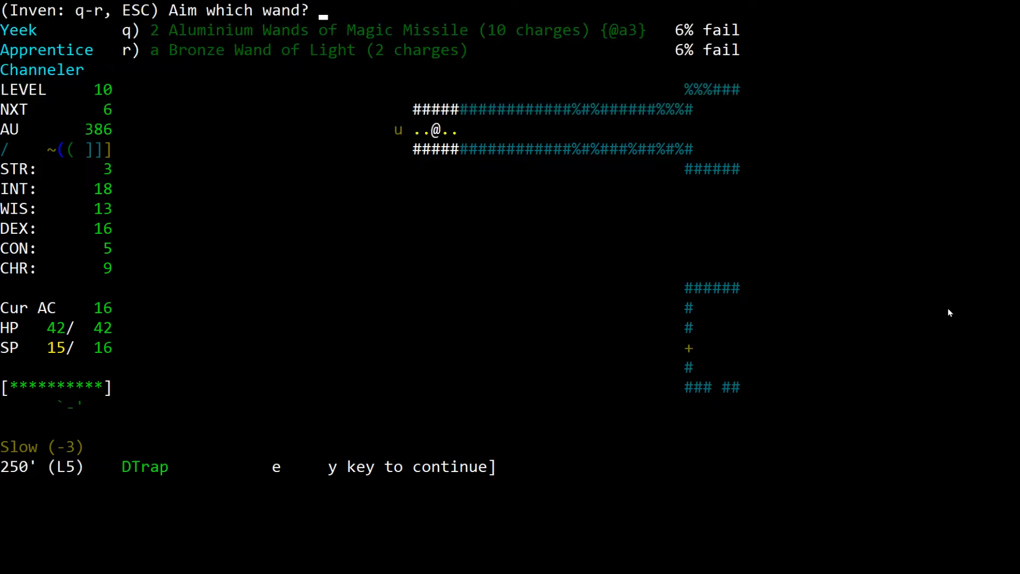
key("q")
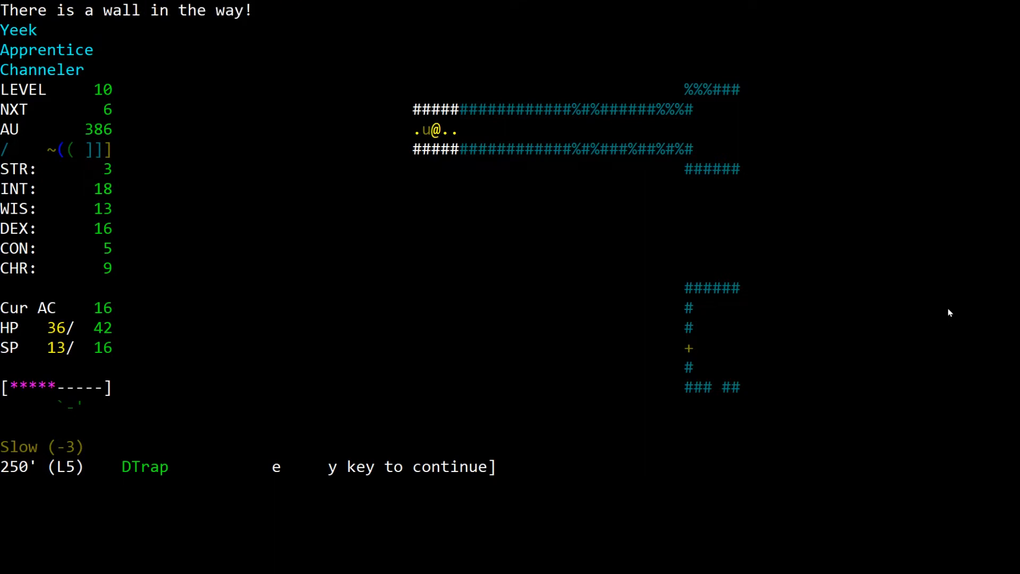
key("a")
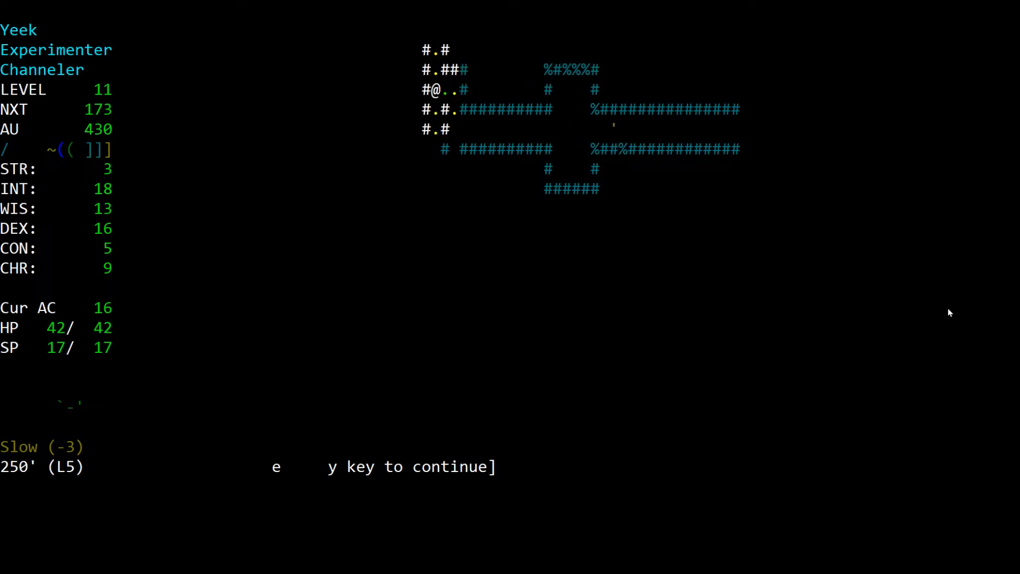
Step: Sense for traps (none nearby), then destroy the first Red worm mass with a magic missile
key("r")
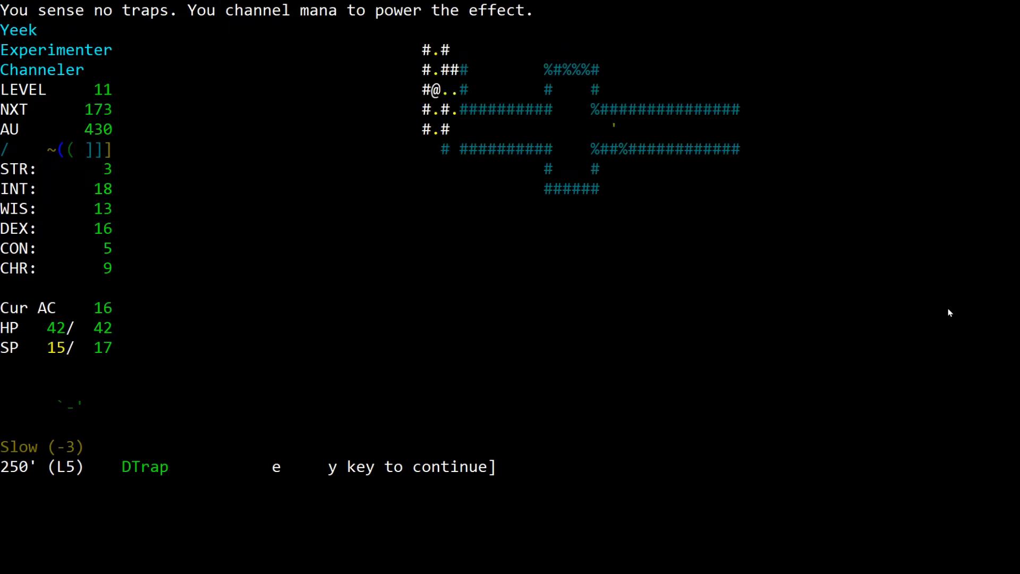
key("y")
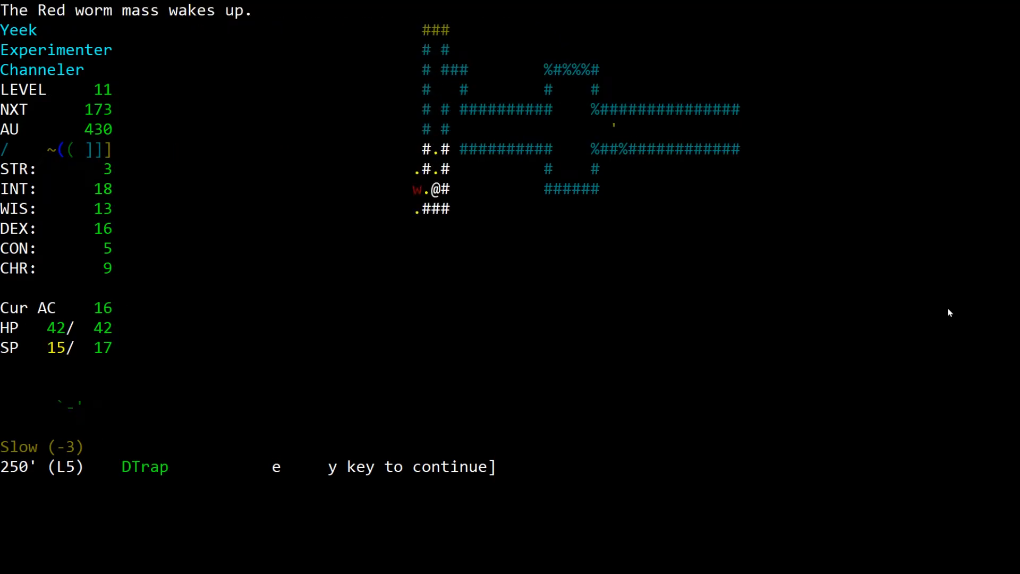
key("a")
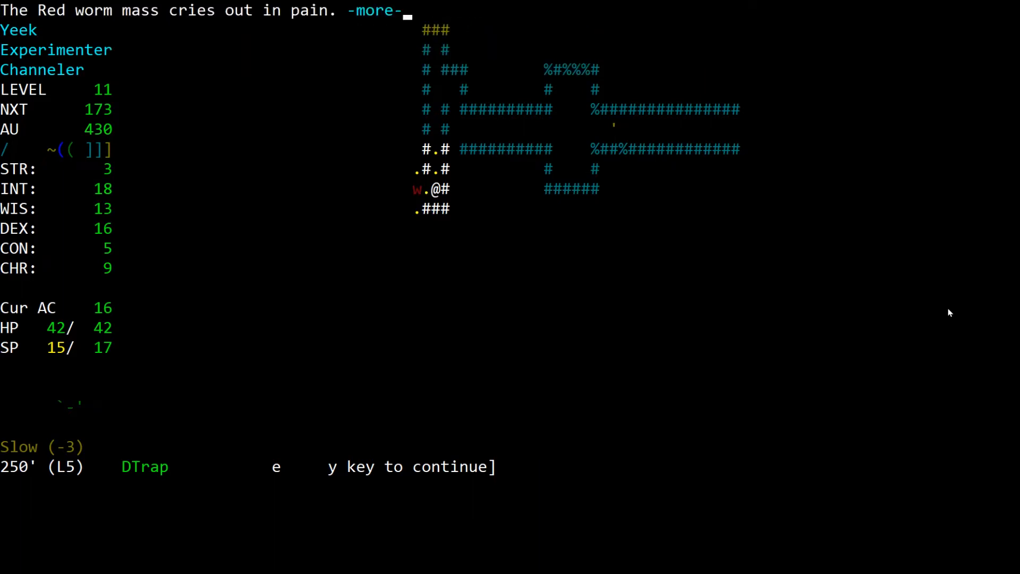
key("a")
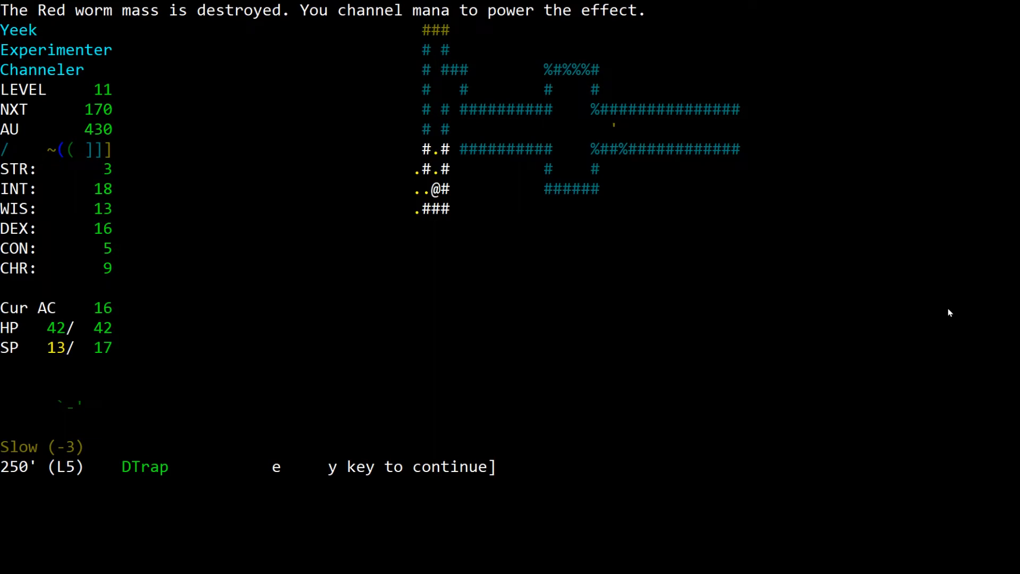
Step: Wound the second Red worm mass with another Magic Missile wand shot
key("a")
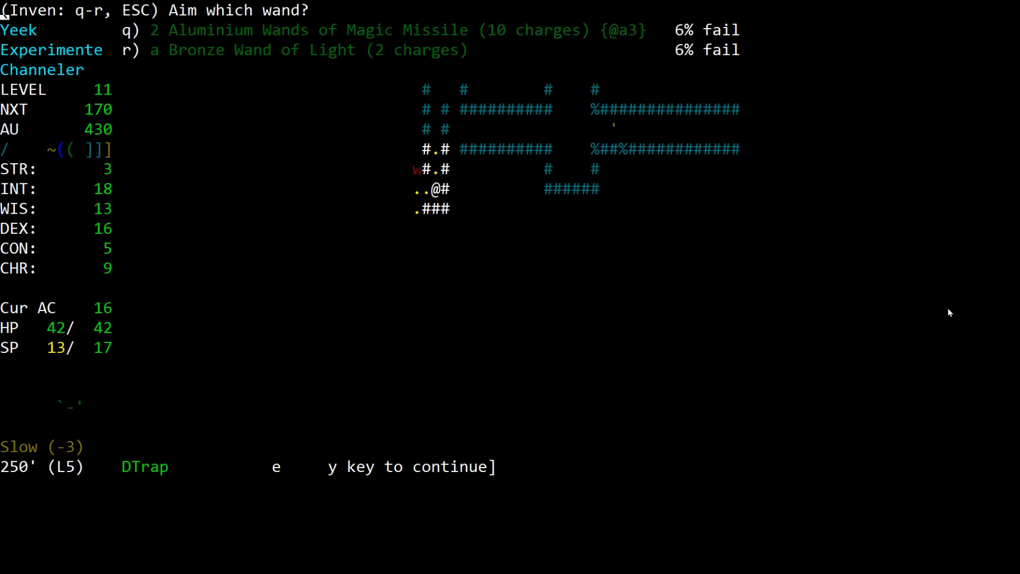
key("q")
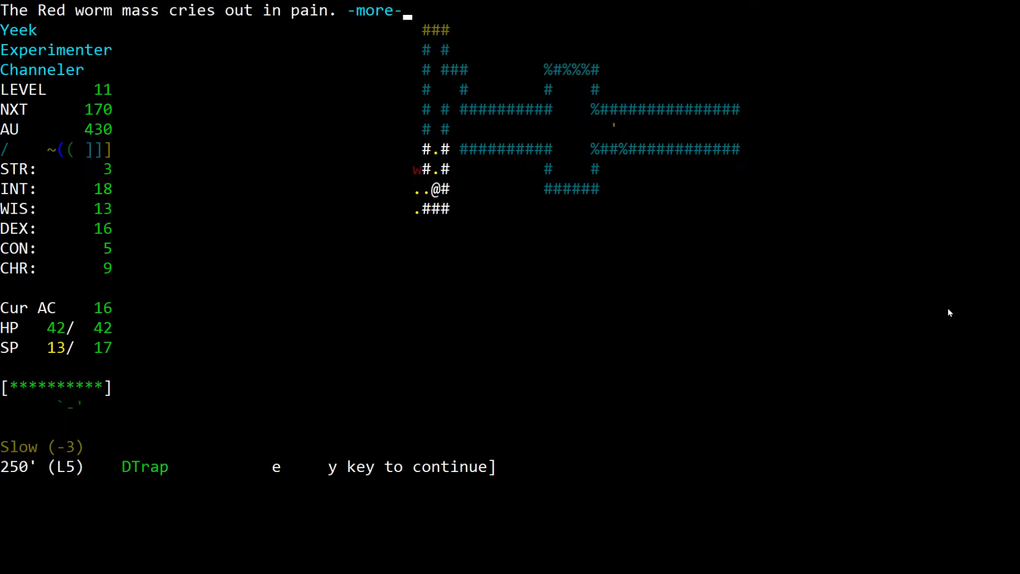
key("a")
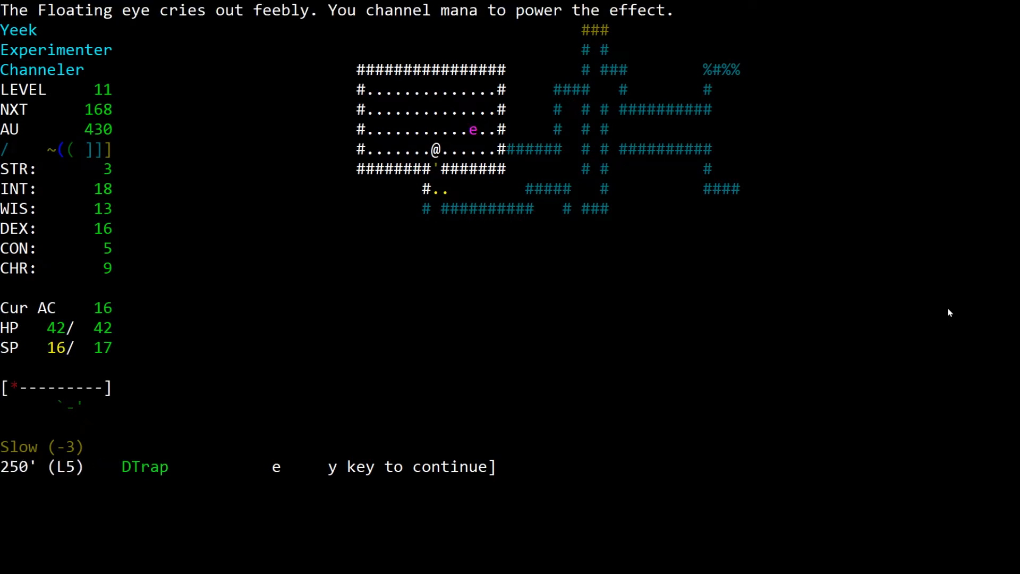
Step: Finish the Floating eye and explore level 5's corridors and rooms, raising gold to 467
key("a")
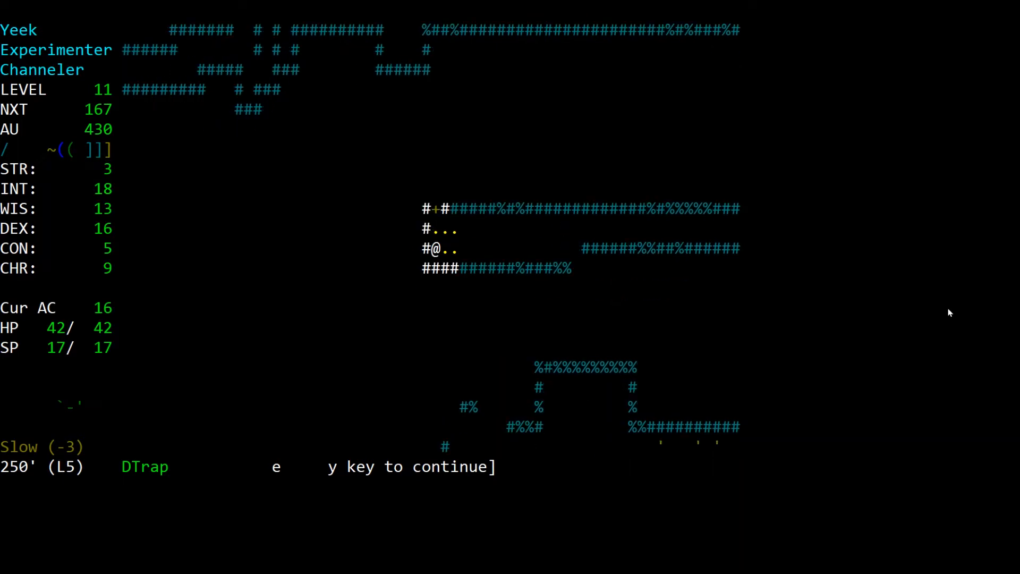
key("a")
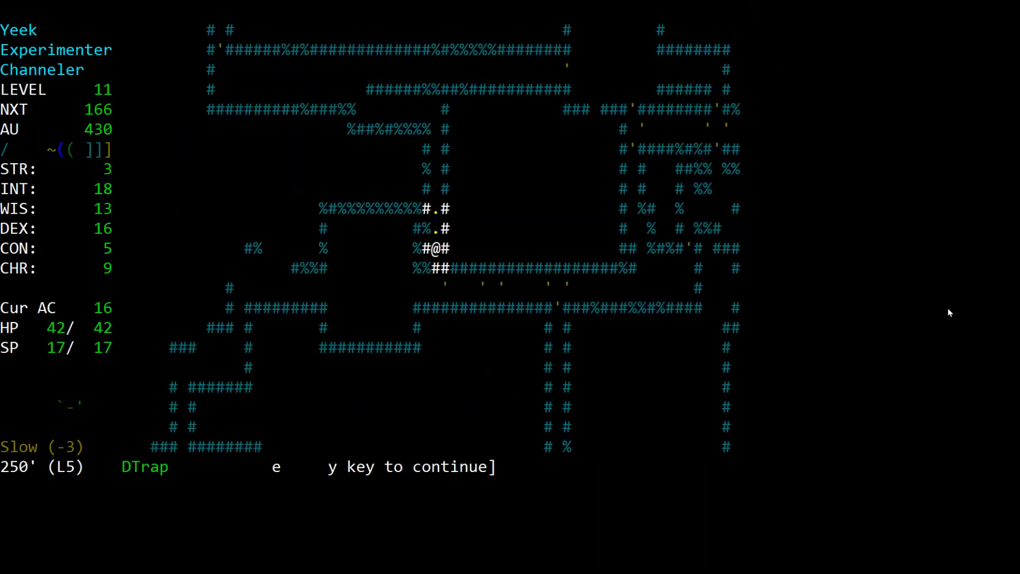
key("s")
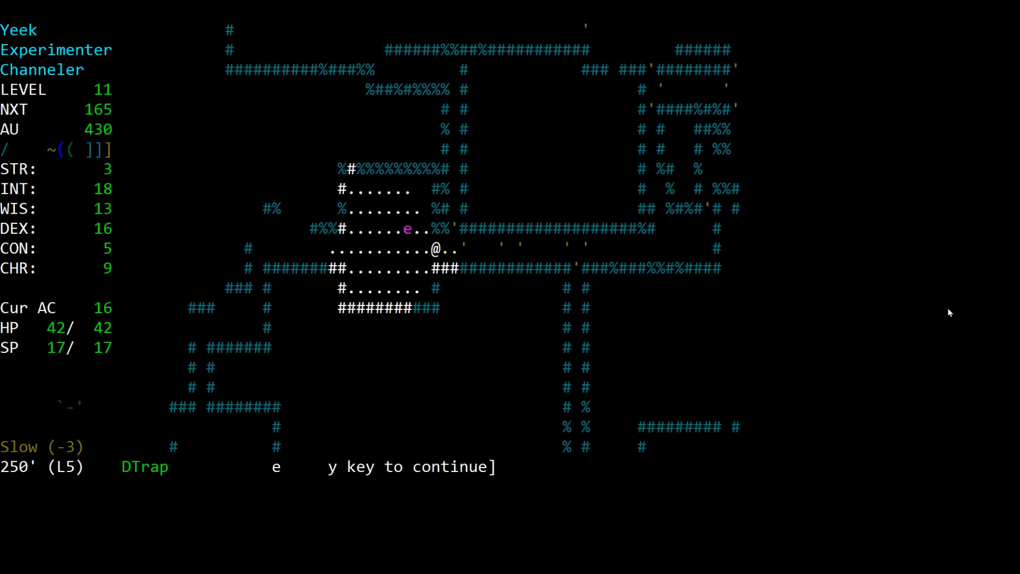
key("l")
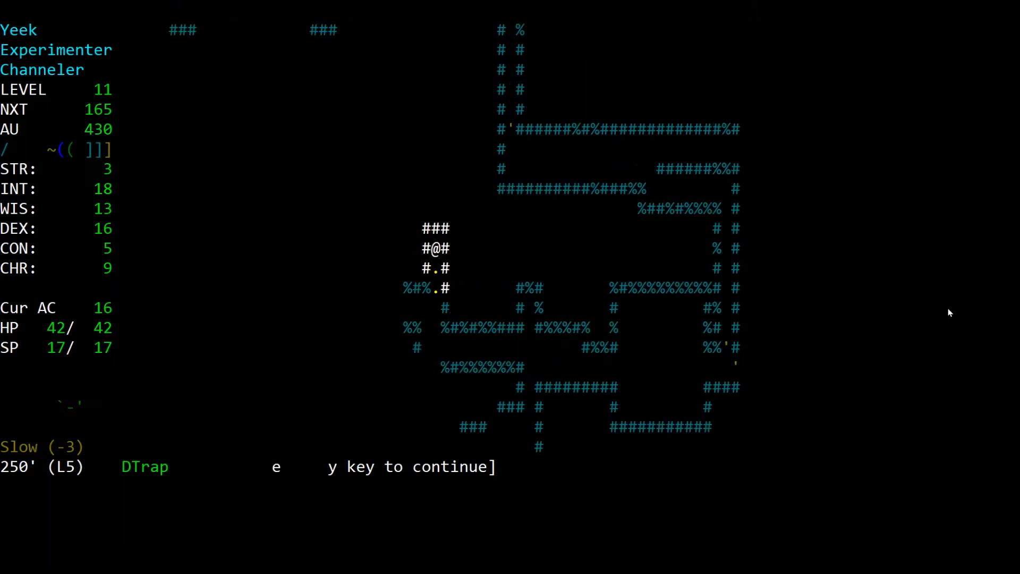
key("Right")
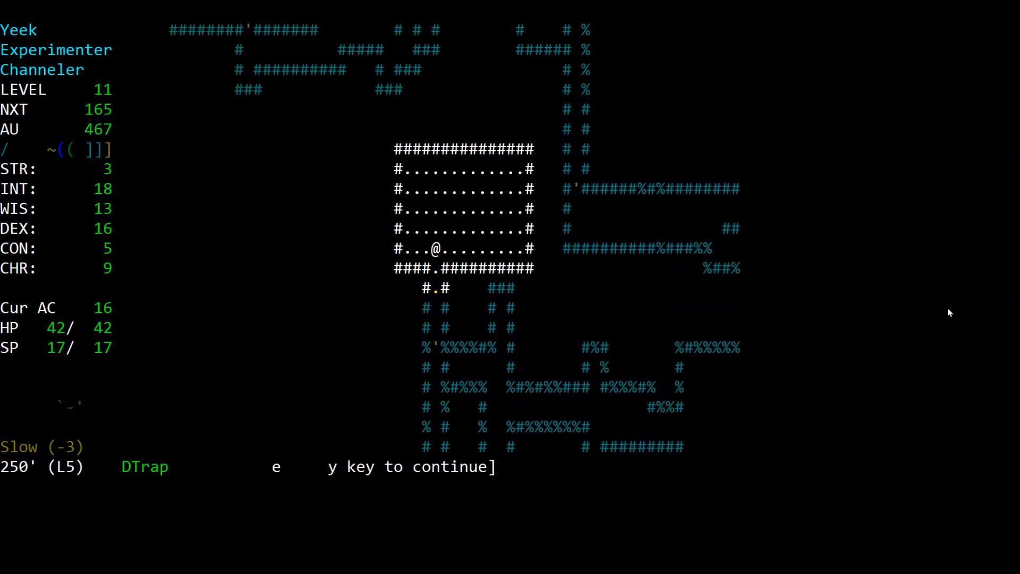
key("s")
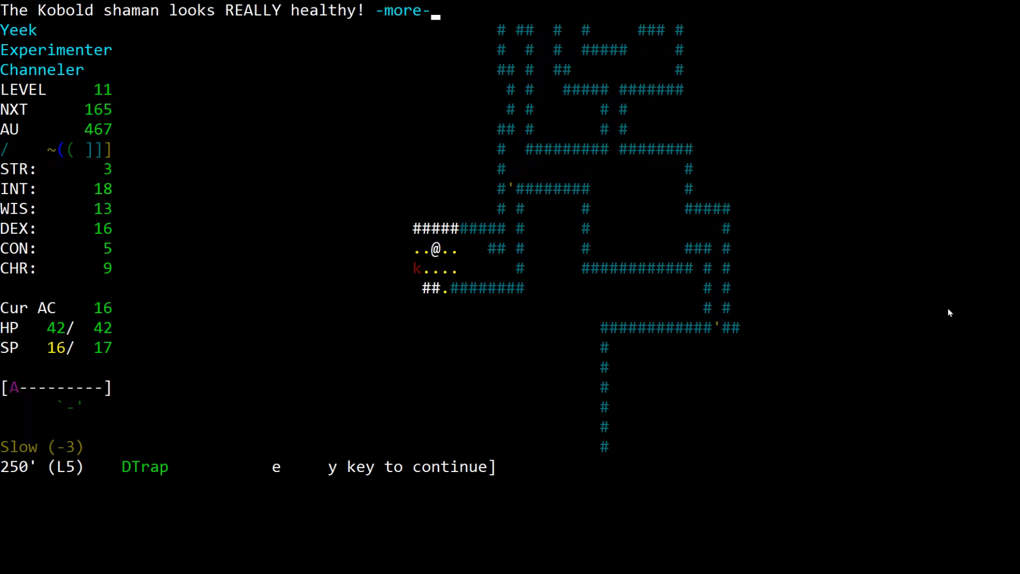
Step: Kill the Salamander with a channeled spell and magic missile, then strike the Yellow mold
key("Return")
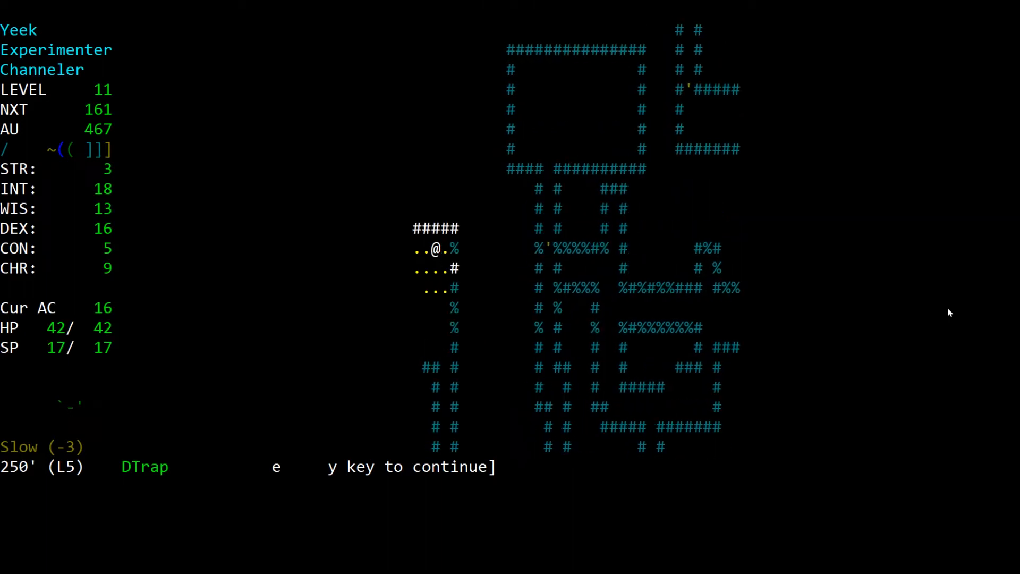
key("r")
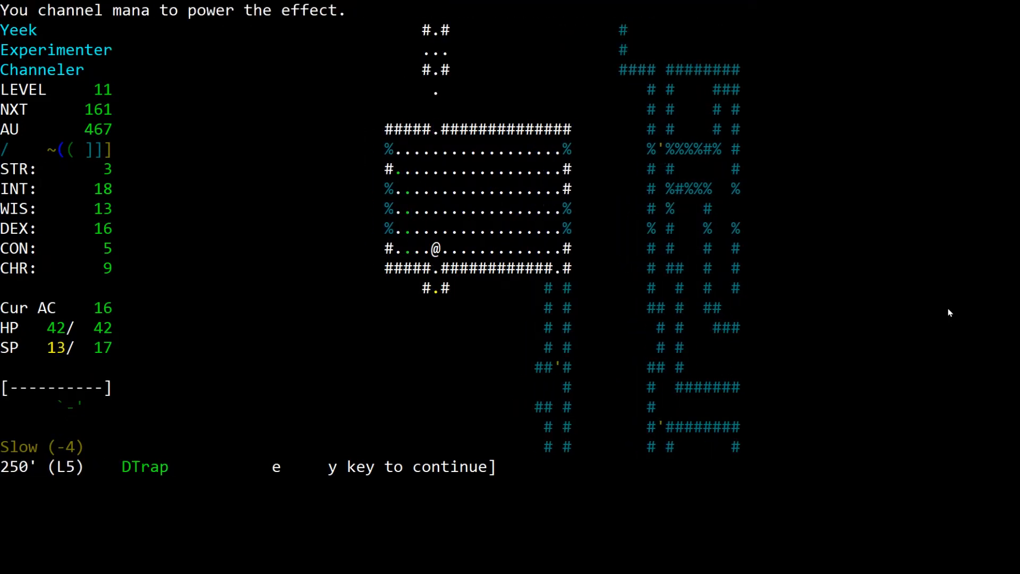
key("a")
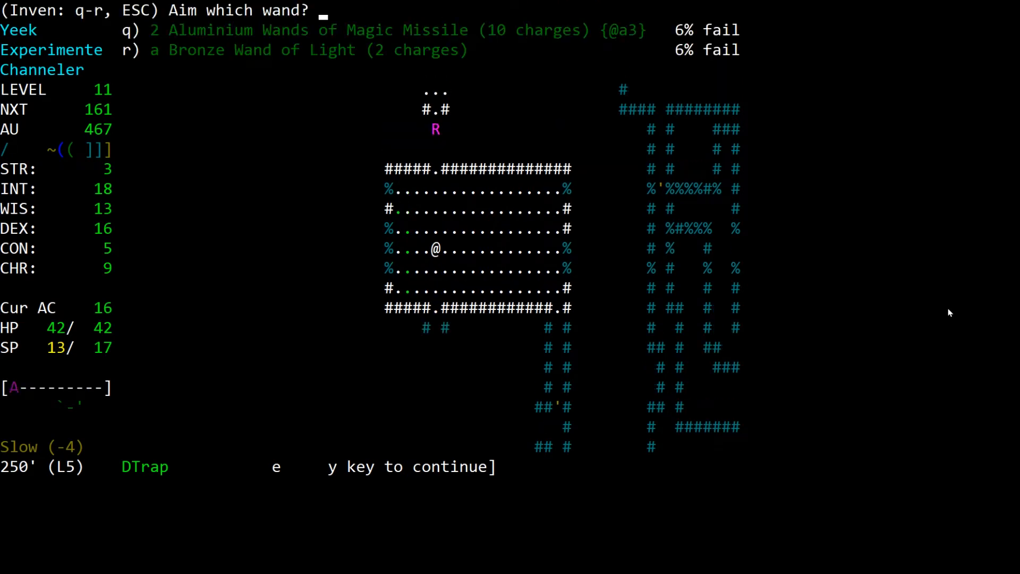
key("q")
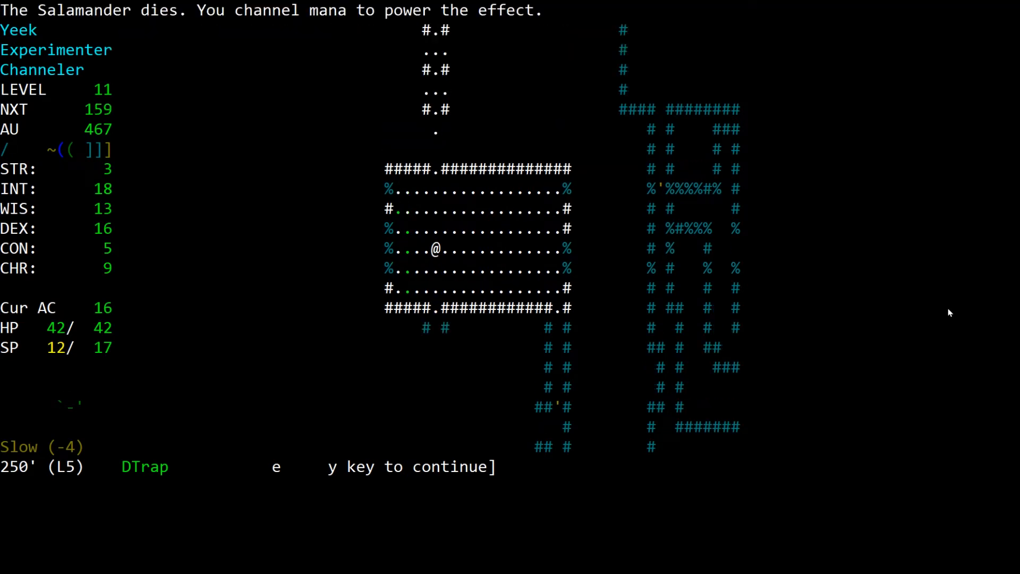
key("r")
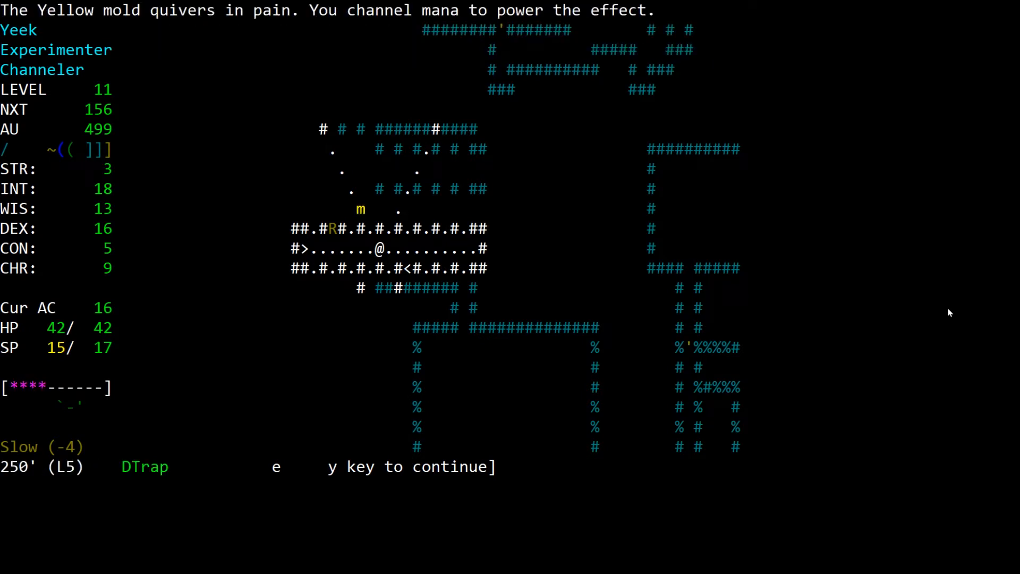
Step: Destroy the Yellow mold and walk on, bringing gold to 517
key("y")
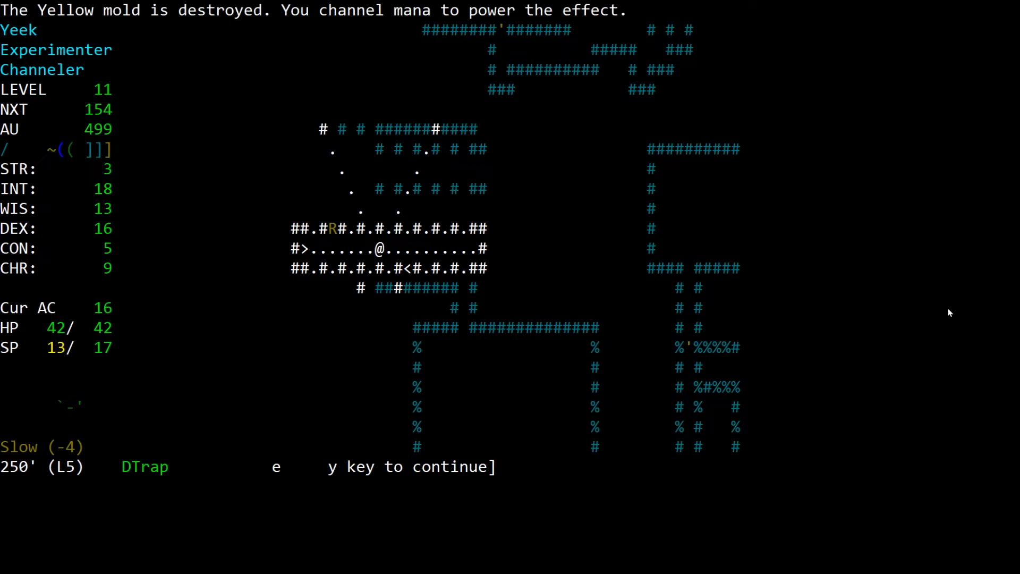
key("a")
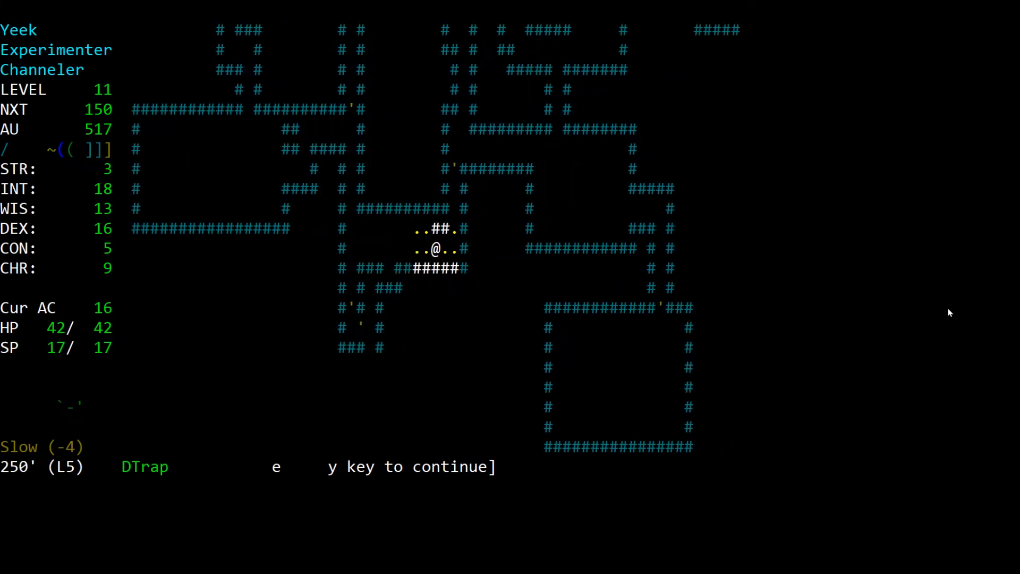
Step: Enter the room and wound the Cave lizard until it flees, readying a wand for the Green jelly
key("Left")
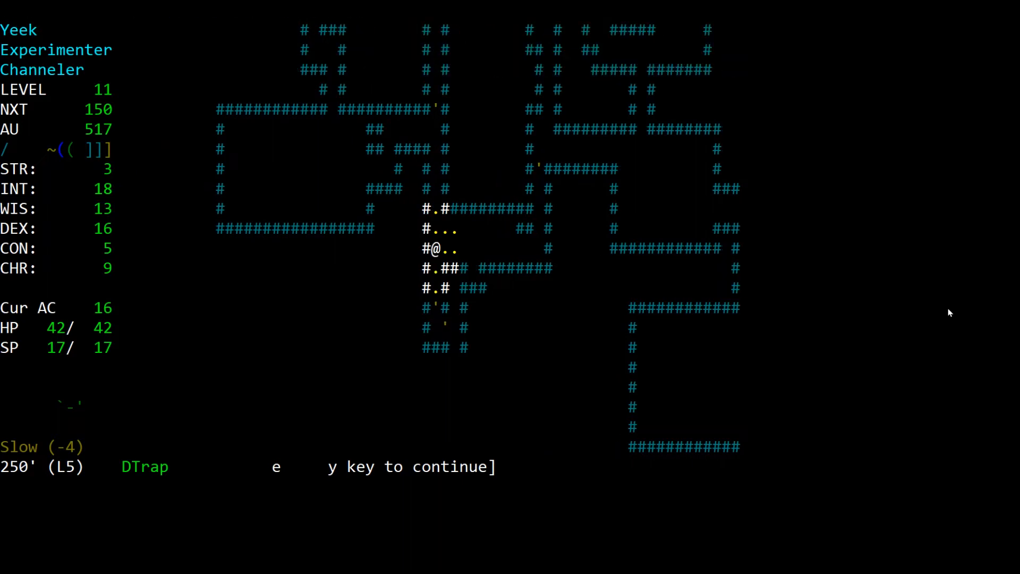
key("t")
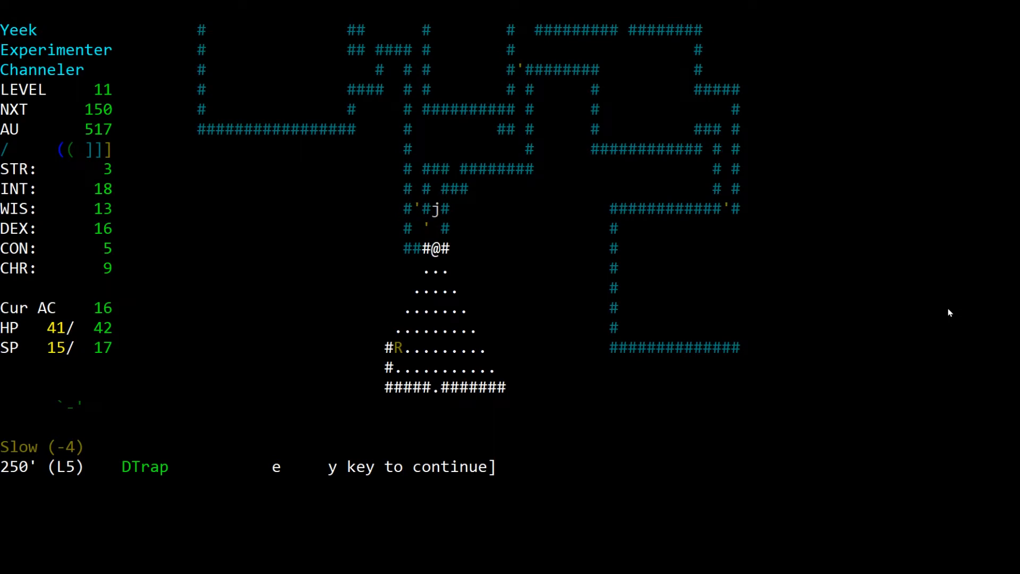
key("a")
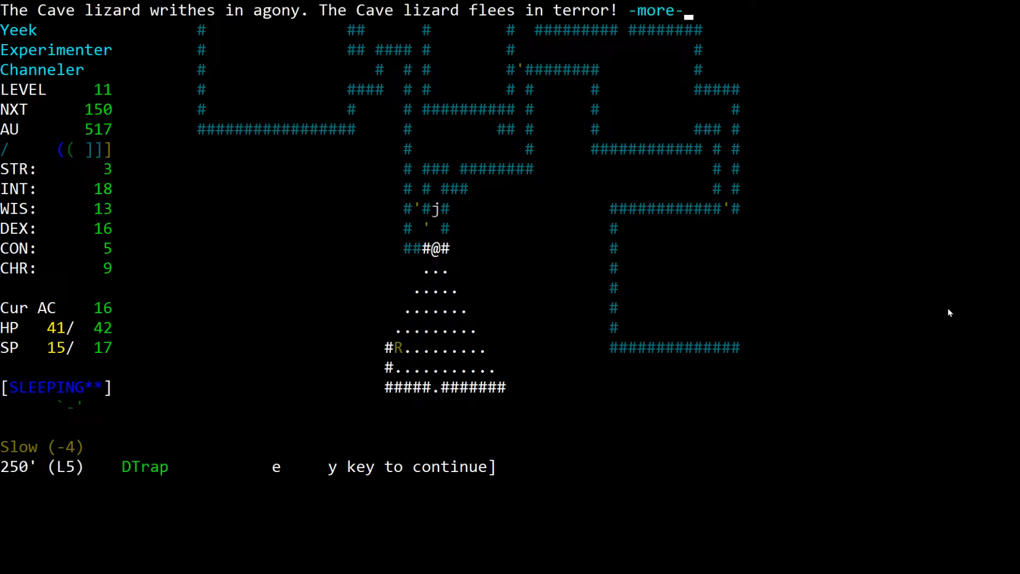
key("space")
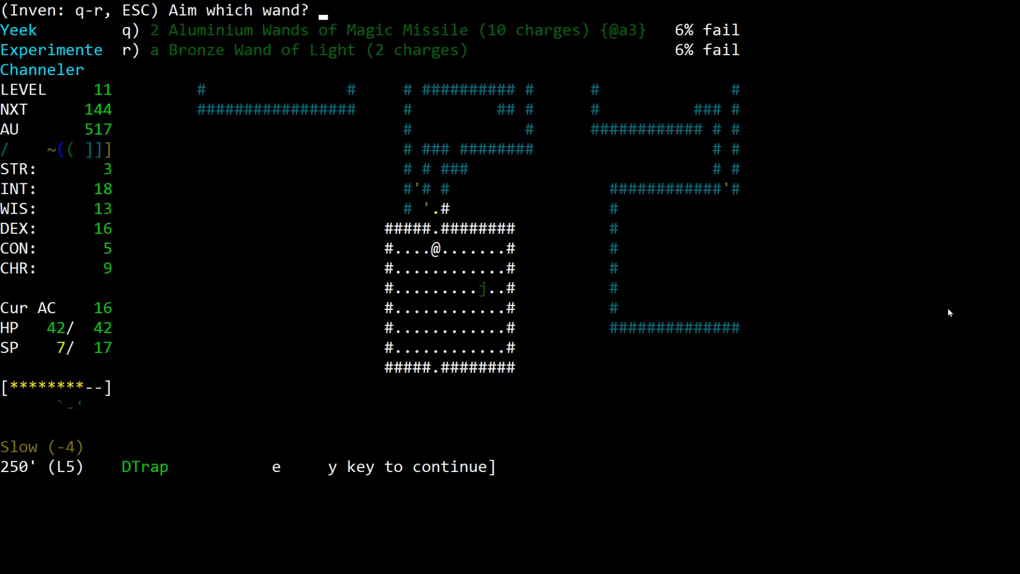
Step: Blast the Green jelly with a magic missile, kill the Giant white centipede, and begin resting
key("q")
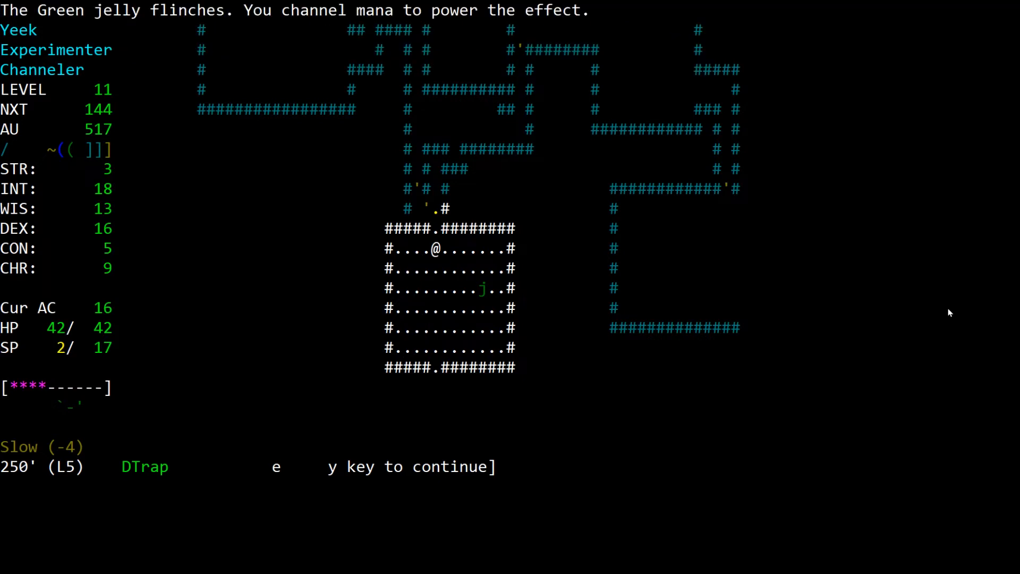
key("a")
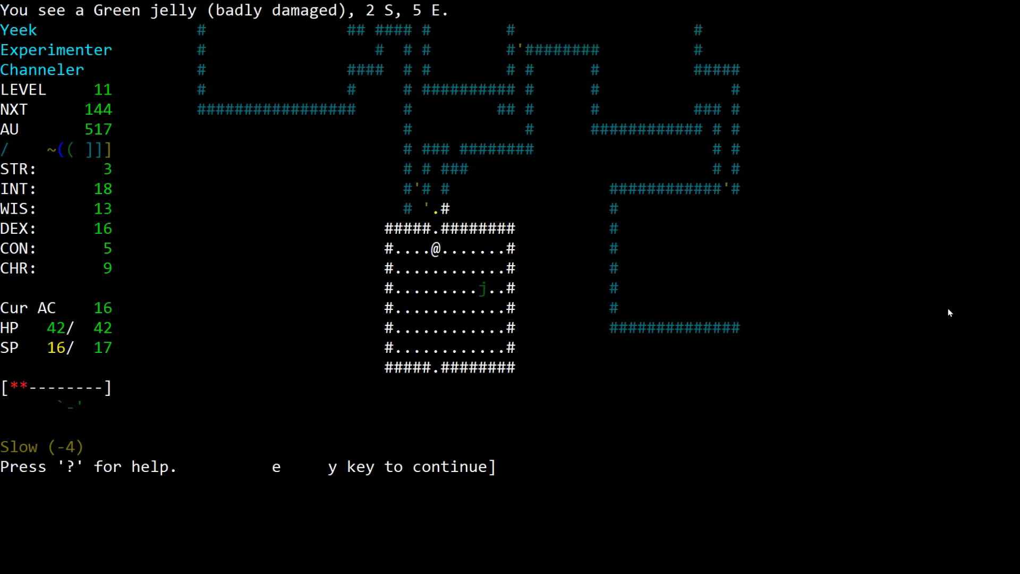
key("a")
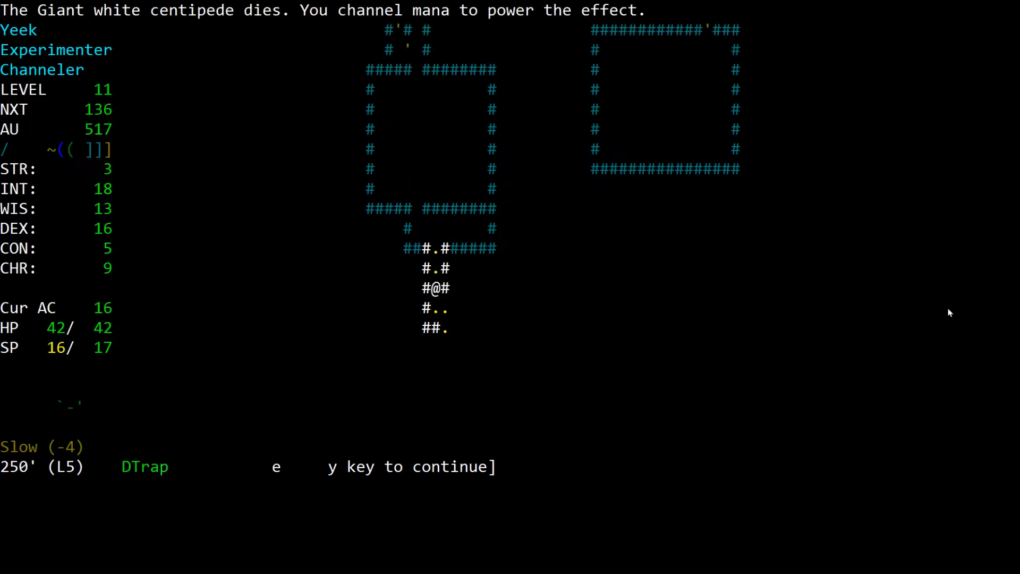
key("y")
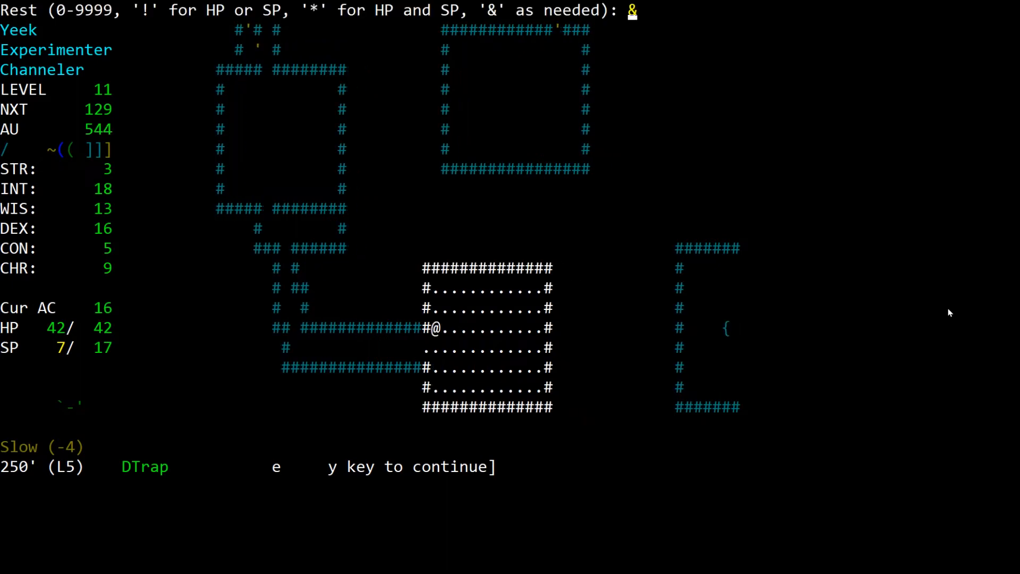
Step: Rest fully with * and descend the stairs to dungeon level 6
type("*")
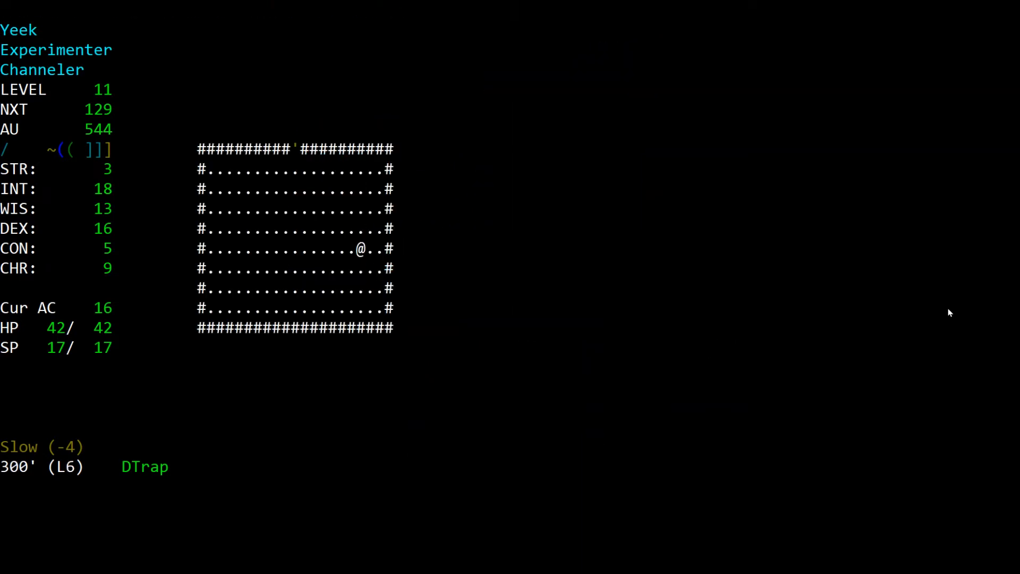
Step: Channel trap detection on level 6, sensing no traps nearby
key("r")
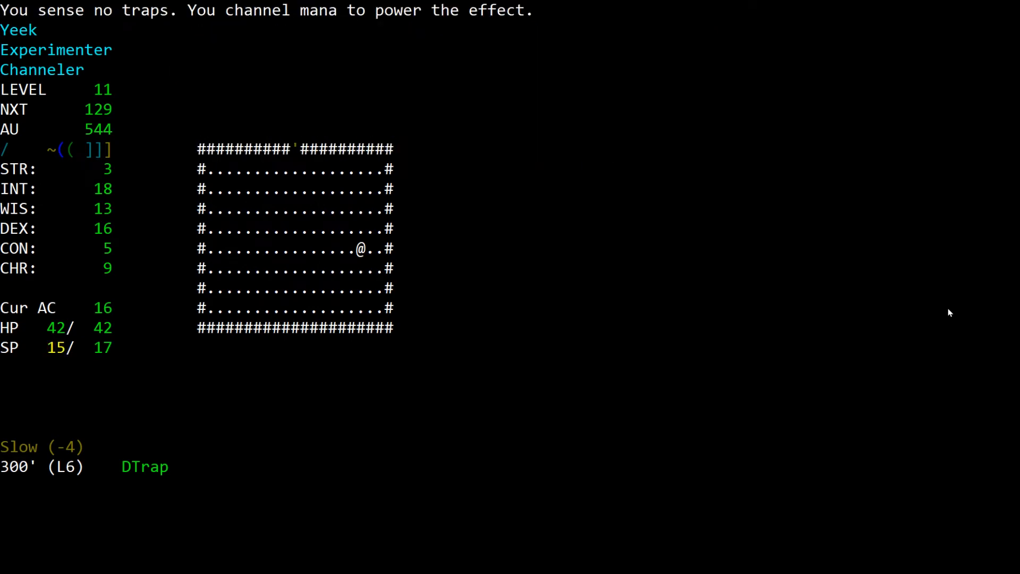
mouse_move(884, 312)
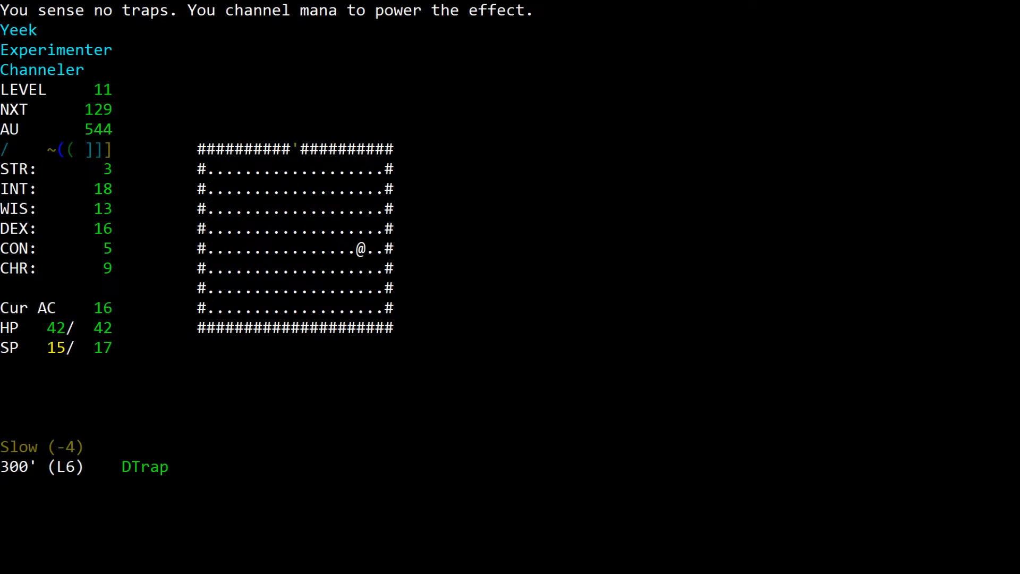
mouse_move(748, 340)
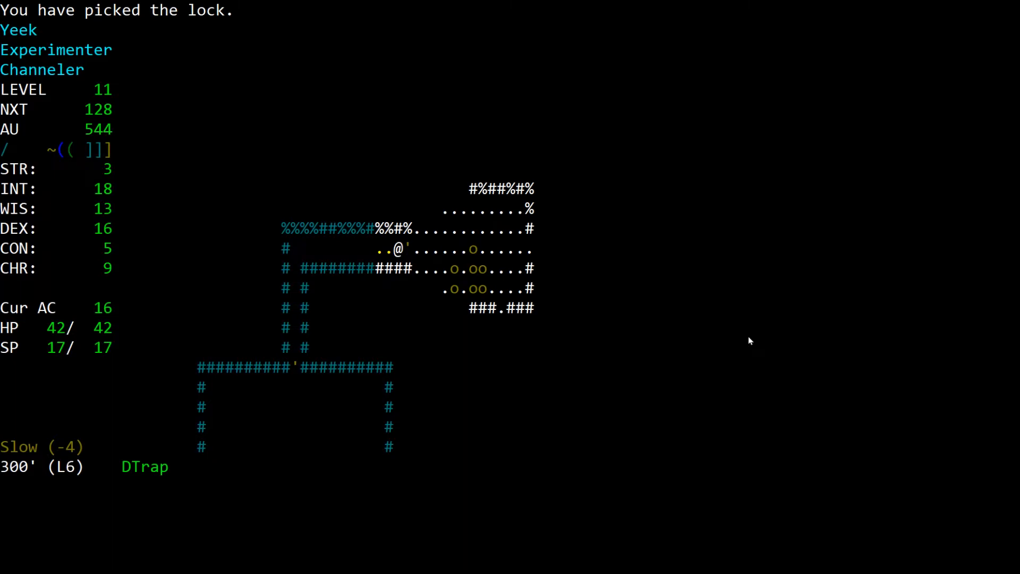
Step: Attack the adjacent Snagas with channeled spells, killing one
key("a")
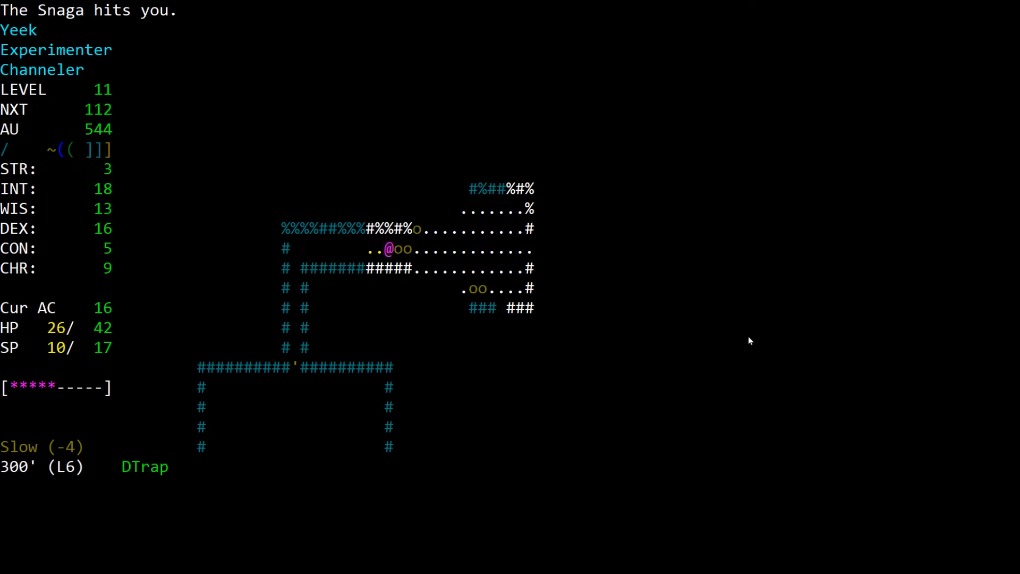
key("a")
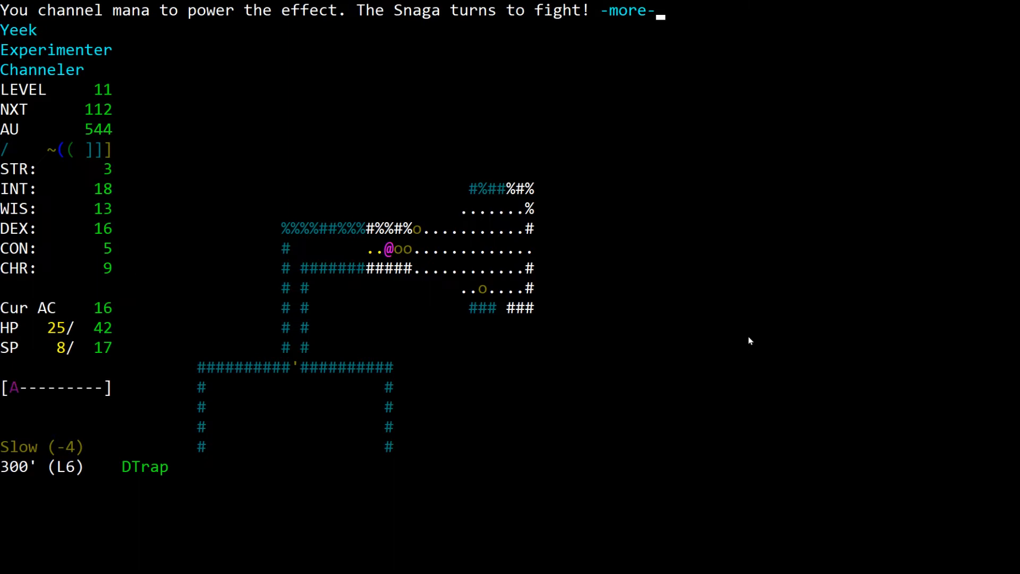
key("space")
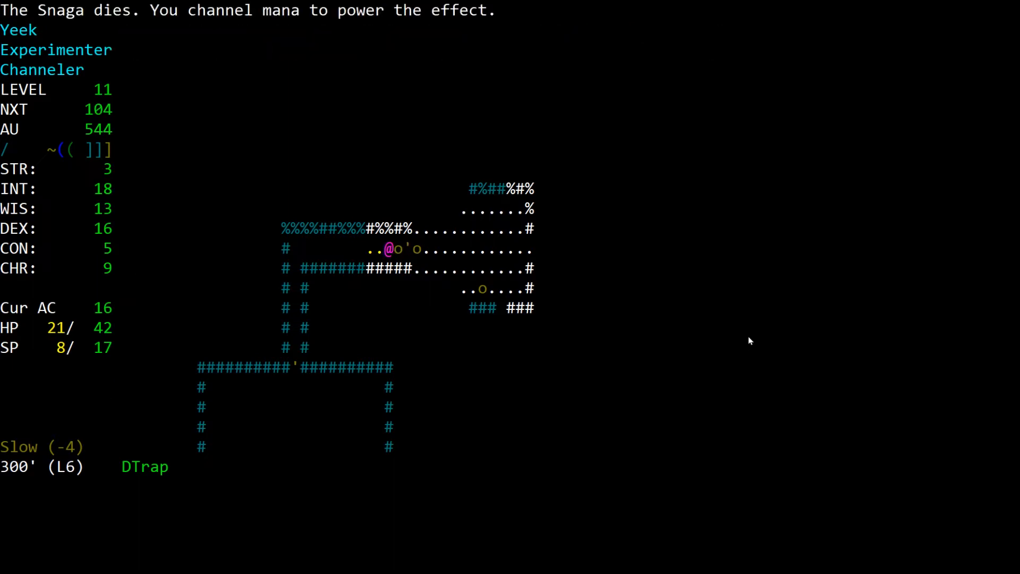
key("q")
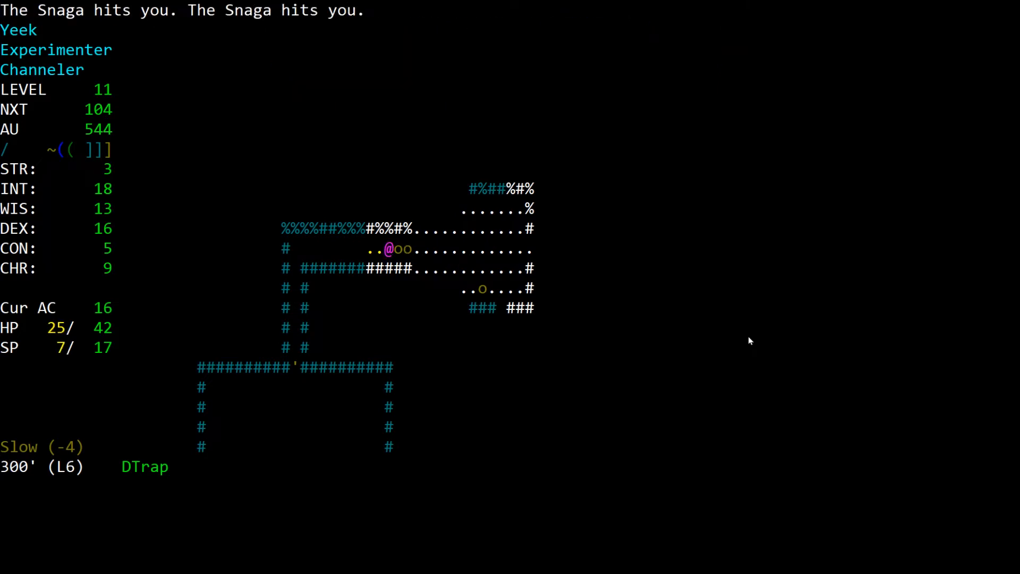
Step: Fire the Magic Missile wand at the remaining Snagas as HP falls to 16 and SP to 4
key("a")
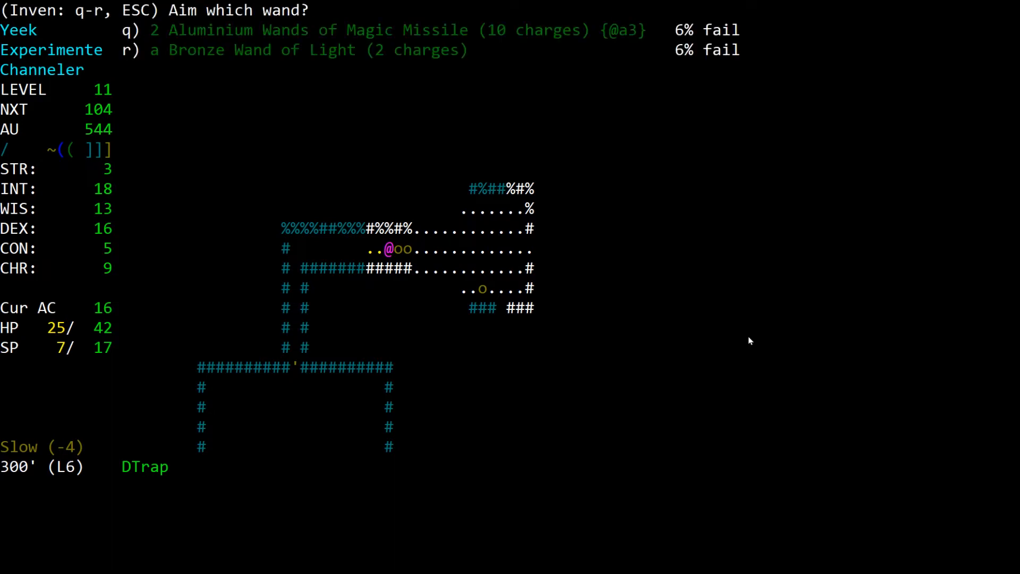
key("q")
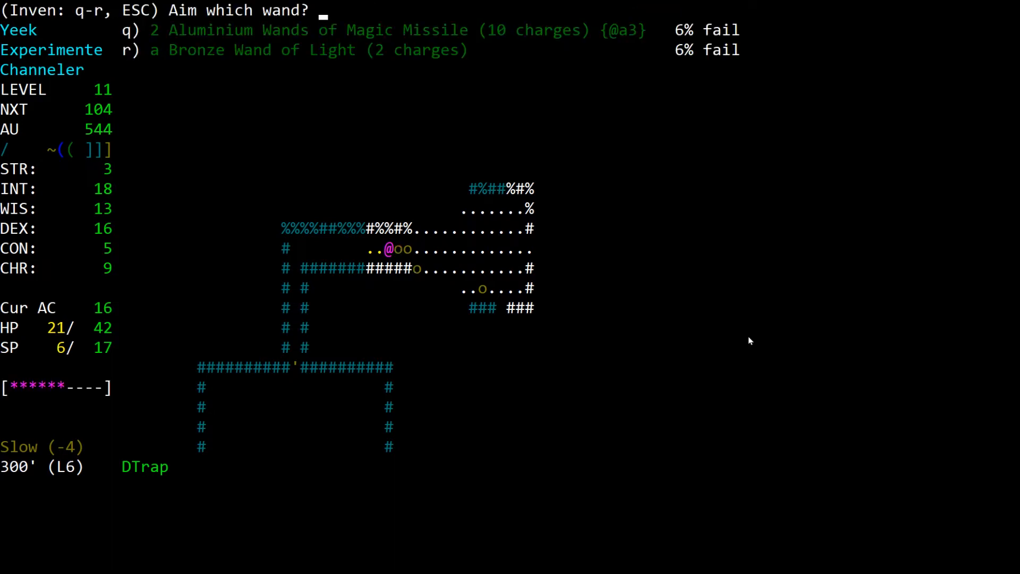
key("q")
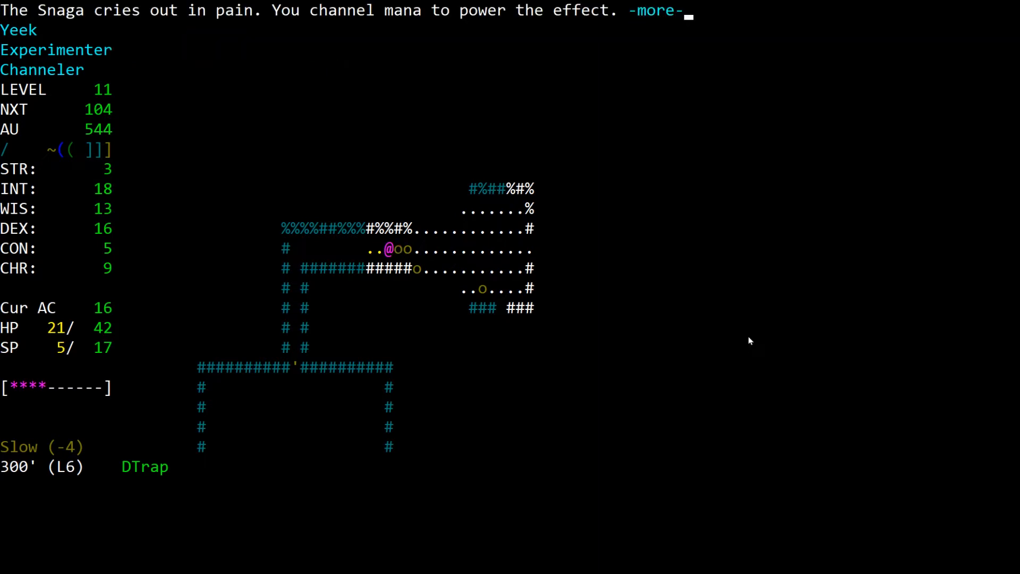
key("space")
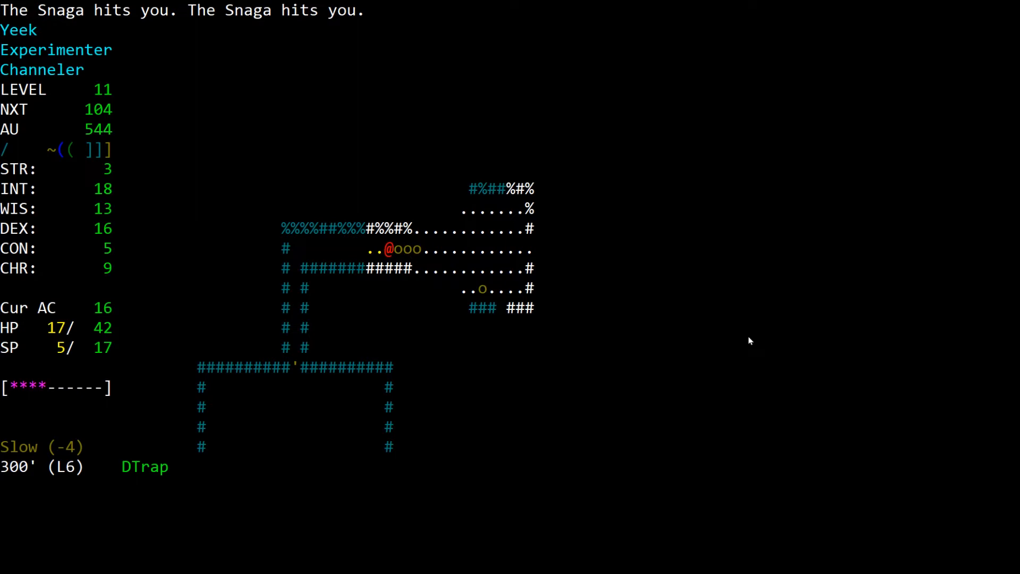
key("q")
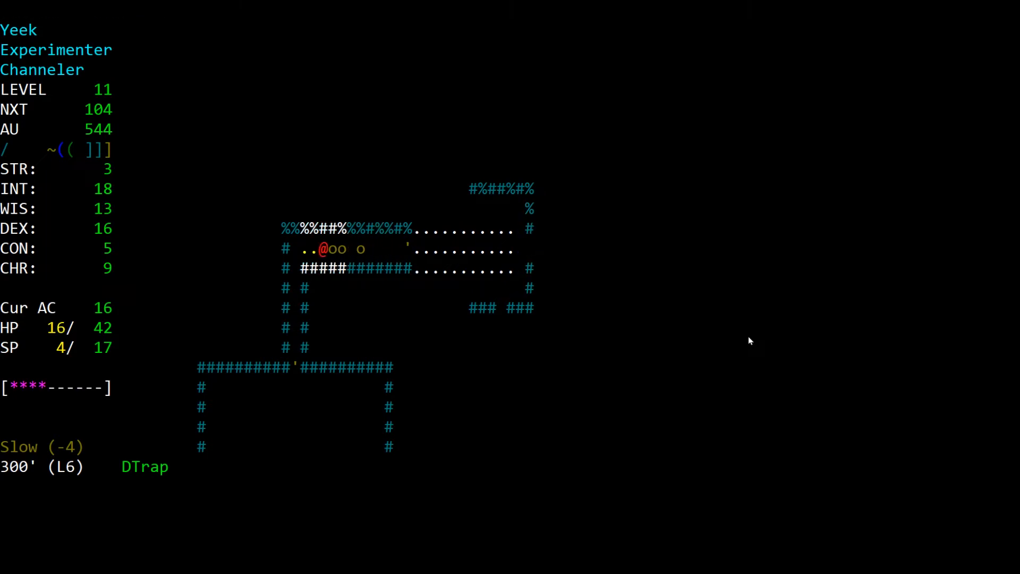
Step: Quaff a potion, review the inventory, then recover and flee upstairs to level 5 at 32/42 HP
key("q")
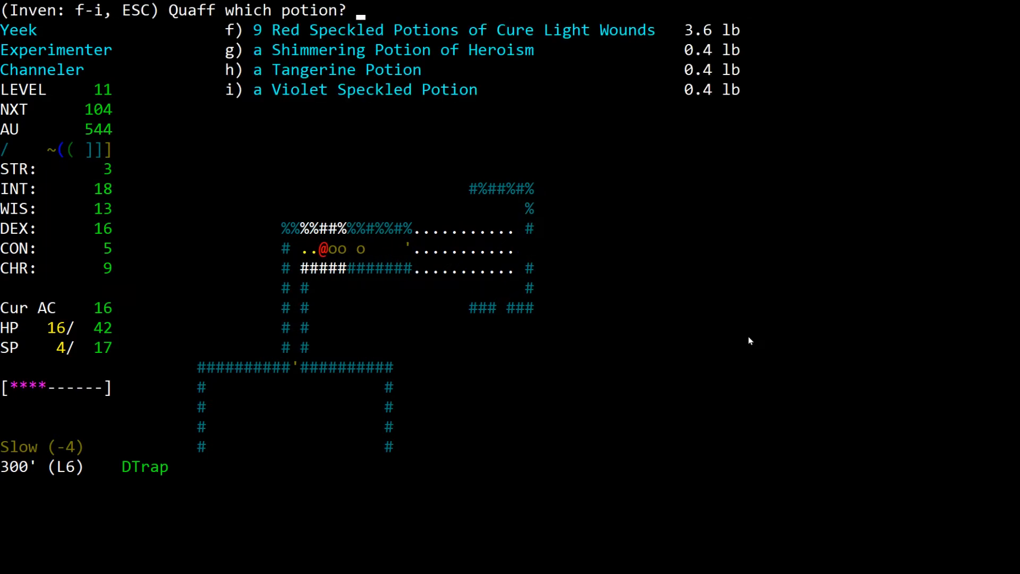
key("f")
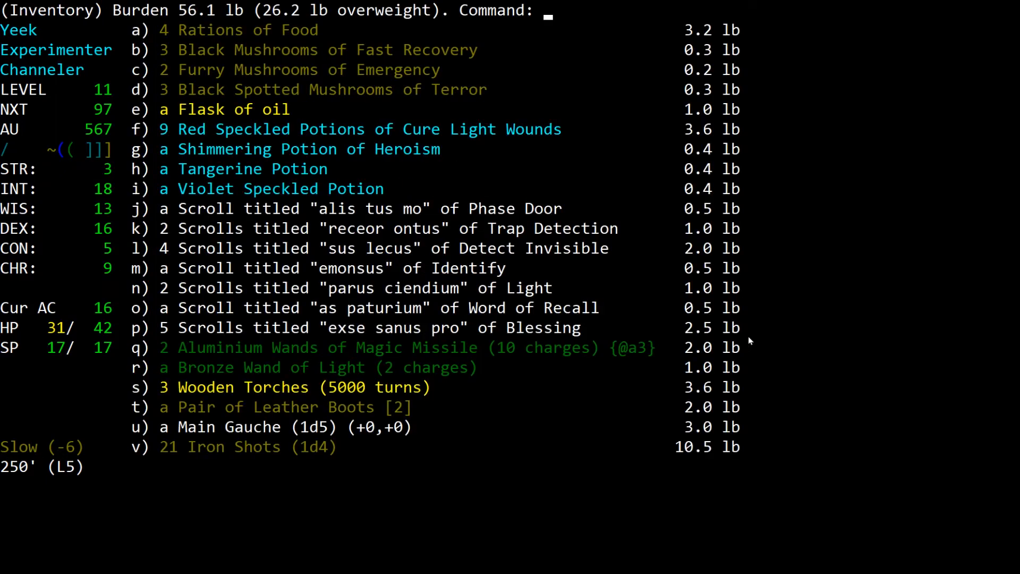
key("Escape")
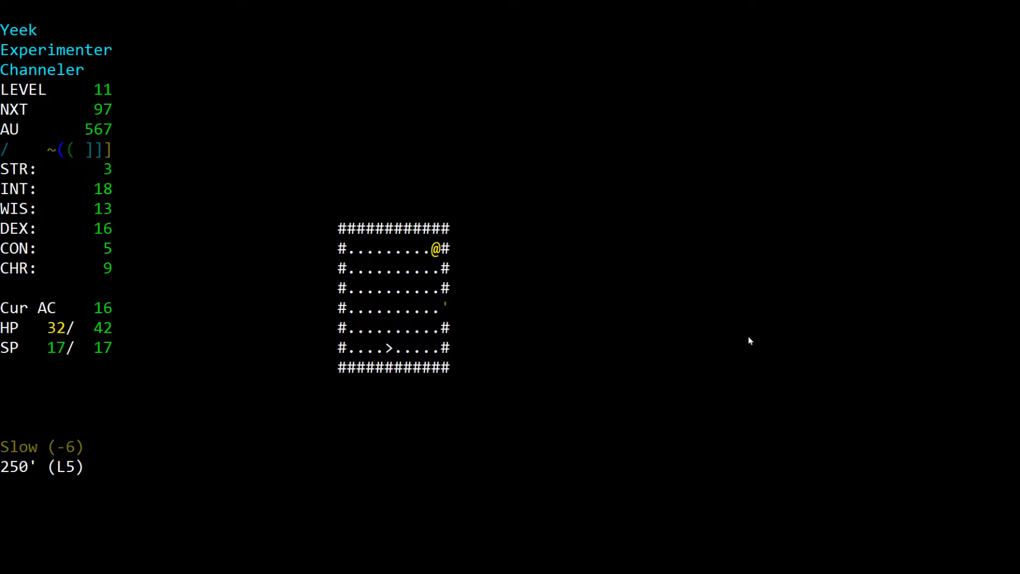
Step: Read the Word of Recall scroll to return the Yeek to town
key("r")
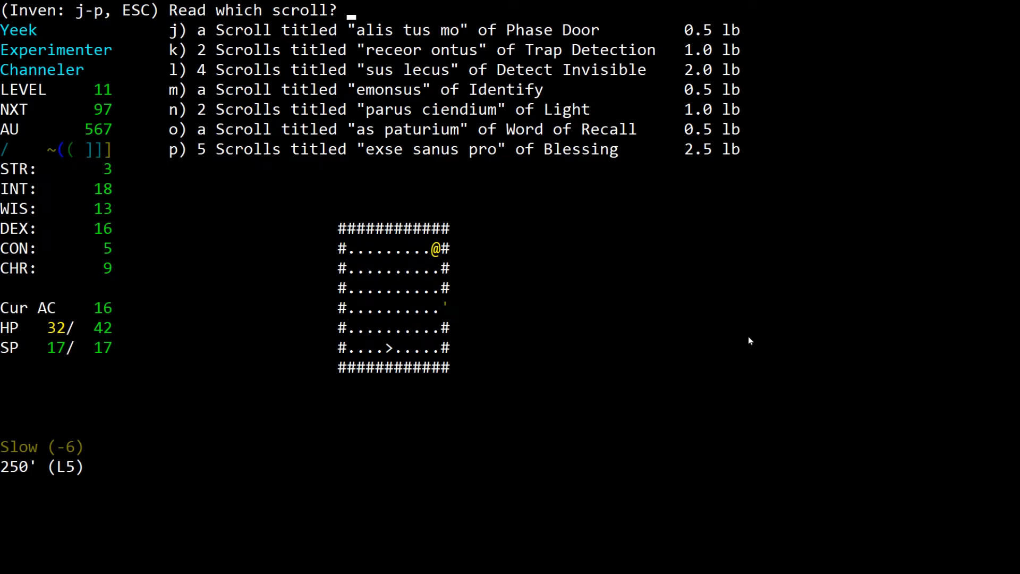
key("o")
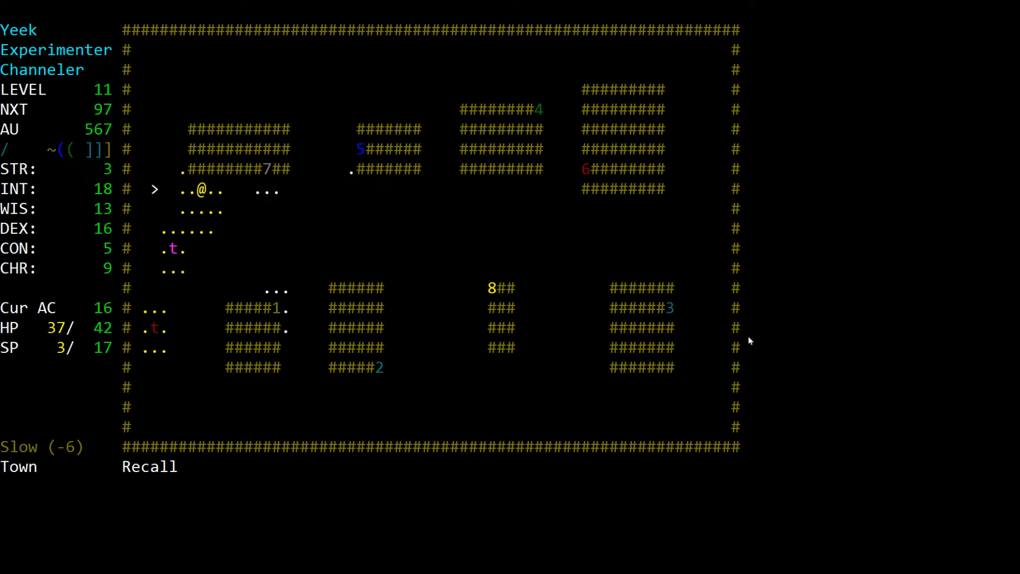
Step: Step onto entrance 5 to enter the Alchemy Shop with 567 gold
key("Right")
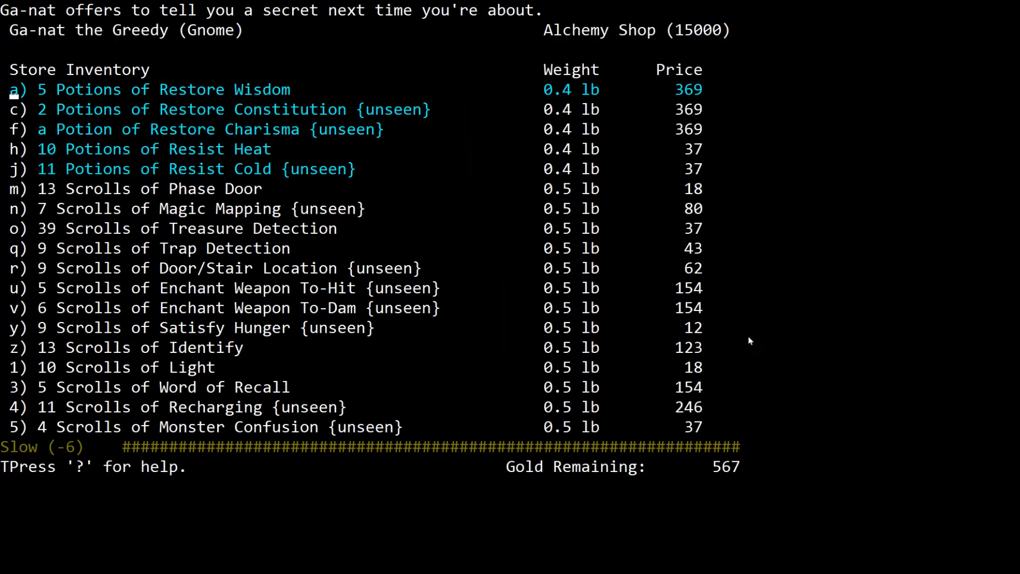
Step: Sell the Tangerine and Violet Speckled potions, raising gold to 597
key("s")
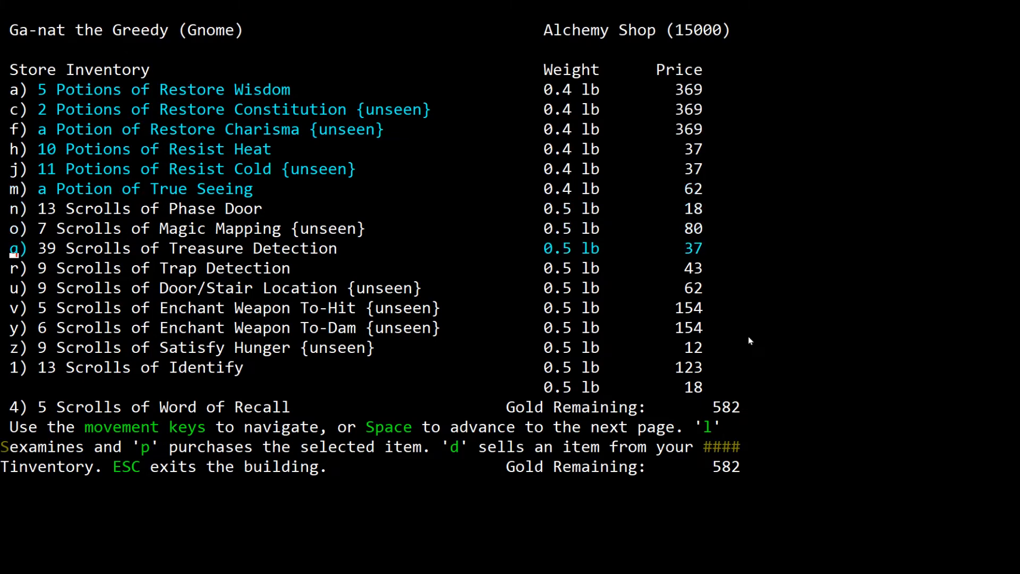
key("Up")
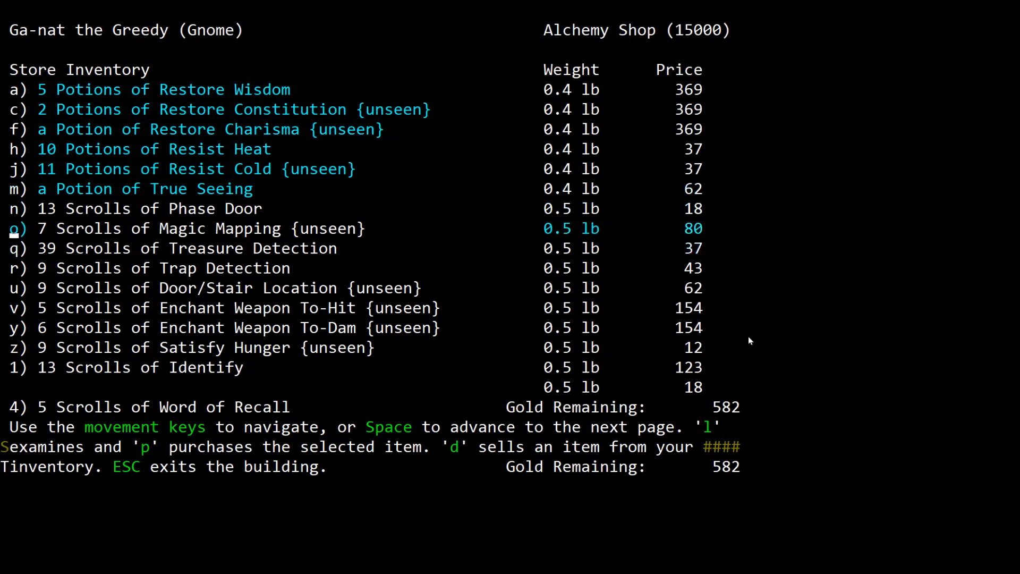
key("l")
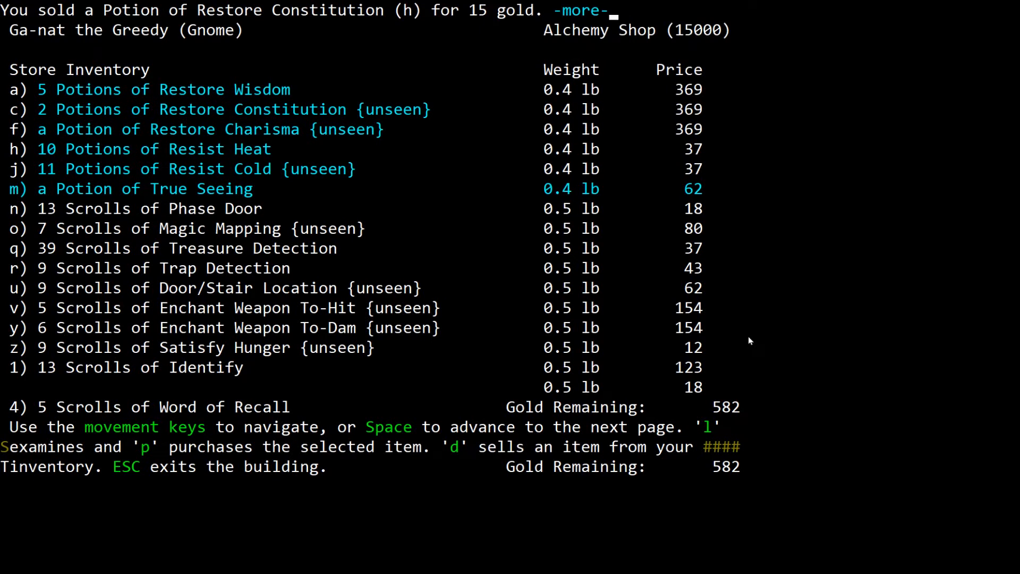
key("d")
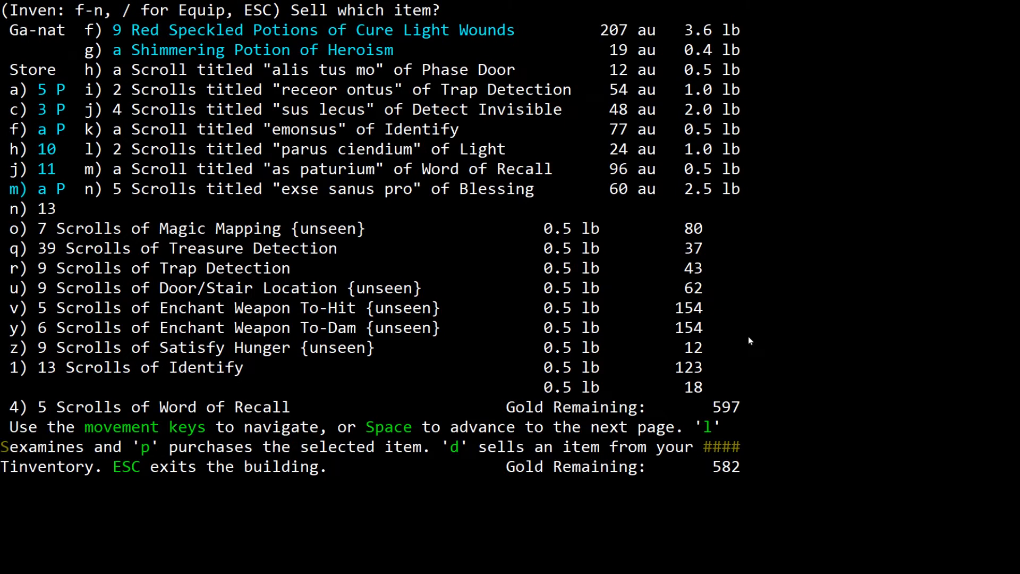
Step: Stop selling and leave the Alchemy Shop for the town map
key("Escape")
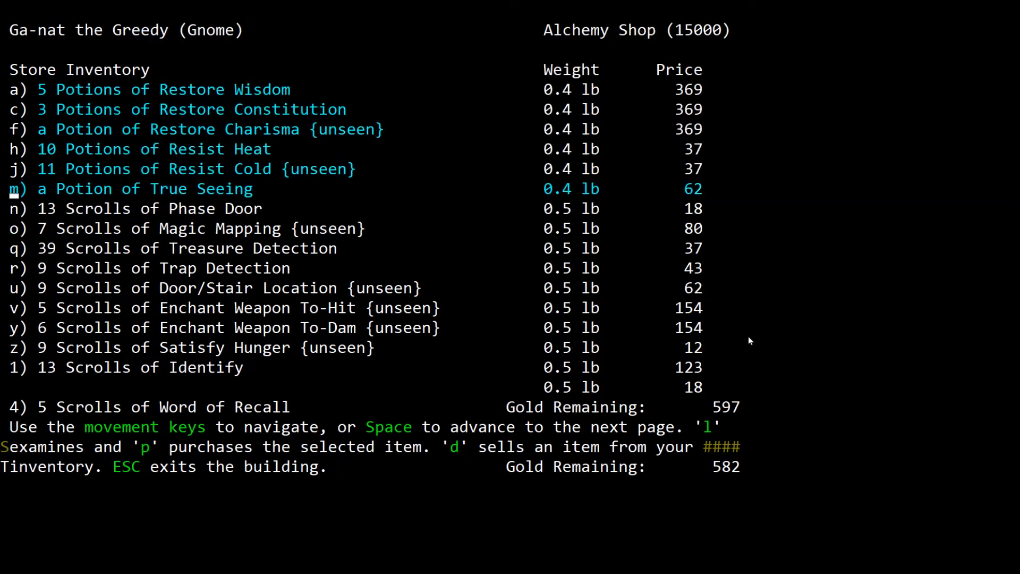
key("Escape")
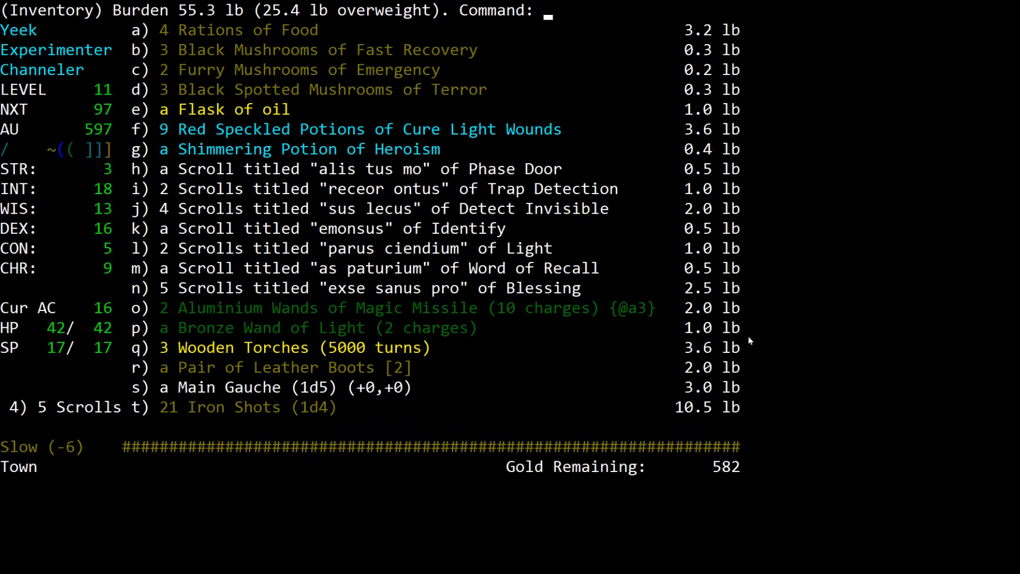
Step: Sell the Pair of Leather Boots at the Armoury and walk on to the Weapon Smiths
key("Escape")
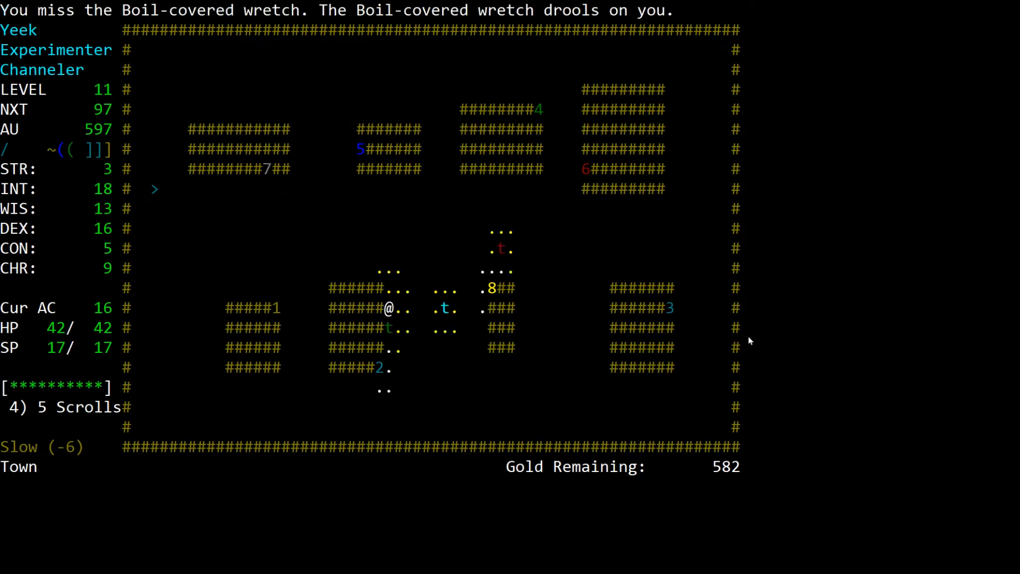
key("Down")
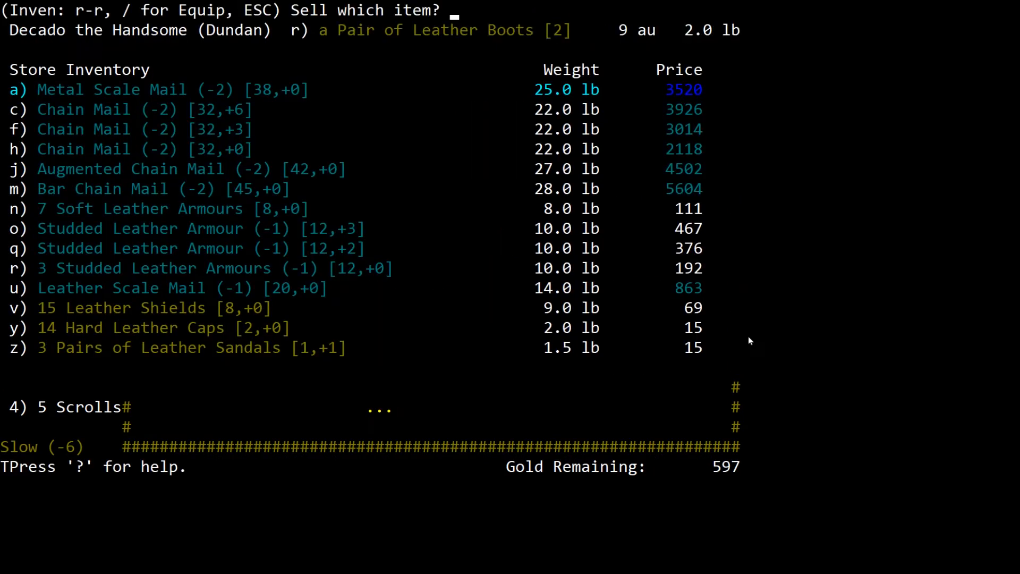
key("r")
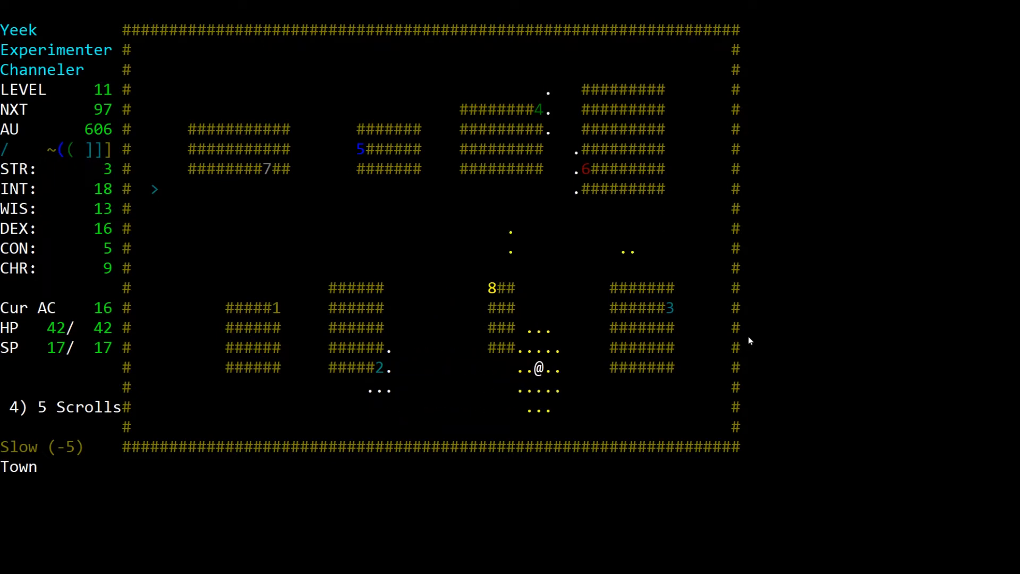
key("a")
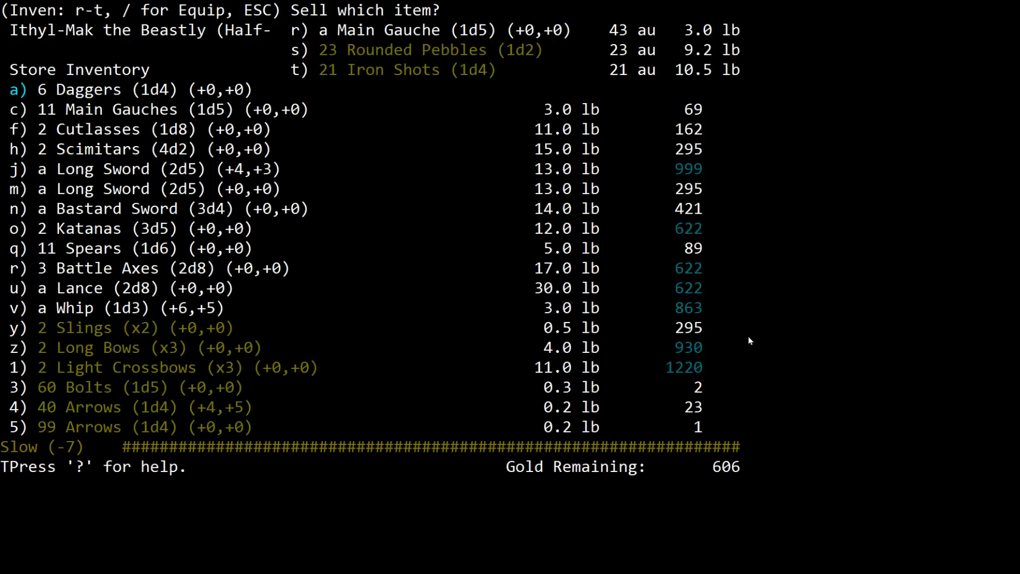
Step: Sell the Main Gauche, Rounded Pebbles and all 21 Iron Shots, raising gold to 672
key("r")
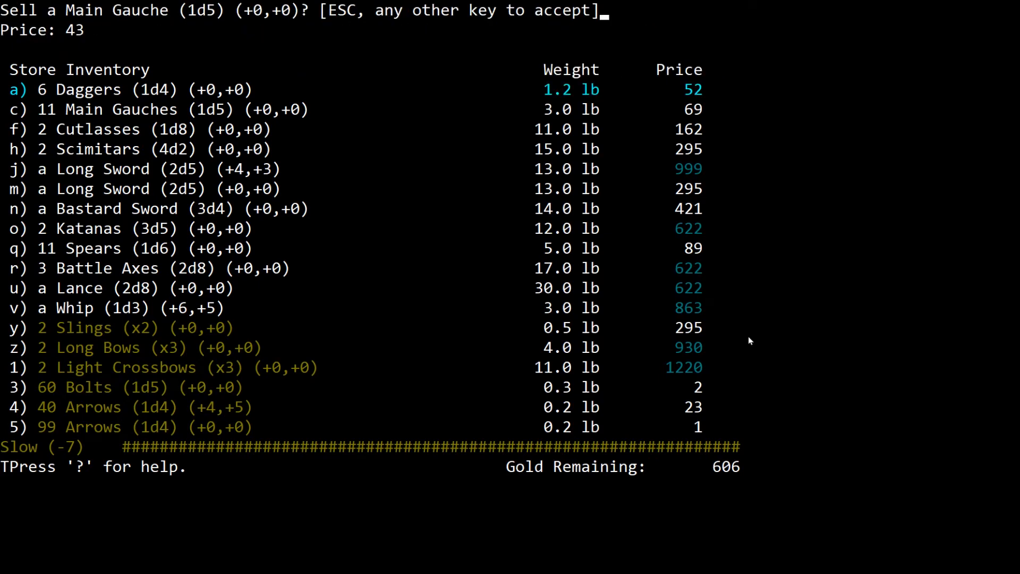
key("y")
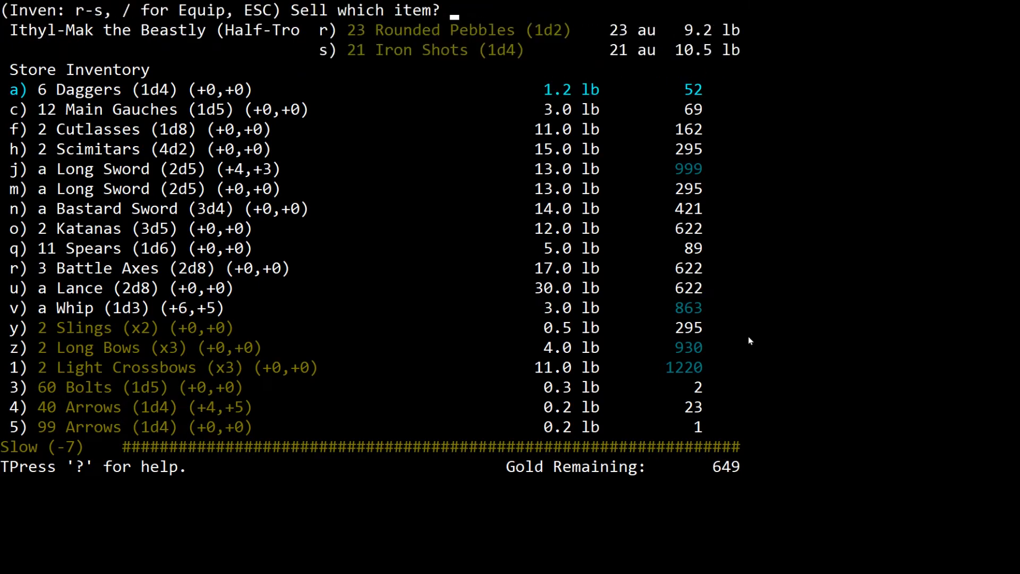
key("r")
type("21")
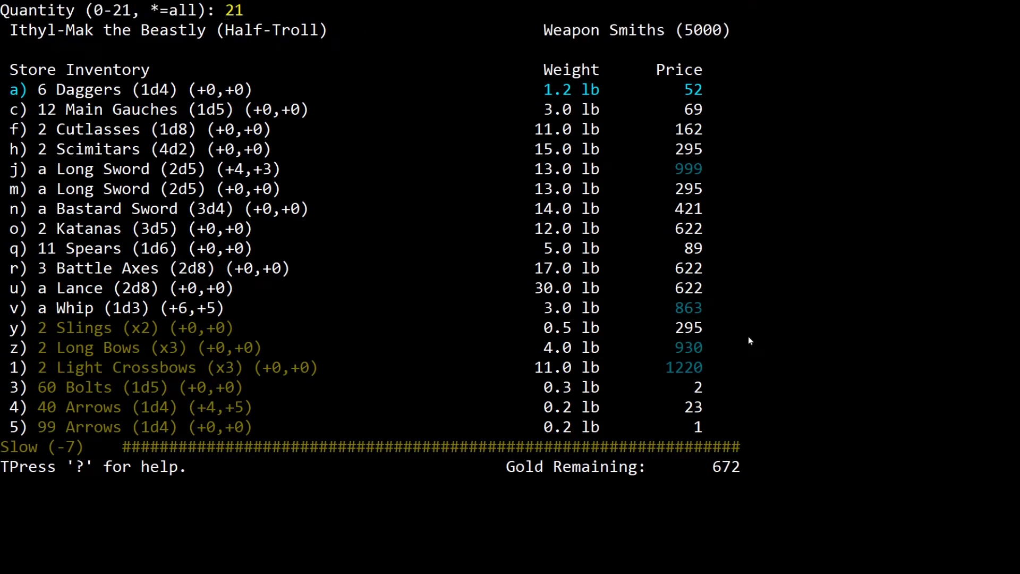
key("Enter")
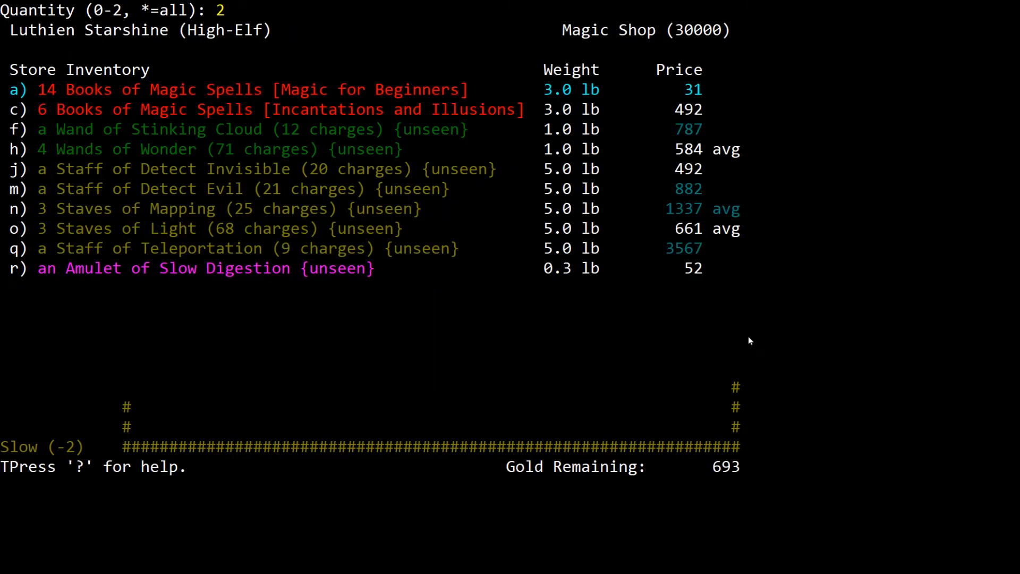
Step: Cancel the Magic Shop sale with 693 gold and walk into Home
key("backspace")
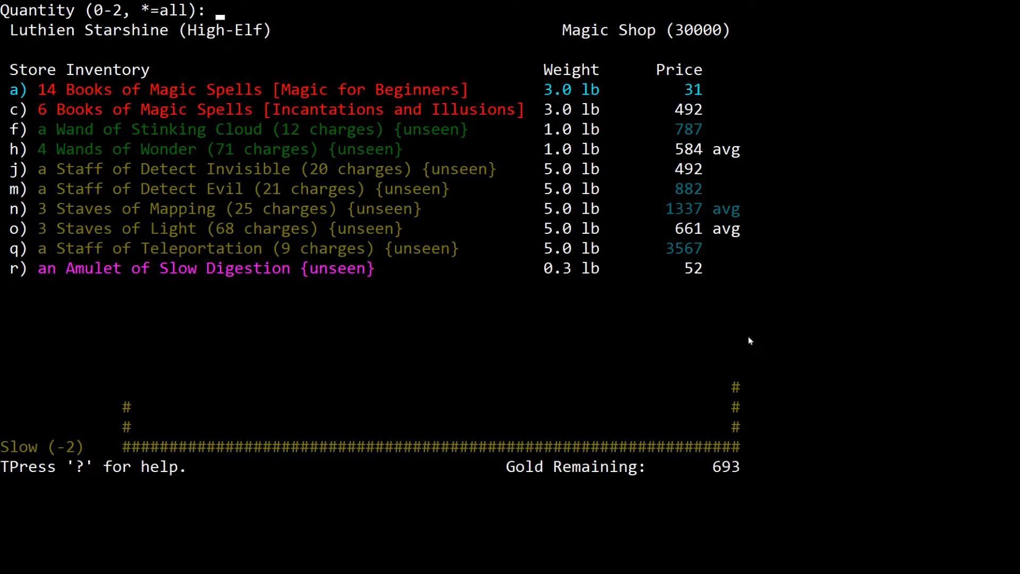
key("Enter")
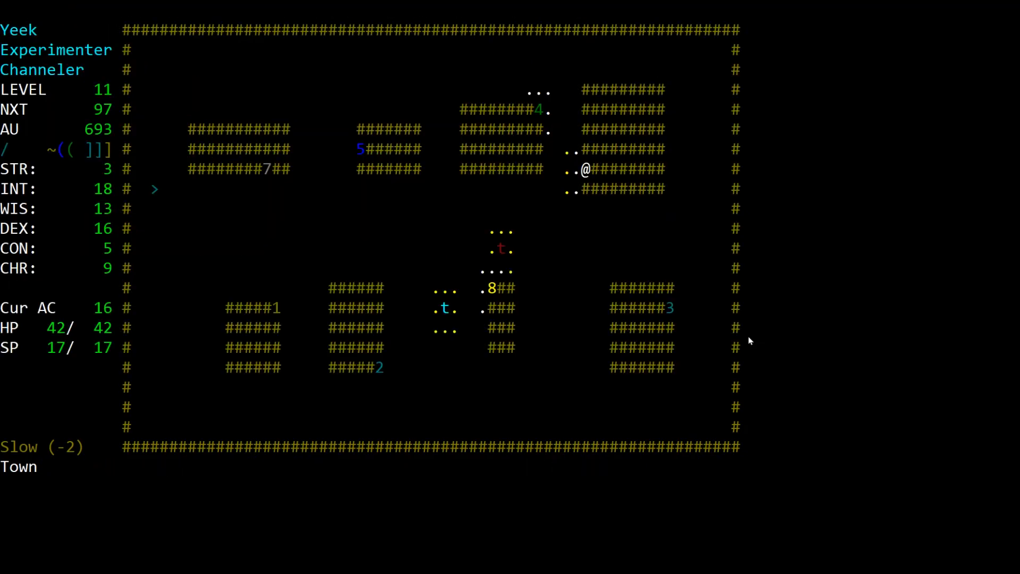
key("Down")
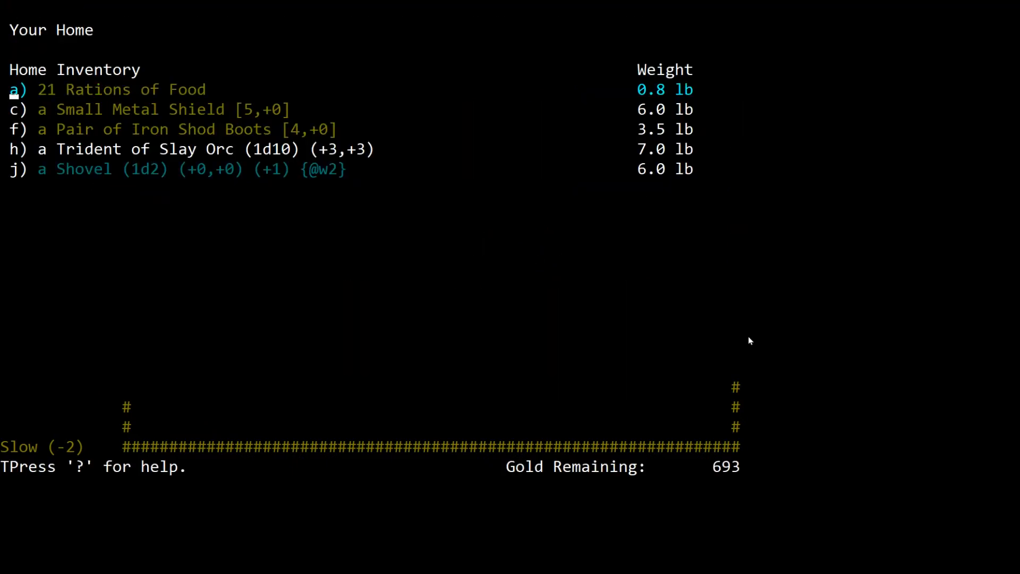
Step: Store one Aluminium Wand of Magic Missile (5 charges) at Home
key("d")
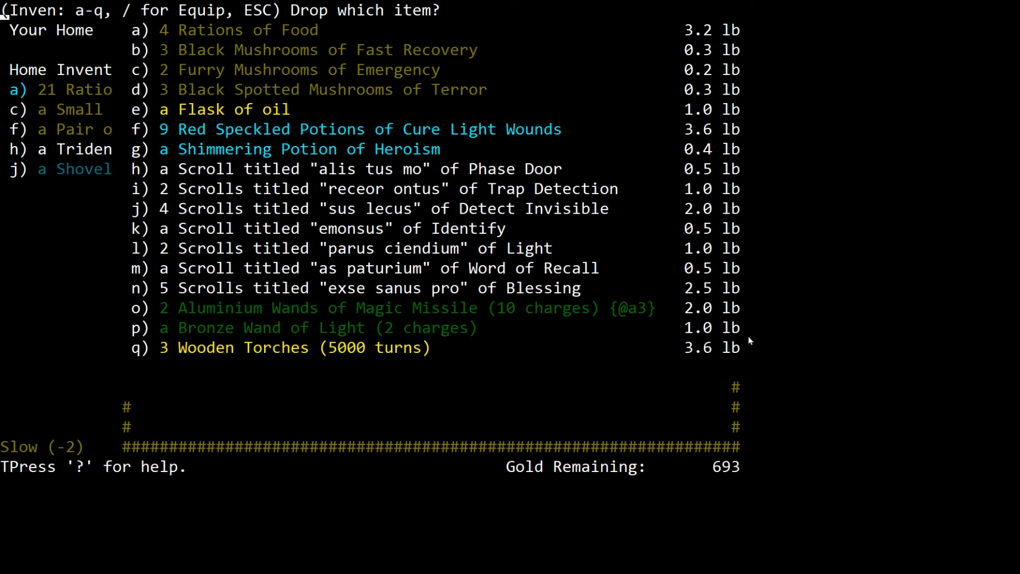
key("o")
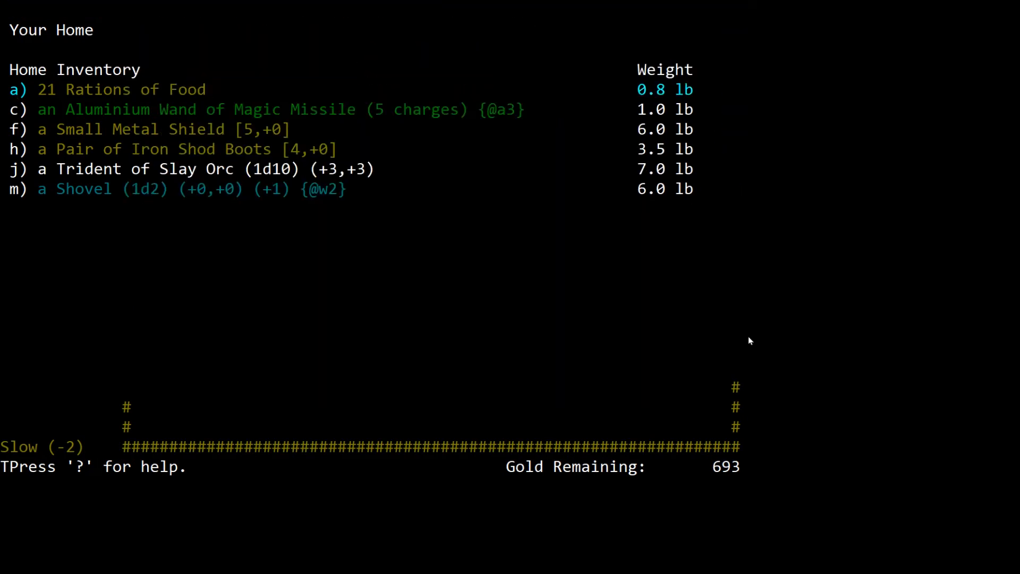
type("1")
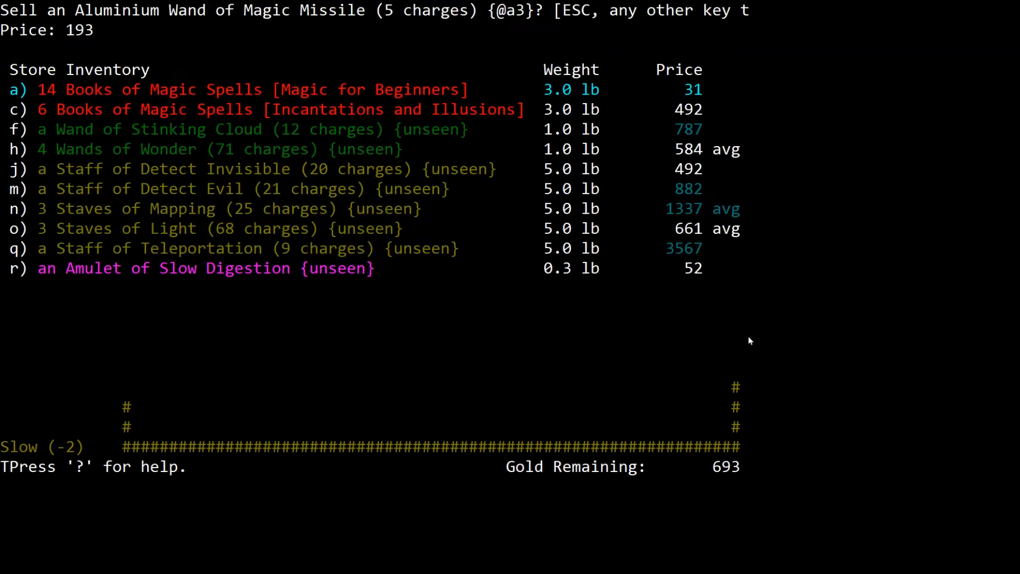
Step: Sell the Magic Missile wand for 193 and buy a Wand of Stinking Cloud, leaving 99 gold
key("y")
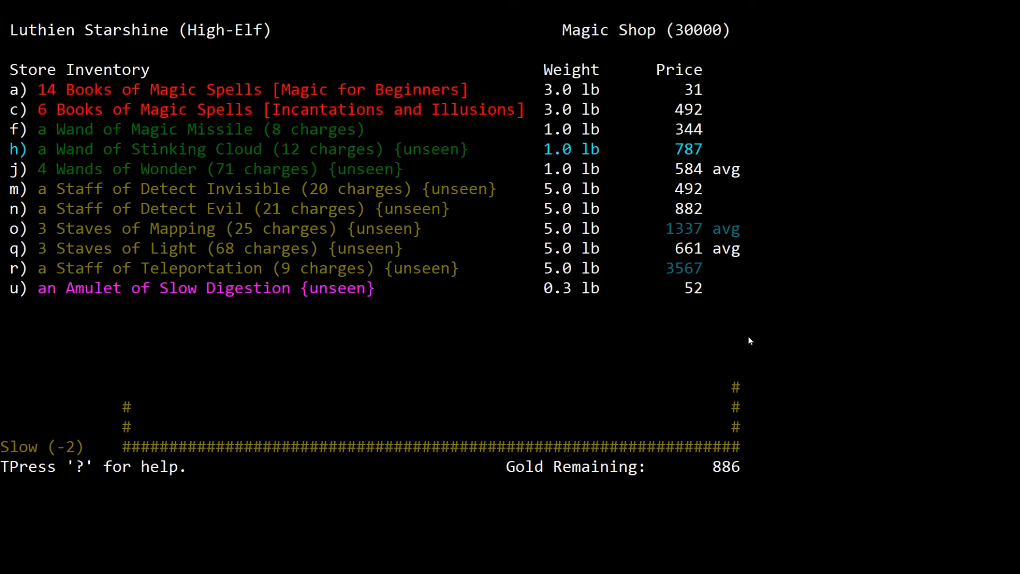
key("h")
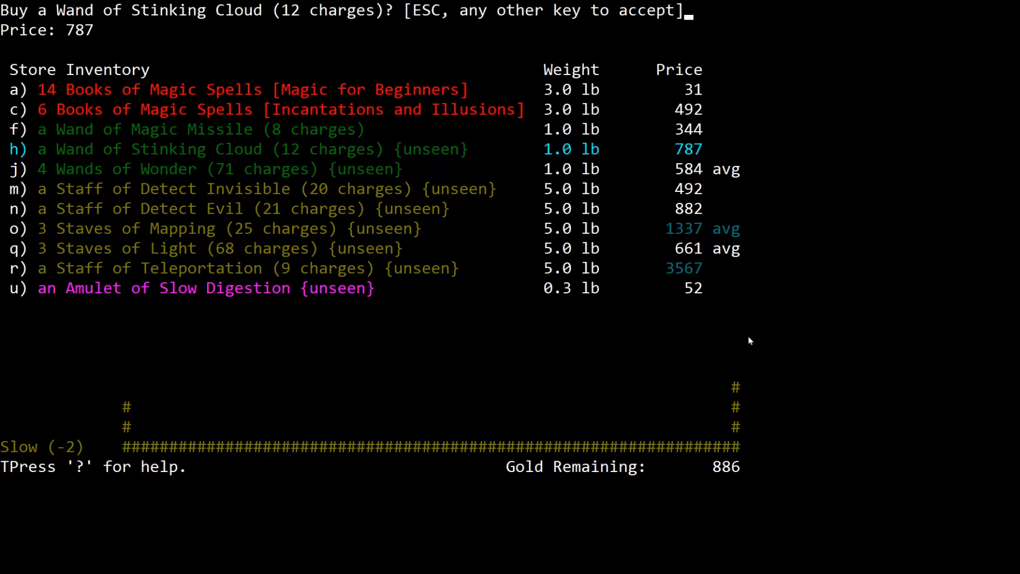
key("y")
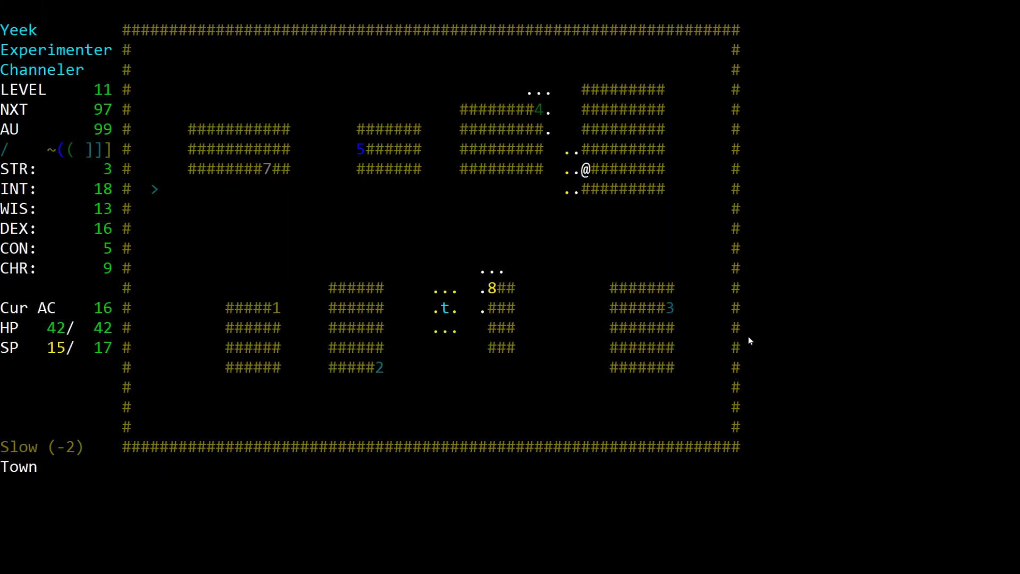
Step: Buy 2 Wooden Torches at the General Store, leaving 97 gold
key("i")
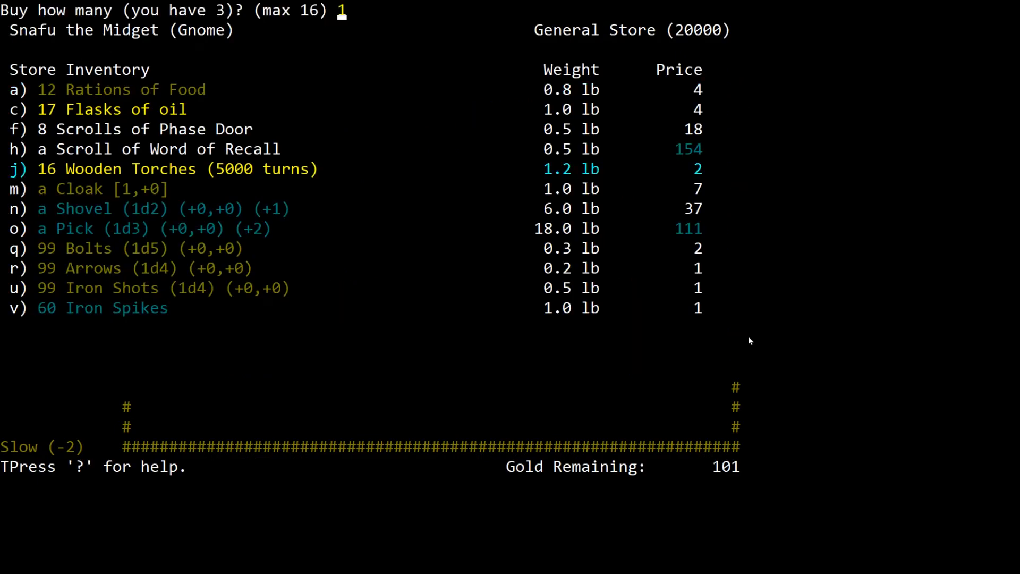
type("2")
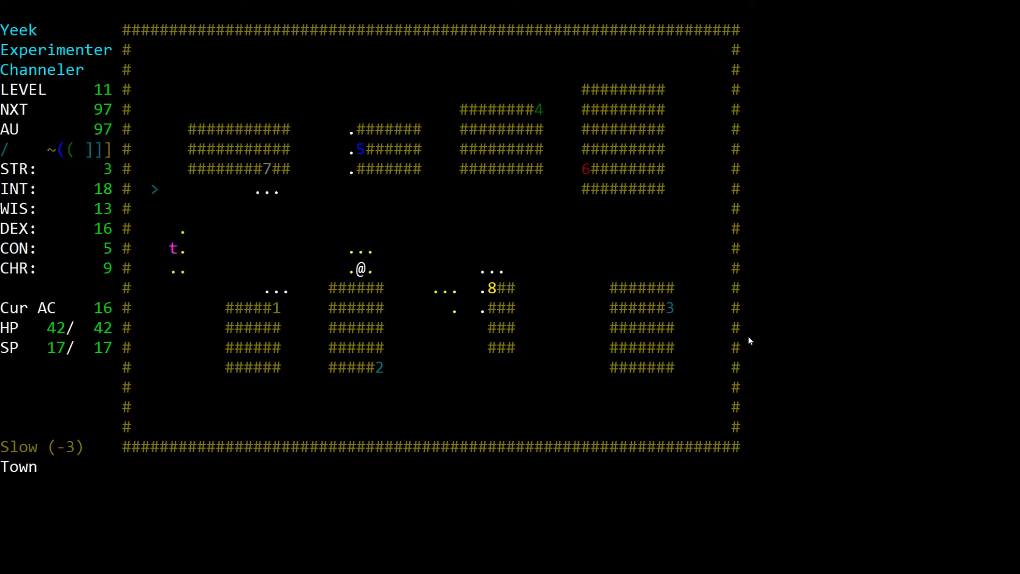
Step: Store the 2 Furry Mushrooms of Emergency at Home
key("Right")
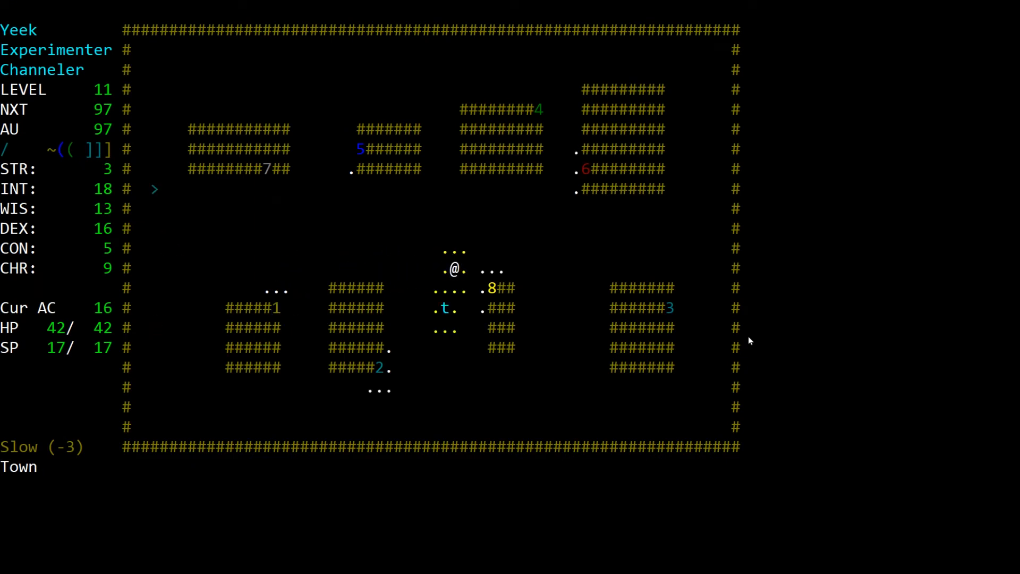
key("d")
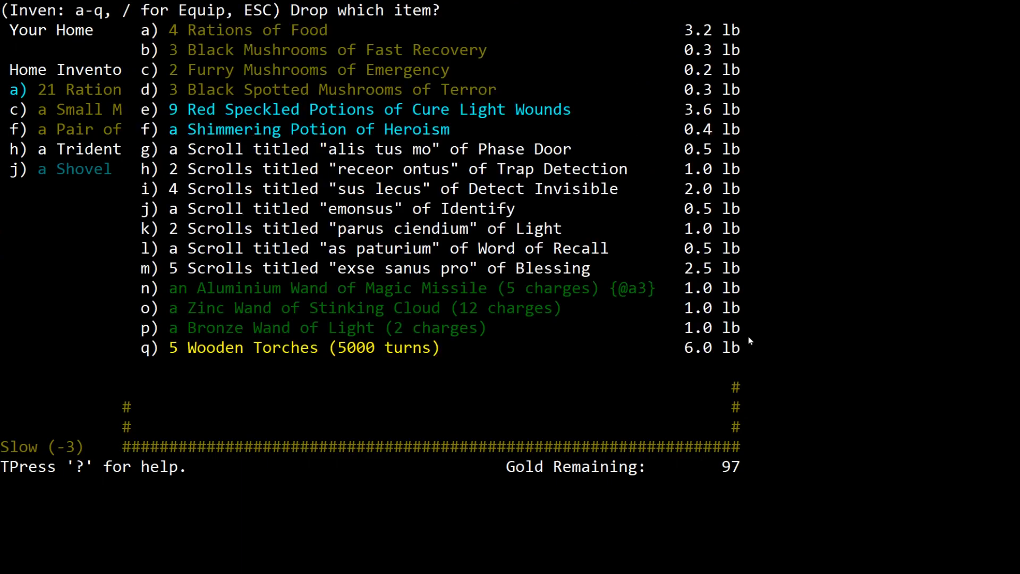
key("c")
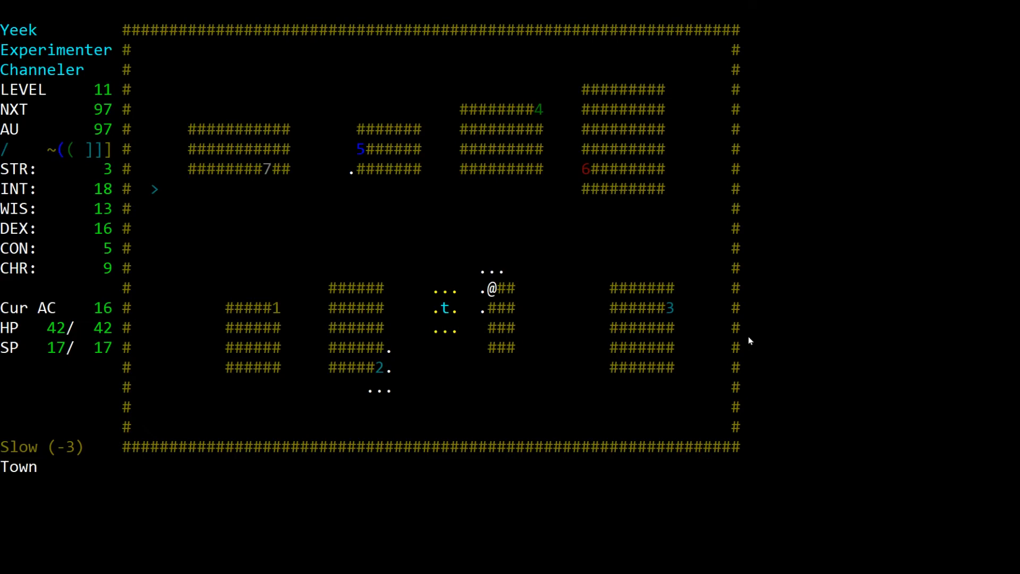
key("i")
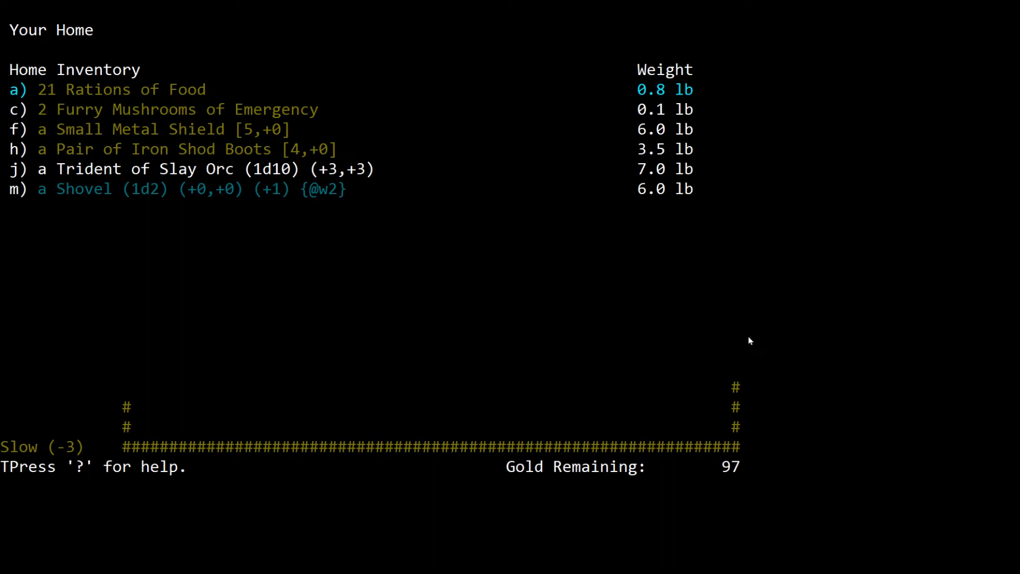
Step: Take the Trident of Slay Orc from Home and wield it, keeping the Spear of Flame in the pack
type("1")
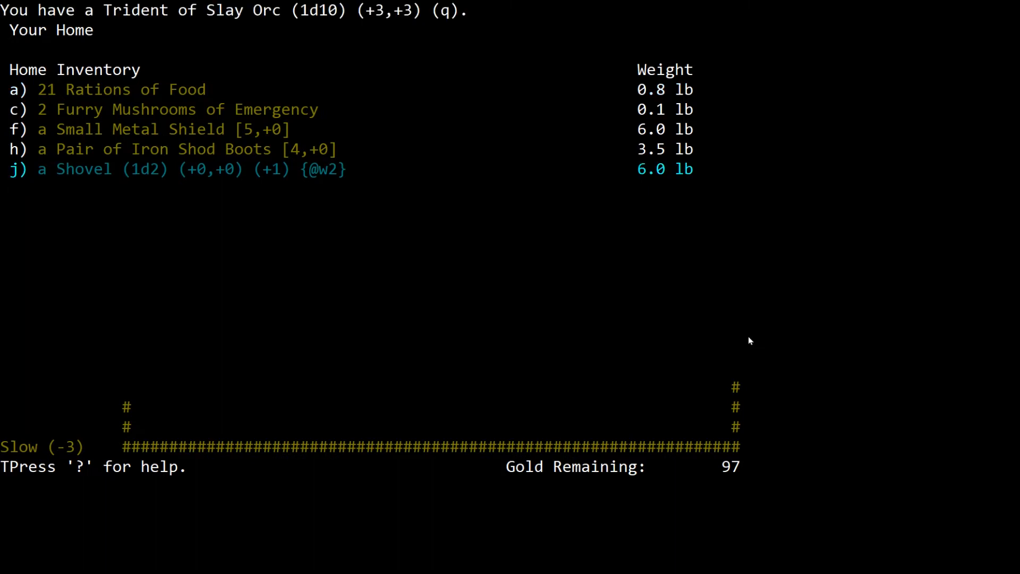
key("w")
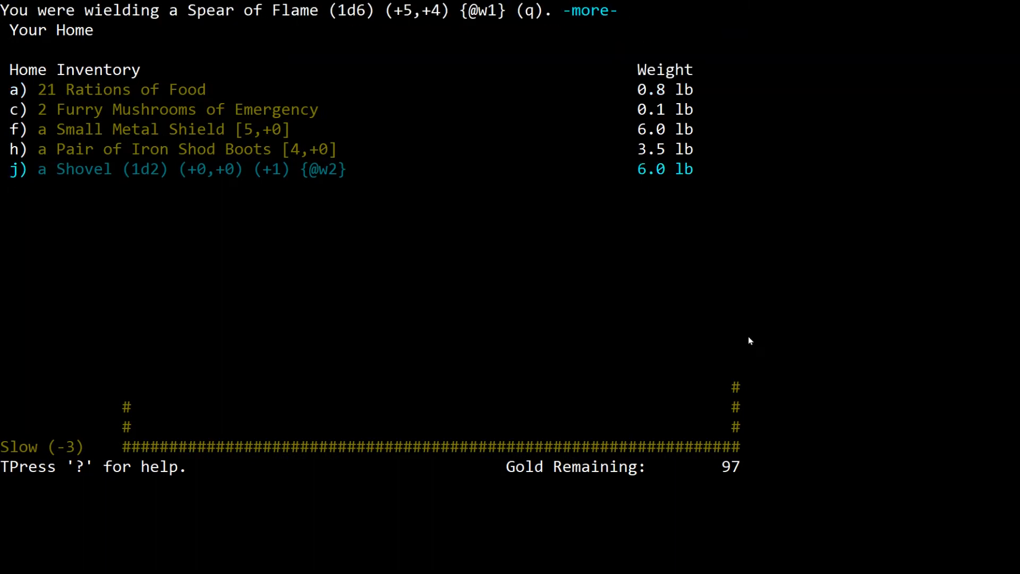
key("space")
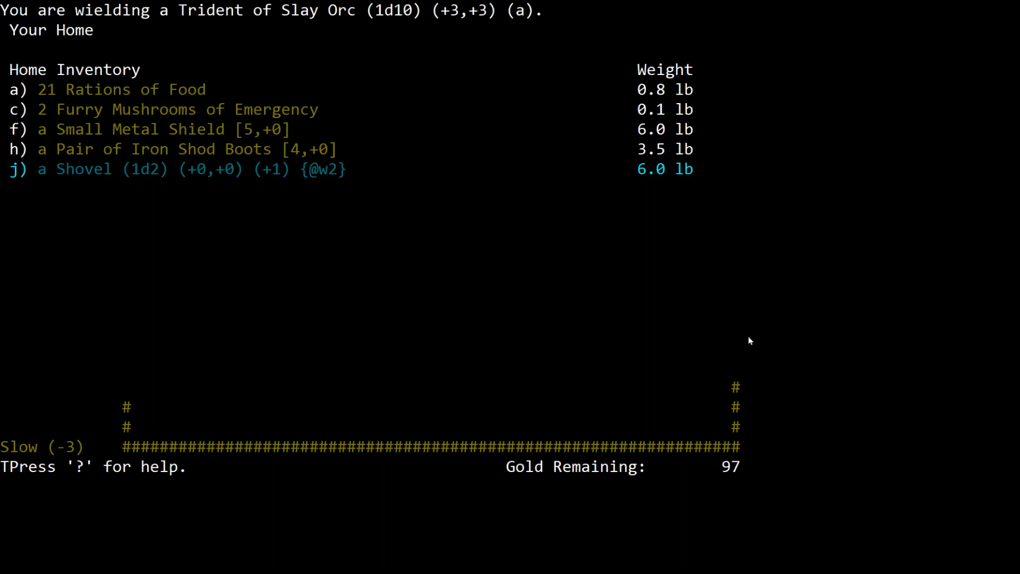
key("d")
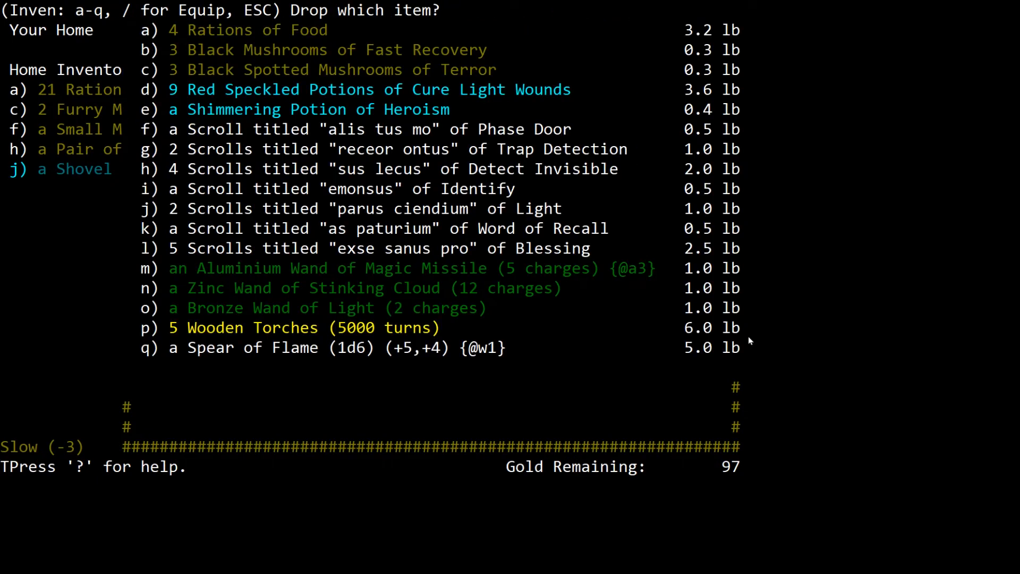
key("Escape")
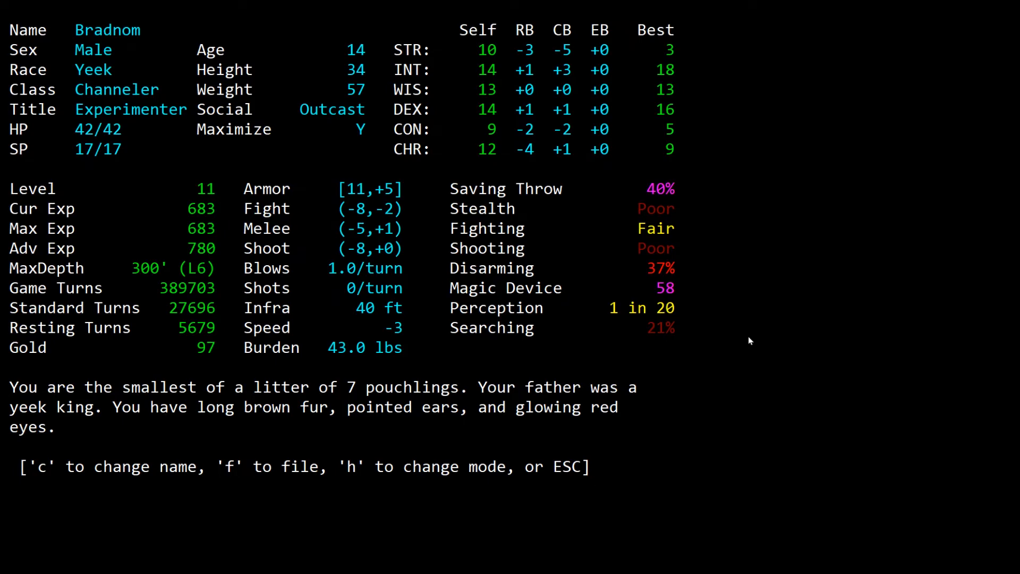
Step: Leave the character sheet and return to the town map beside home
key("Escape")
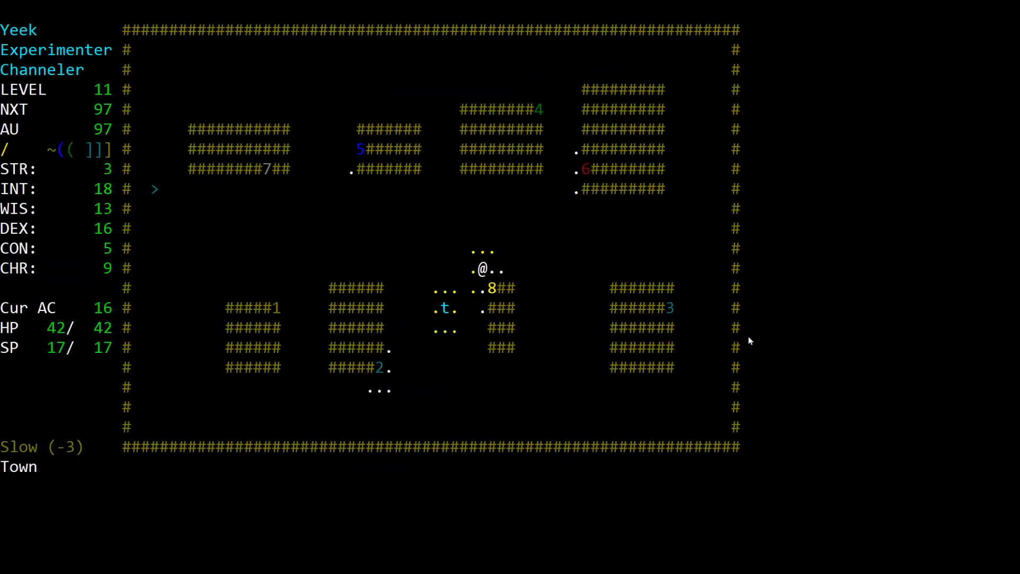
Step: Walk through town past the begging street urchins and head north toward shop 5
key("up")
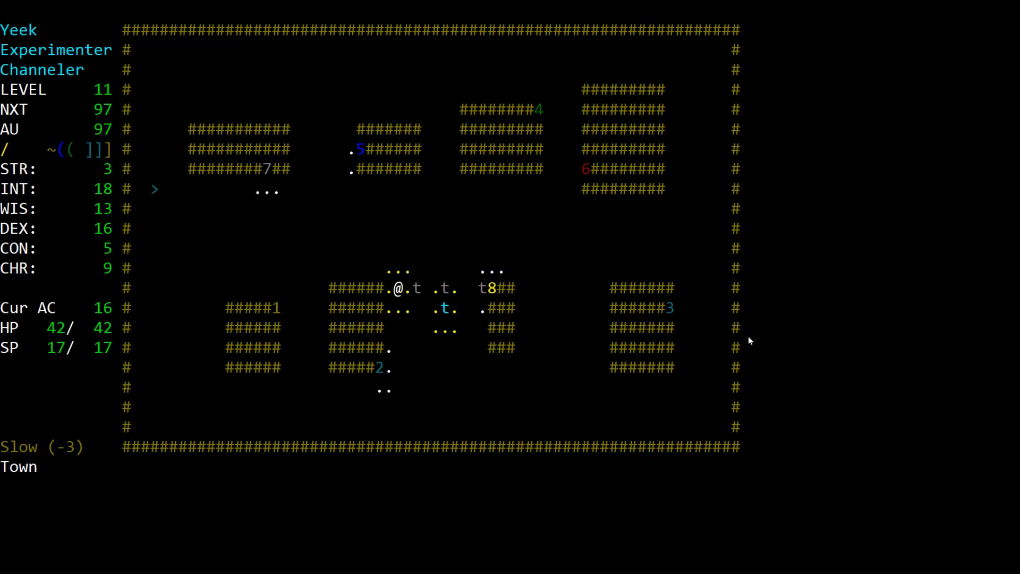
key("down")
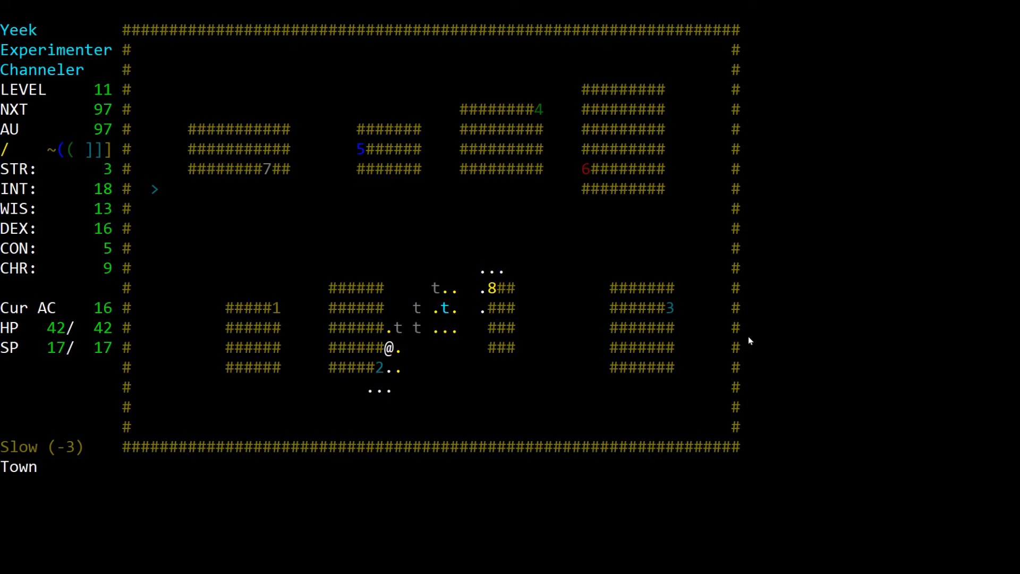
key("Down")
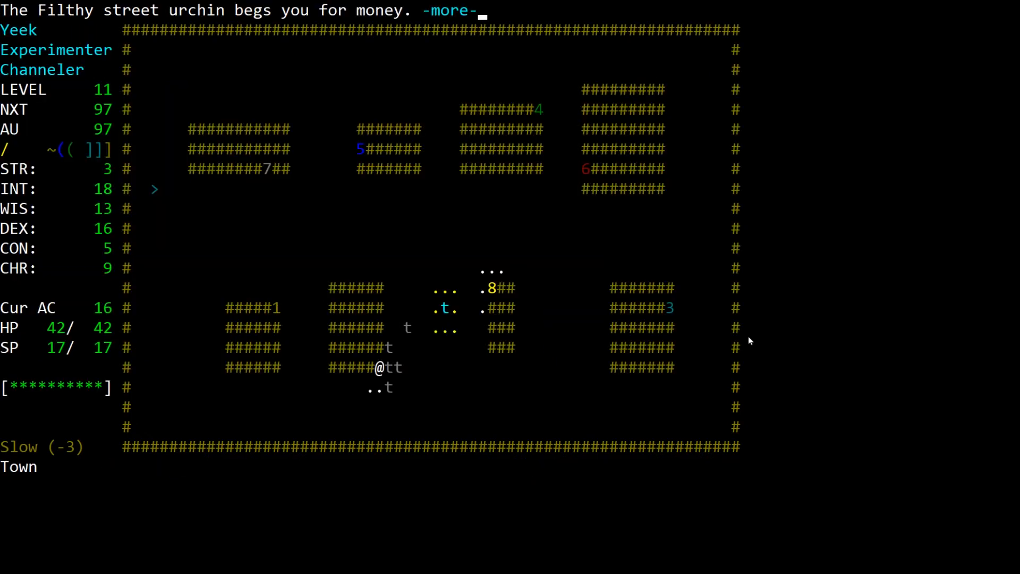
key("space")
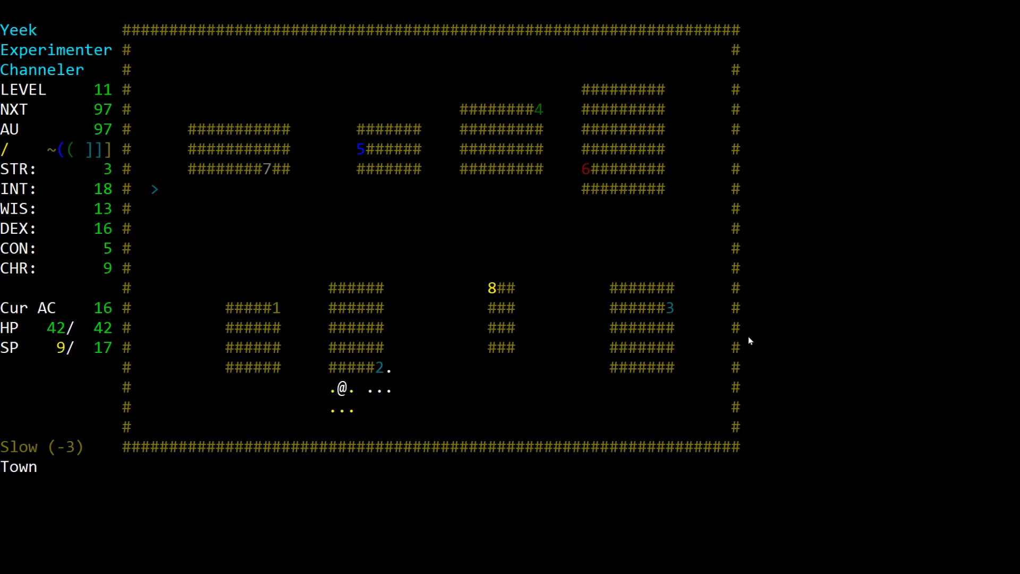
key("up")
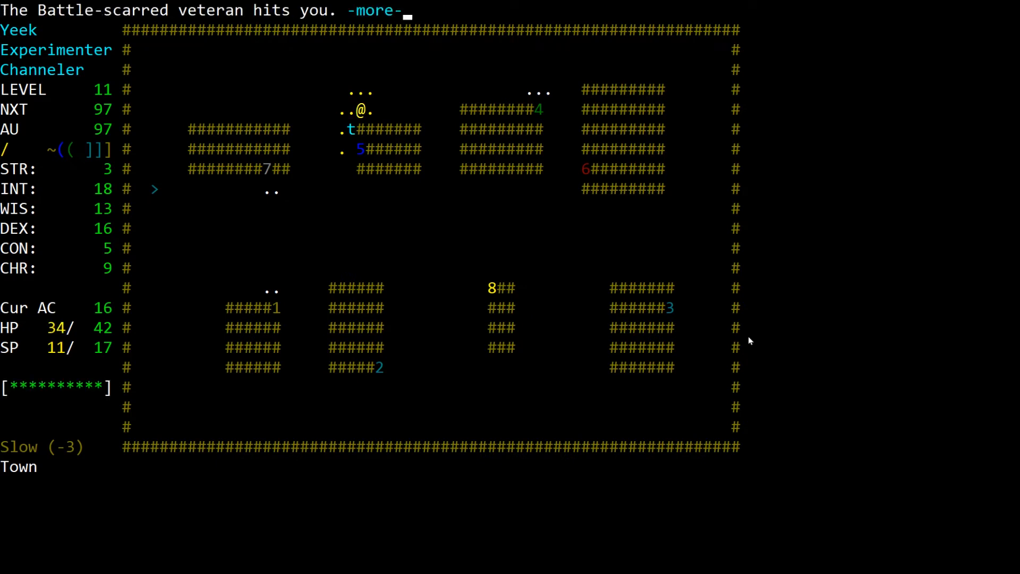
Step: Acknowledge the veteran's attack until he flees, then head back toward shop 1 and the stairs
key("space")
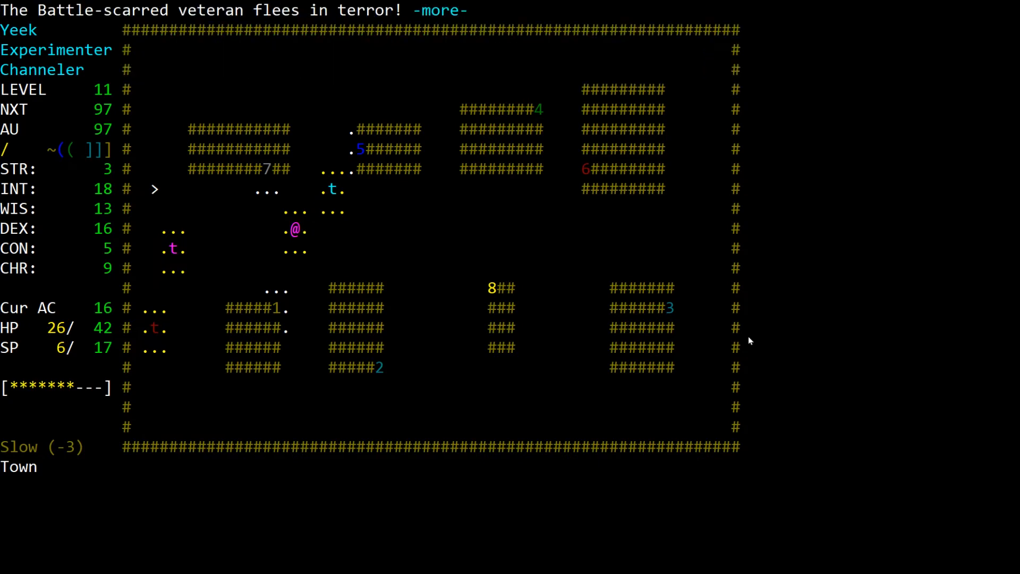
key("space")
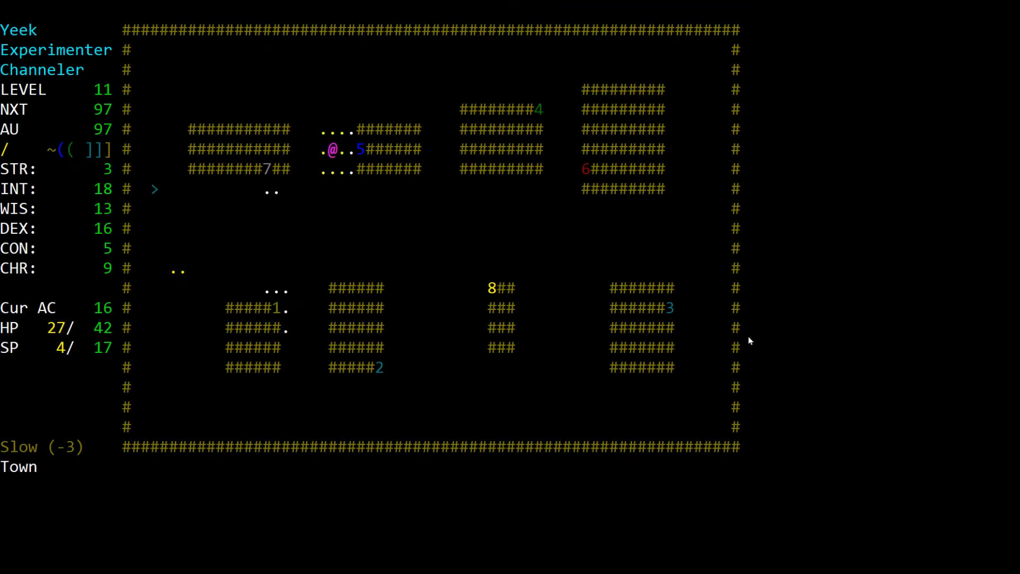
key("R")
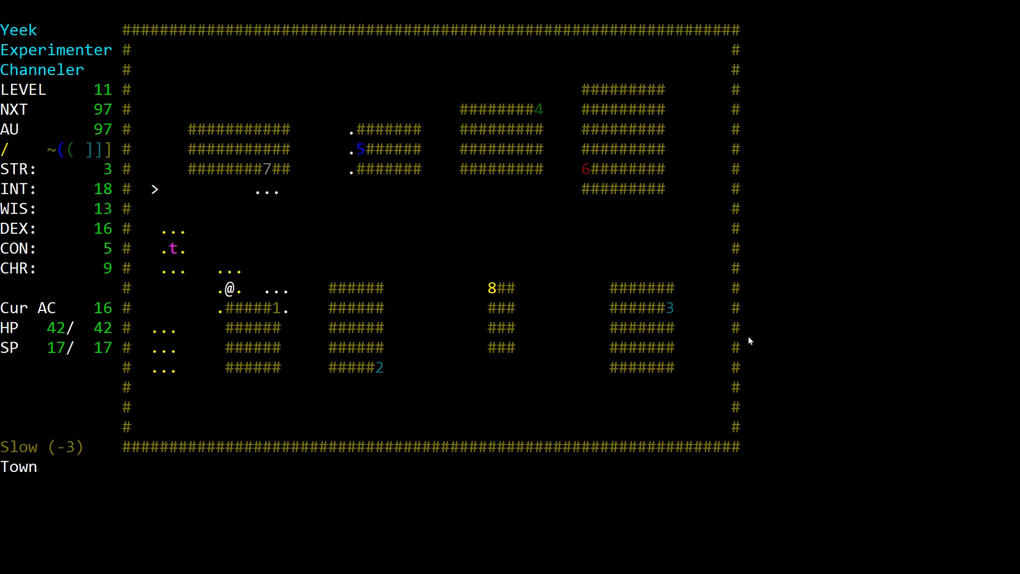
Step: Read Word of Recall to return to dungeon level 6 and begin choosing an item to drop
key("r")
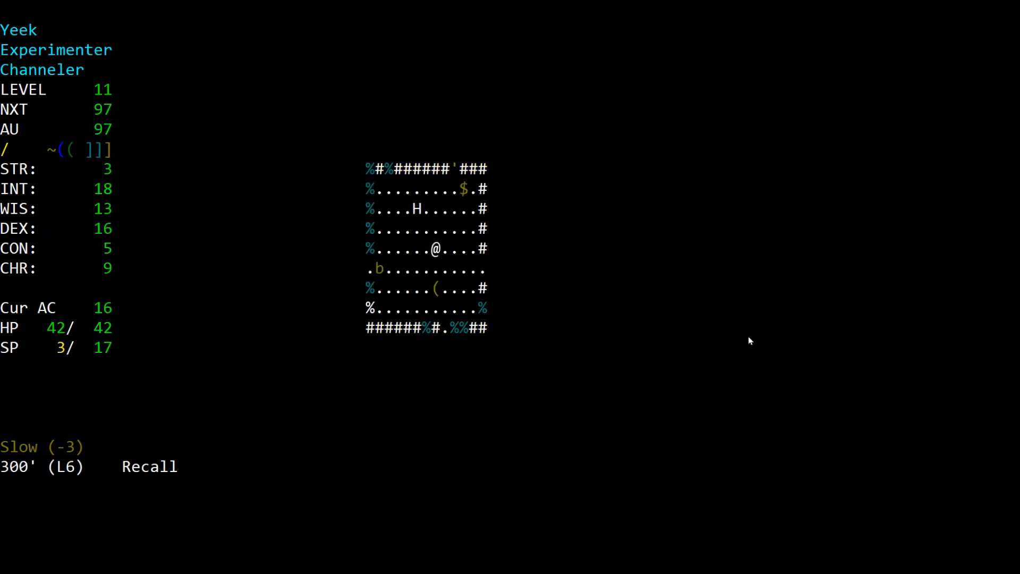
key("a")
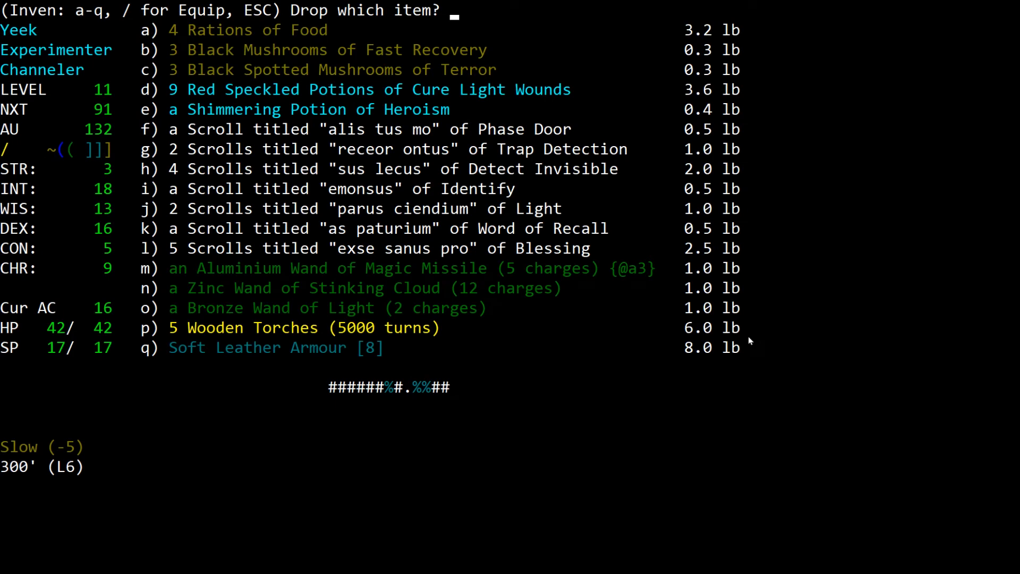
Step: Drop the heavy item to restore speed to Slow (-3) and head west into the Snaga corridor
key("Escape")
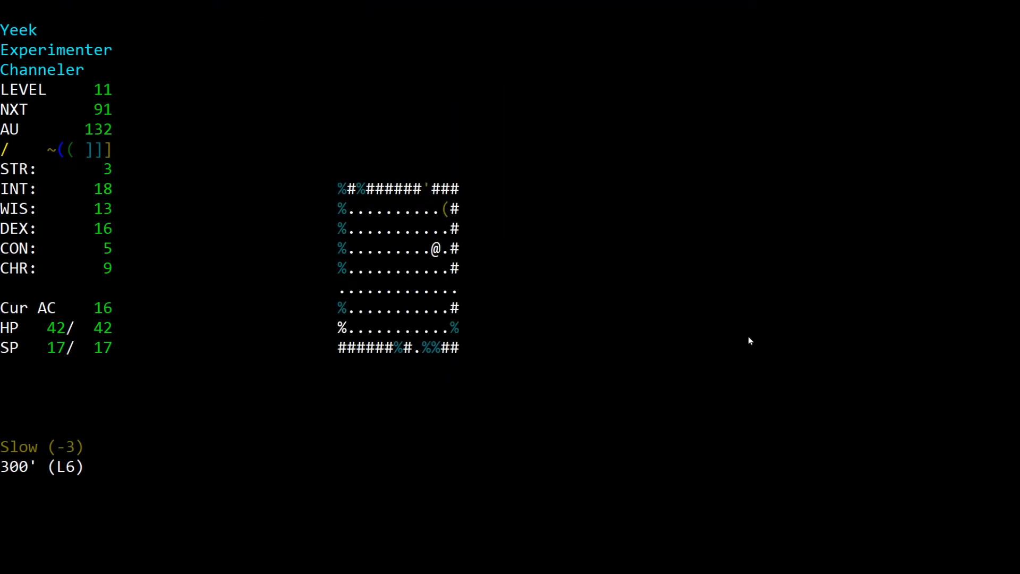
key("r")
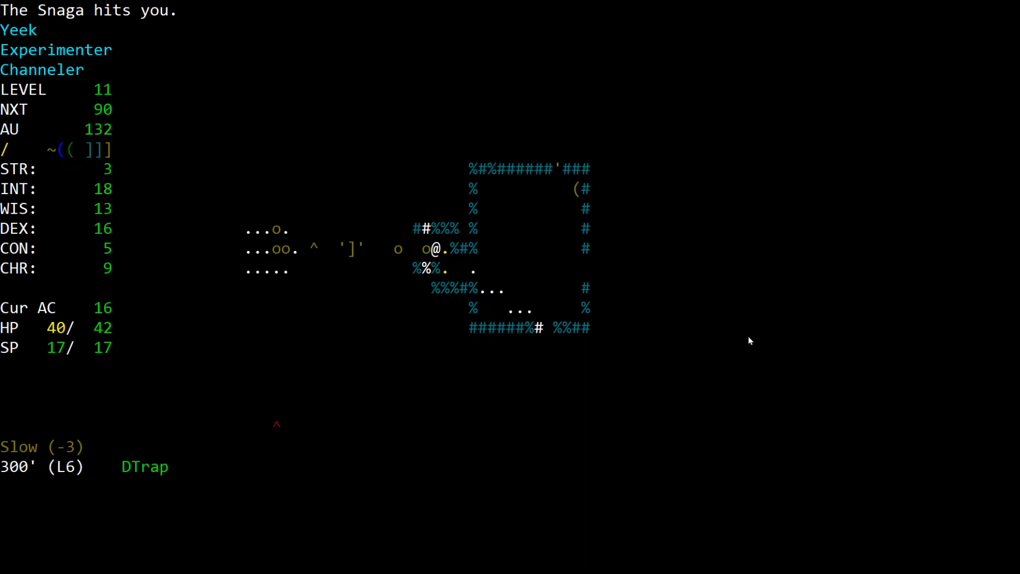
Step: Fight the line of Snagas in the corridor, killing two and collecting copper to 181 gold
key("a")
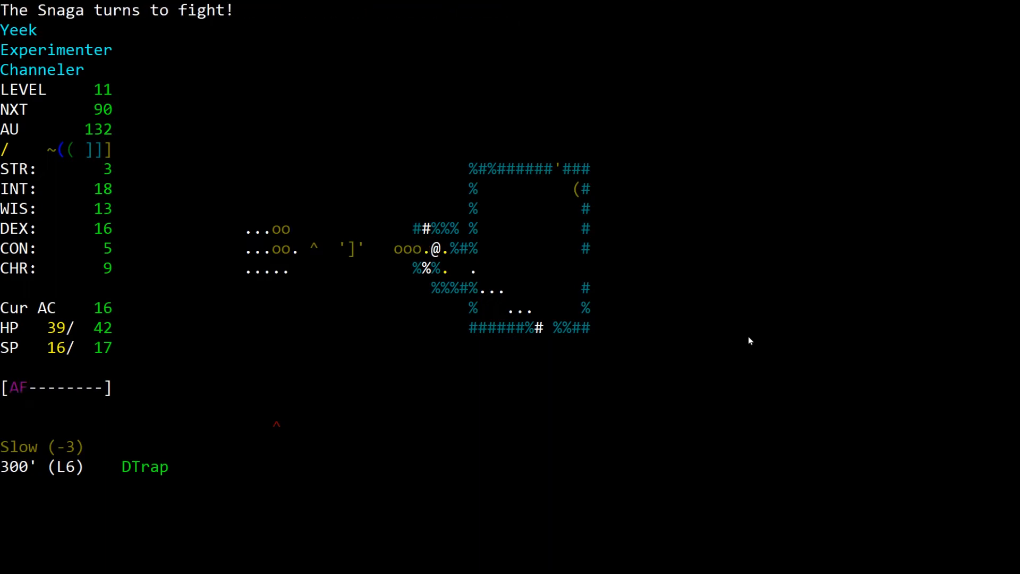
key("a")
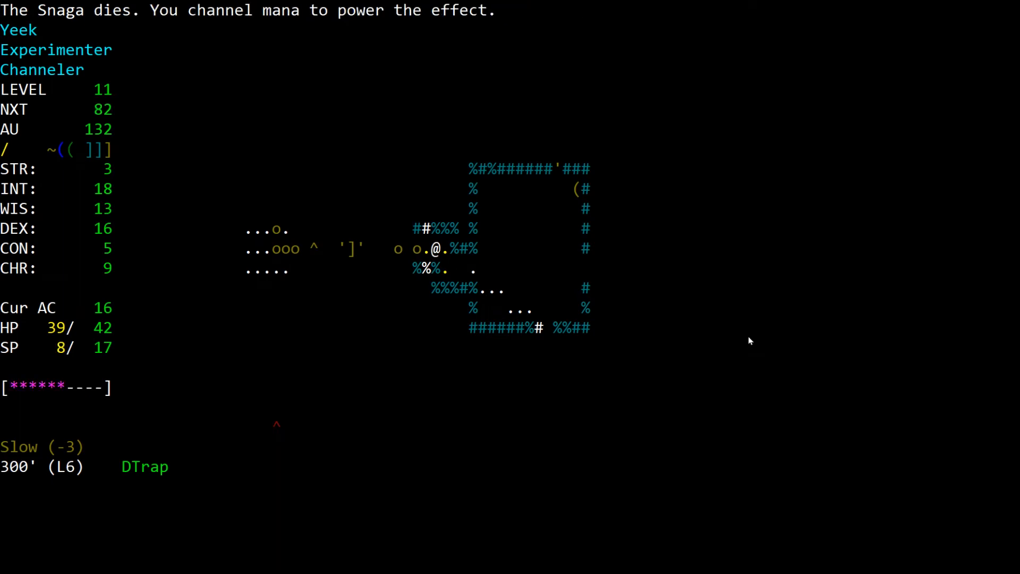
key("a")
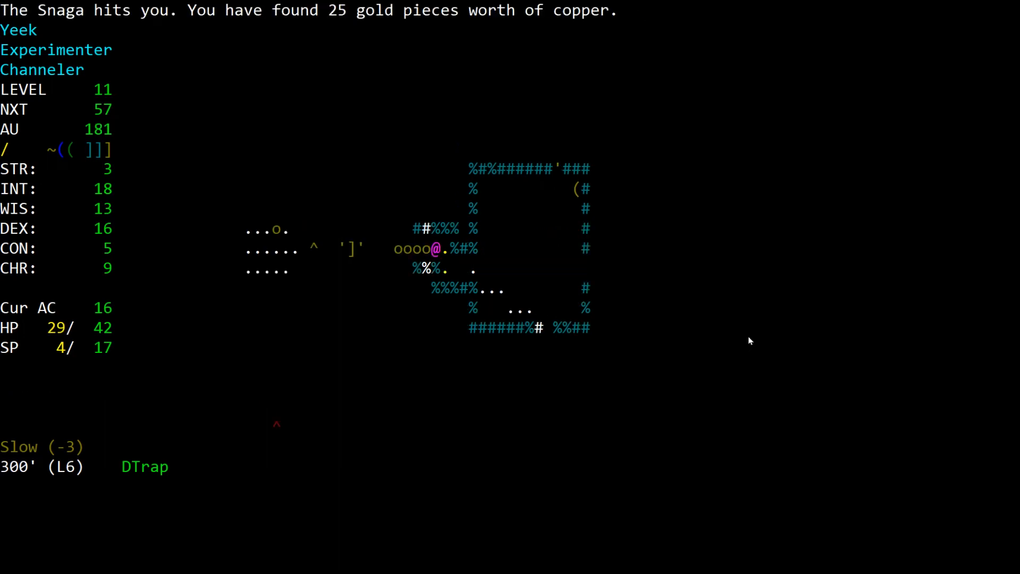
Step: Blast the adjacent Snagas with the Zinc Wand of Stinking Cloud, leaving 11 charges
key("a")
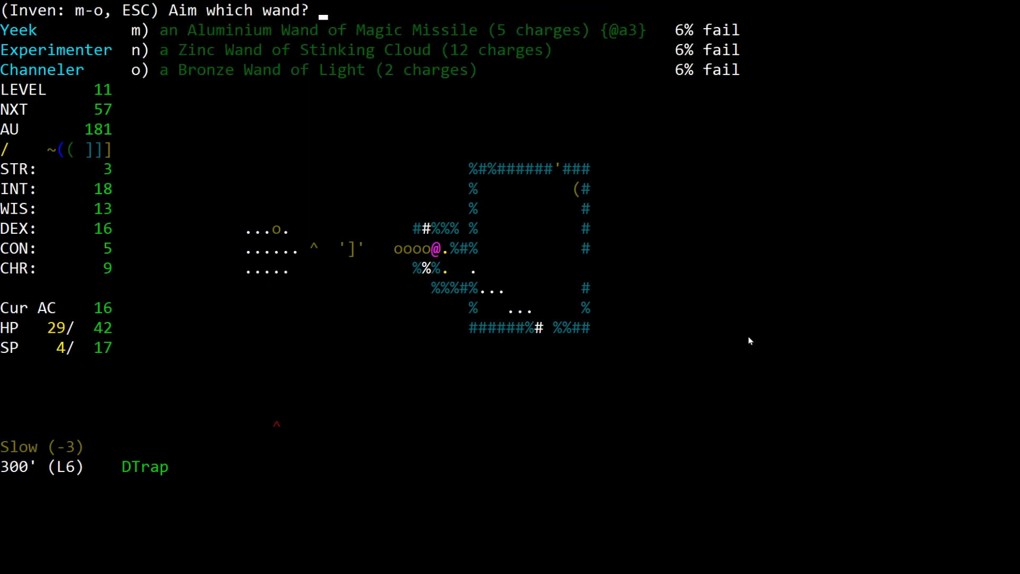
key("m")
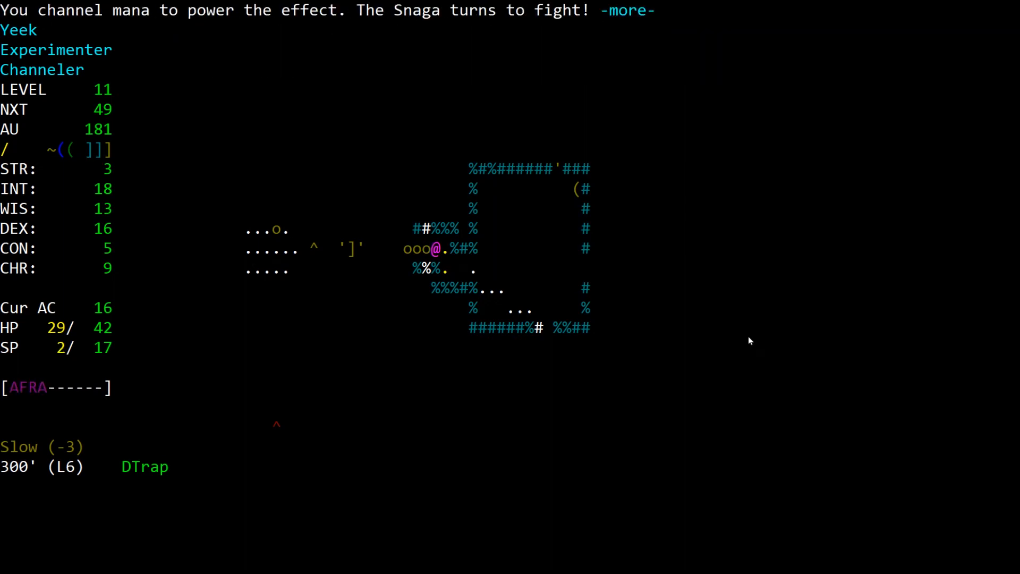
key("space")
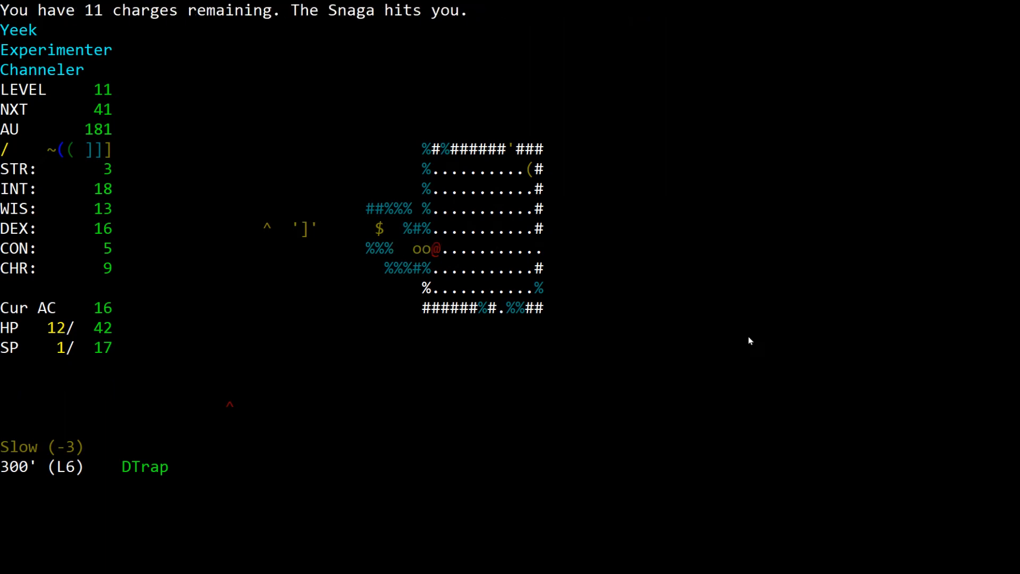
Step: Fail to read Phase Door for lack of mana, then attack the Snaga until it flees
key("r")
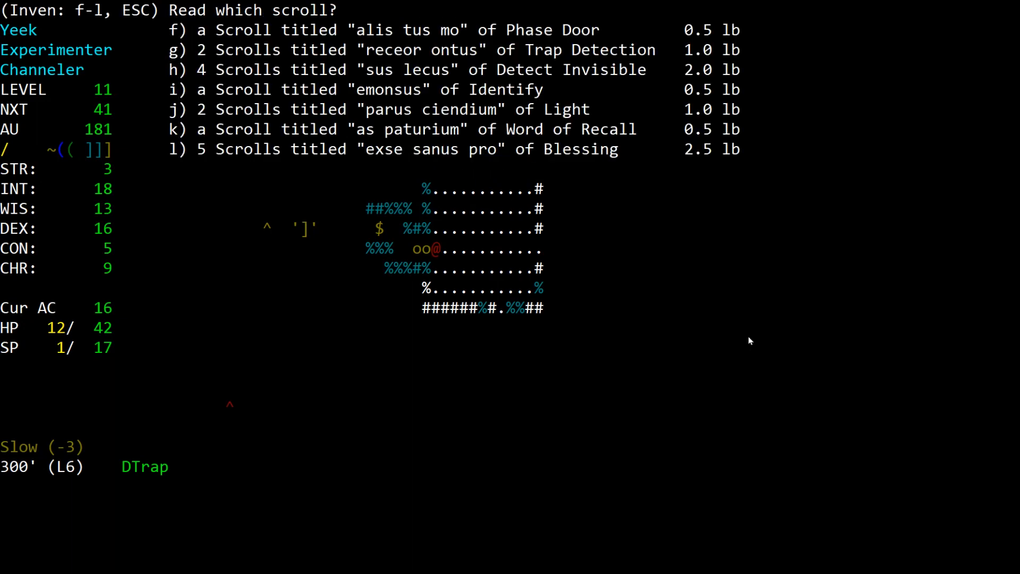
key("f")
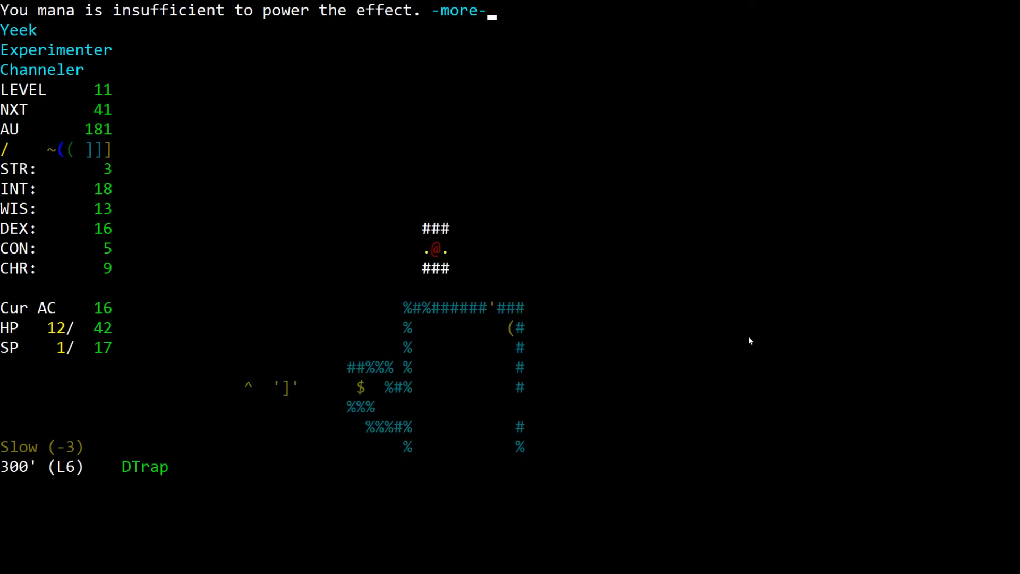
key("space")
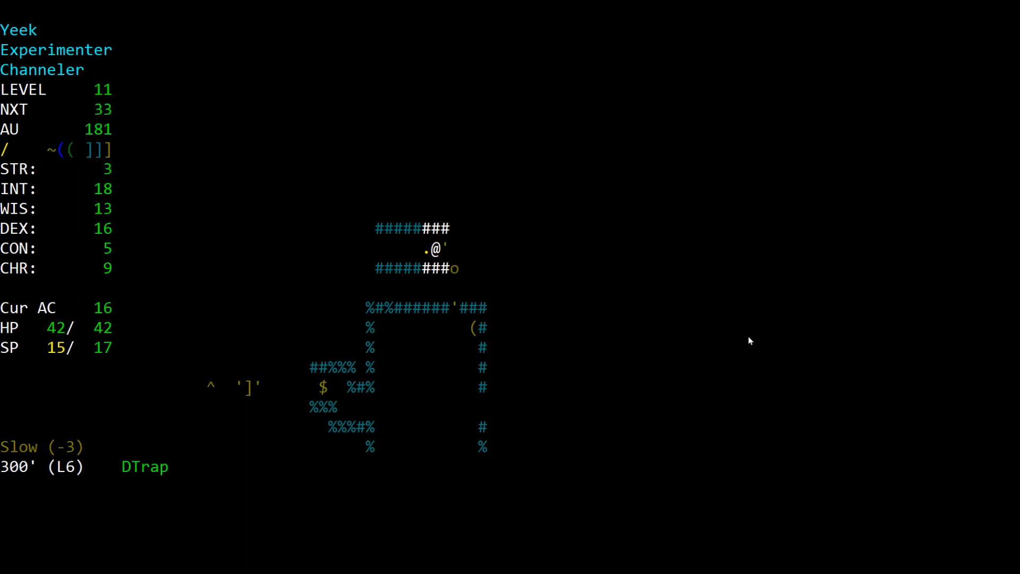
key("a")
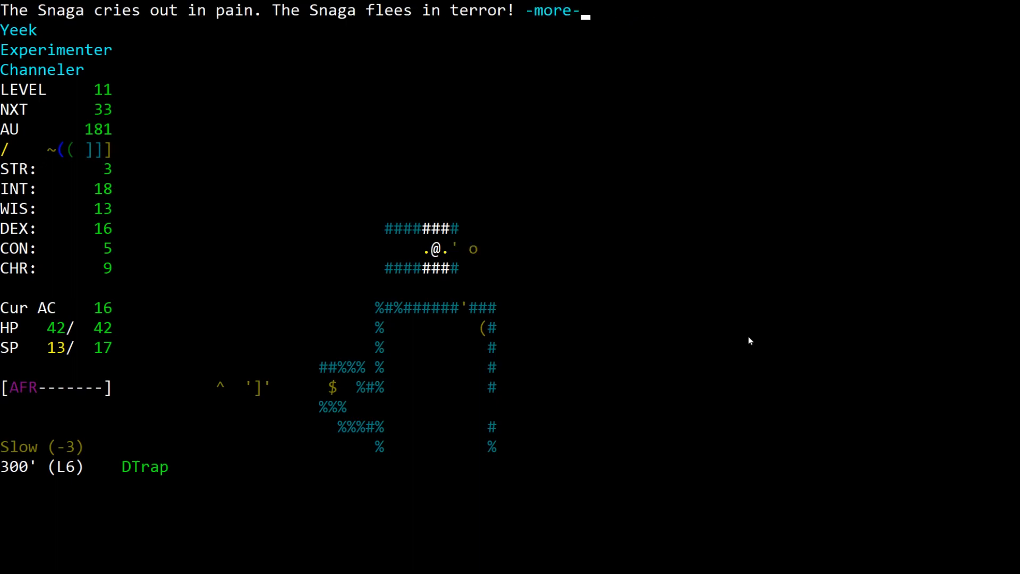
key("space")
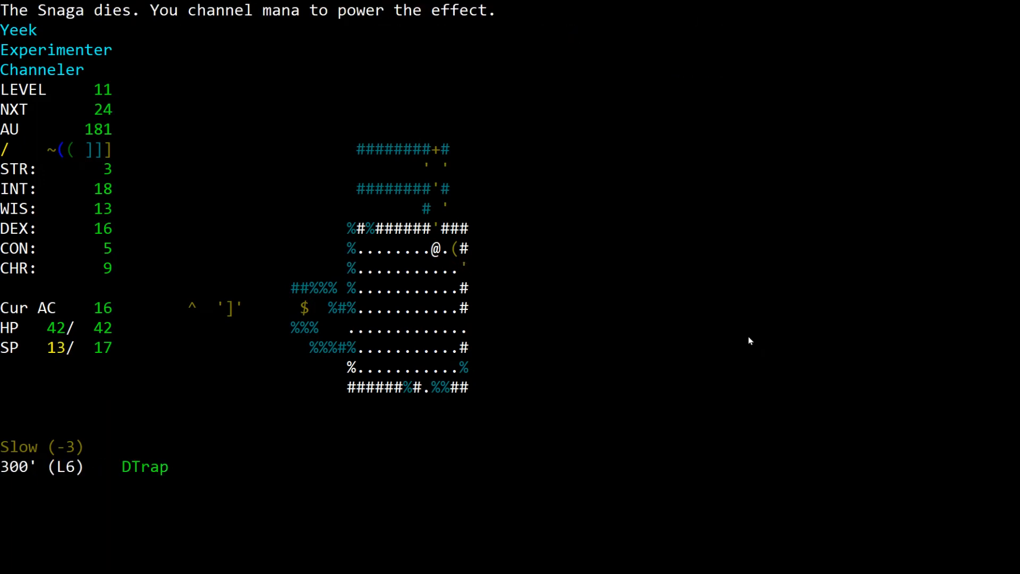
Step: Rest until hit points and mana are fully restored
key("i")
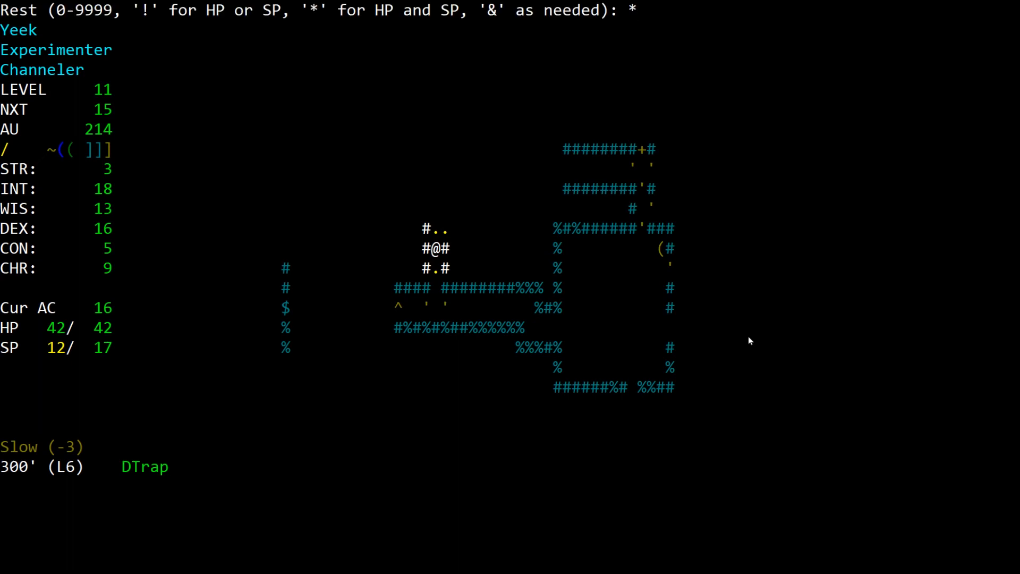
key("Return")
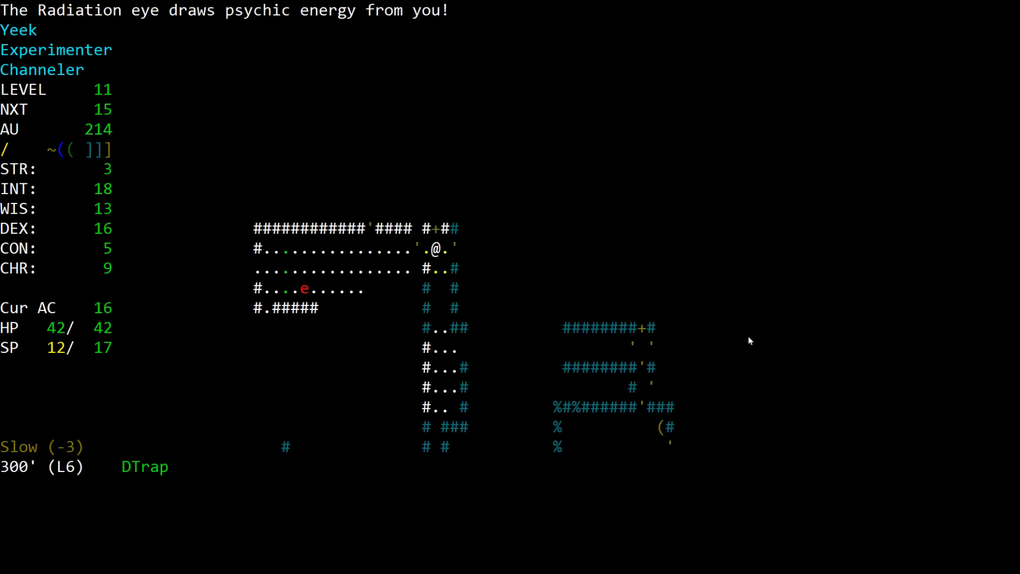
Step: Fire the Magic Missile wand at the Radiation eye until it is gone
key("a")
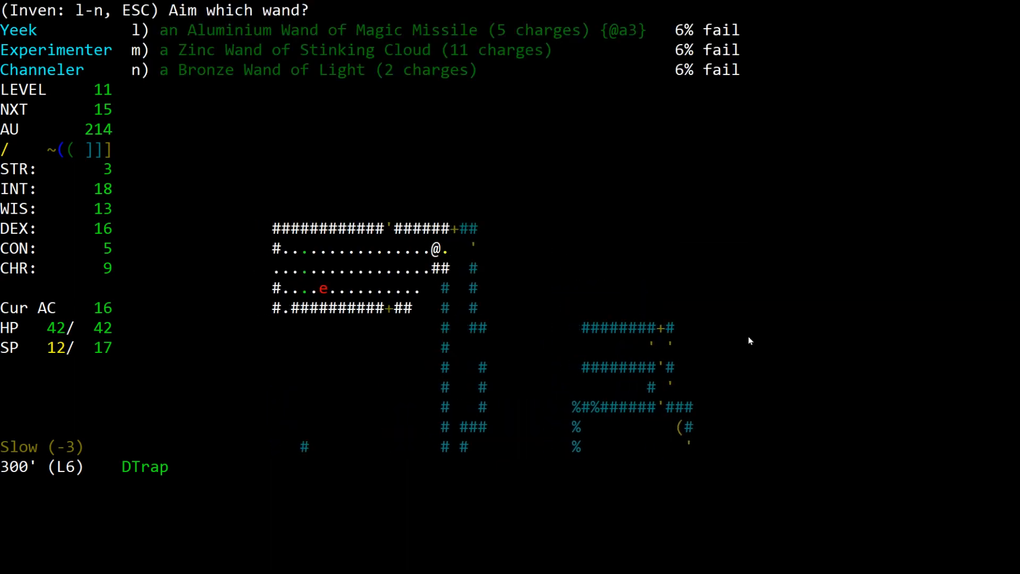
key("l")
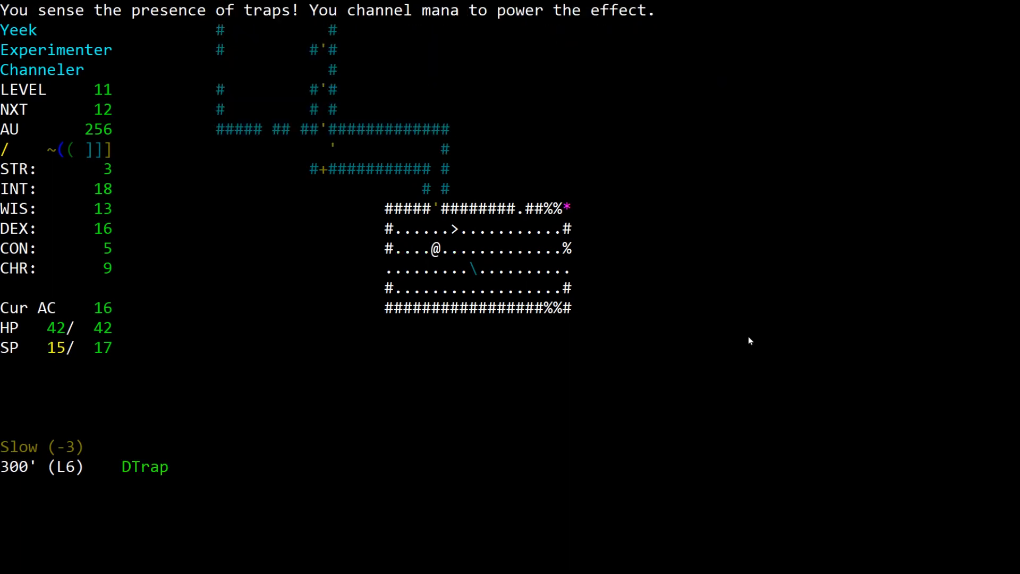
Step: Cross the stairs room, review the carried items including the (+1) shovel, and put the list away
key("R")
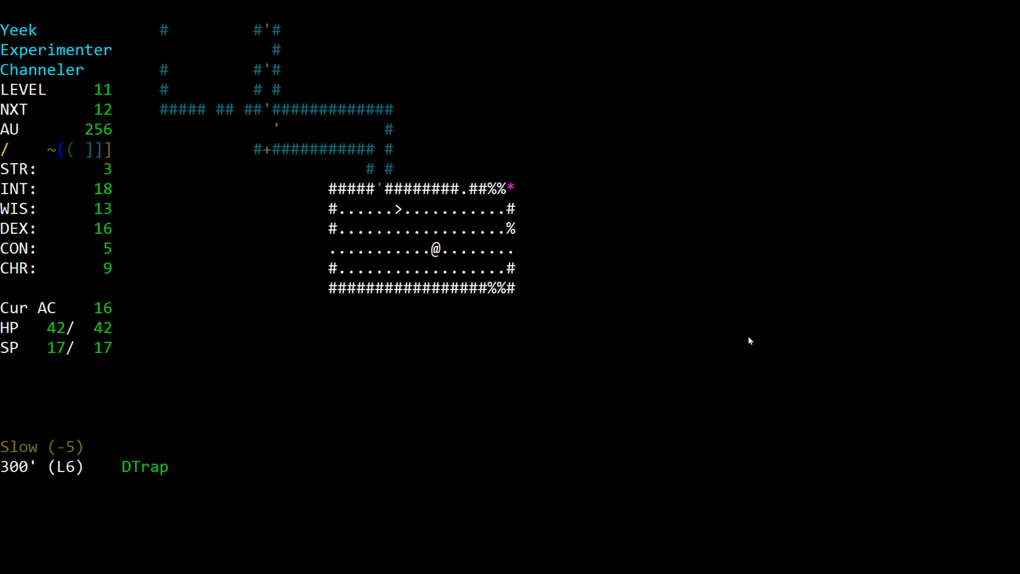
key("d")
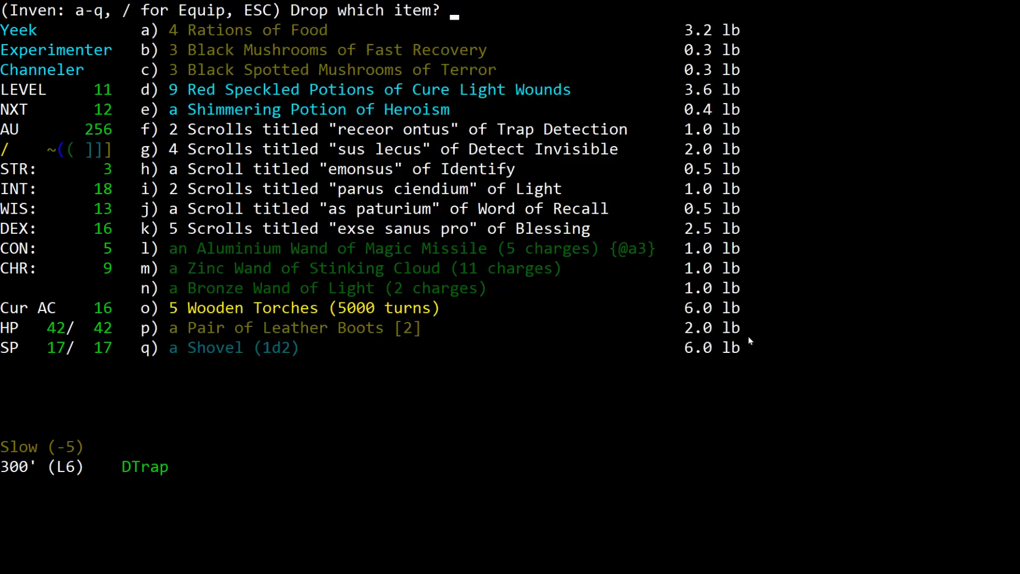
key("q")
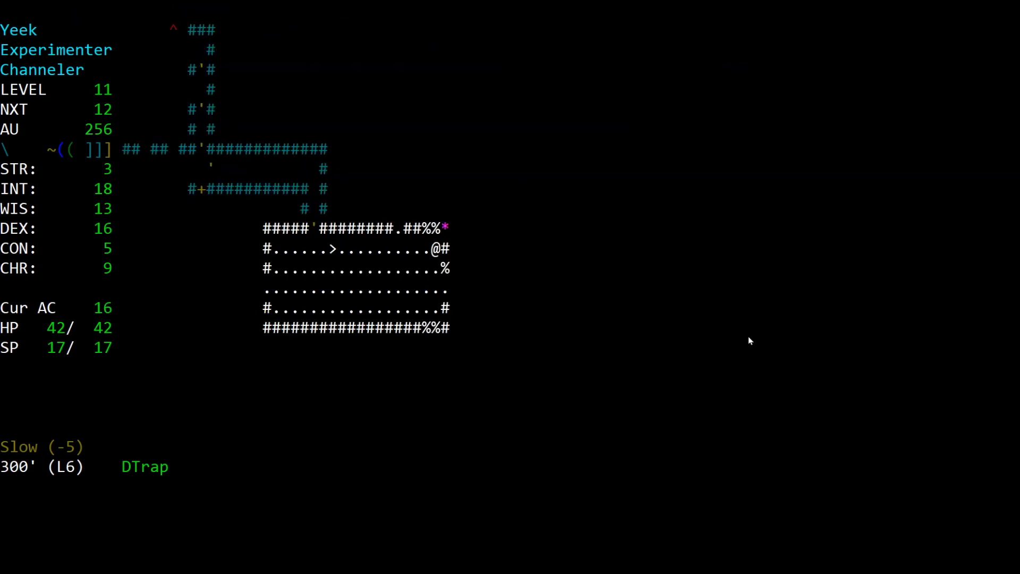
key("d")
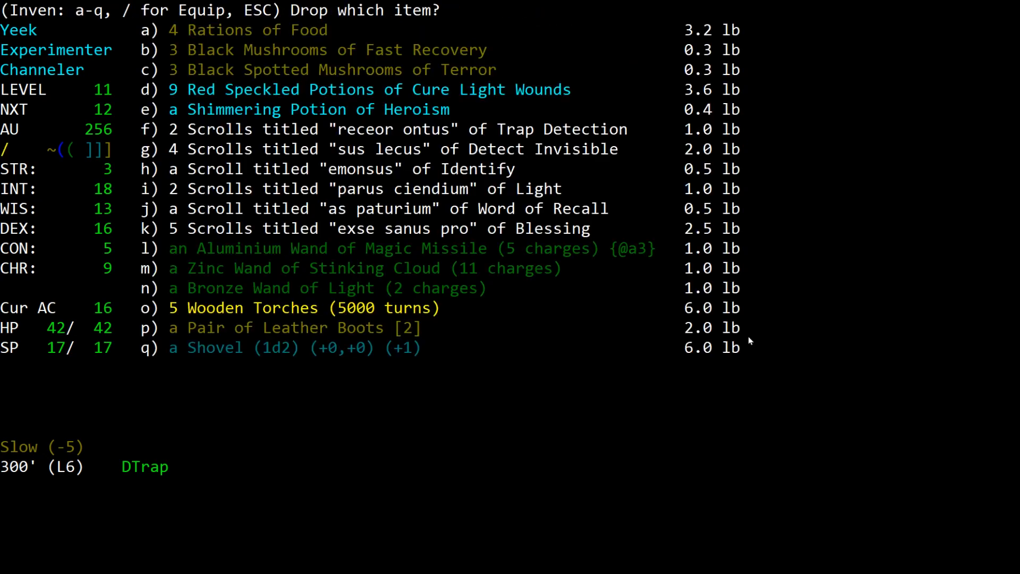
key("Escape")
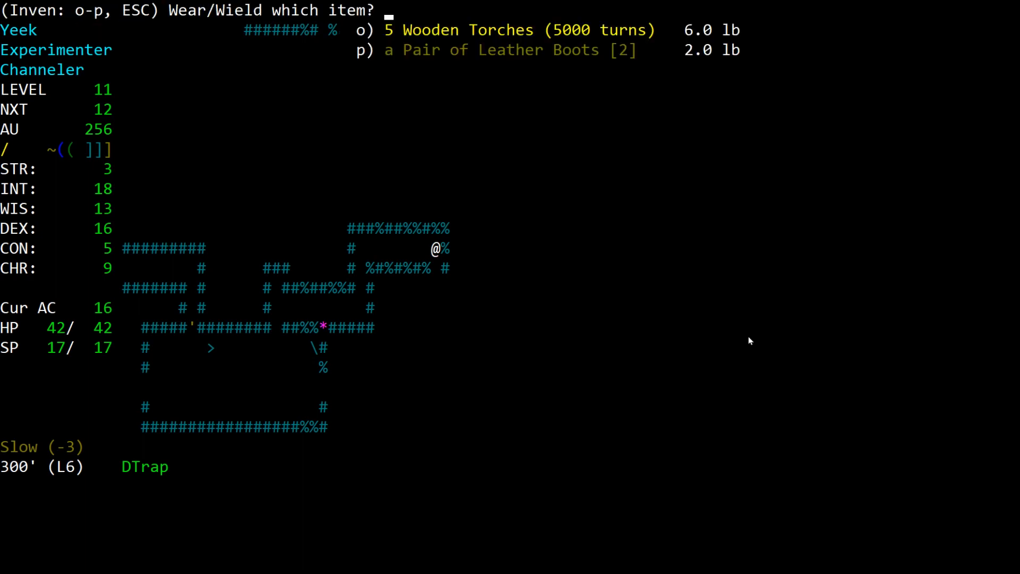
Step: Wield a fresh Wooden Torch, keep the burnt-out one in the pack, and walk into the next room
key("p")
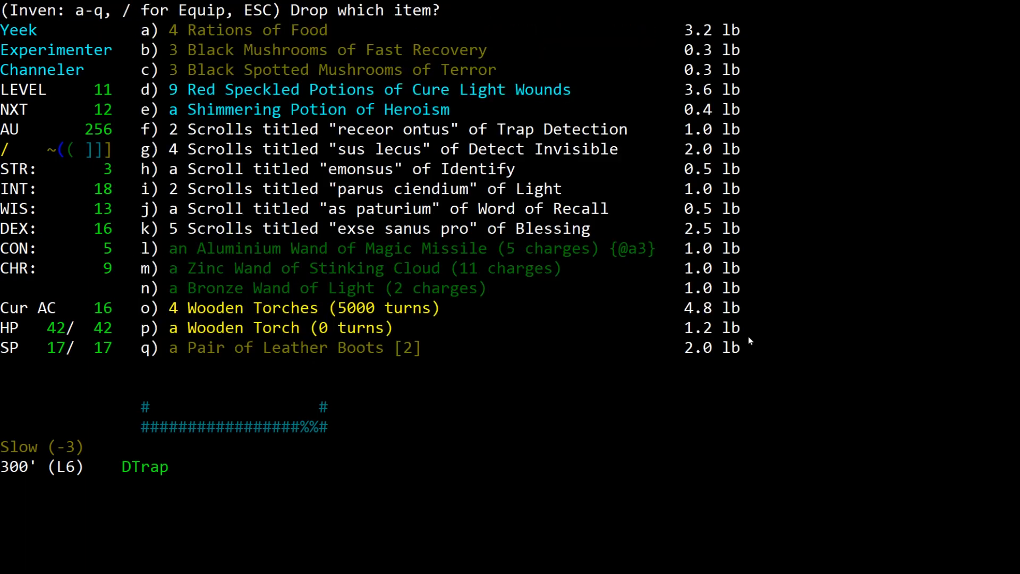
key("p")
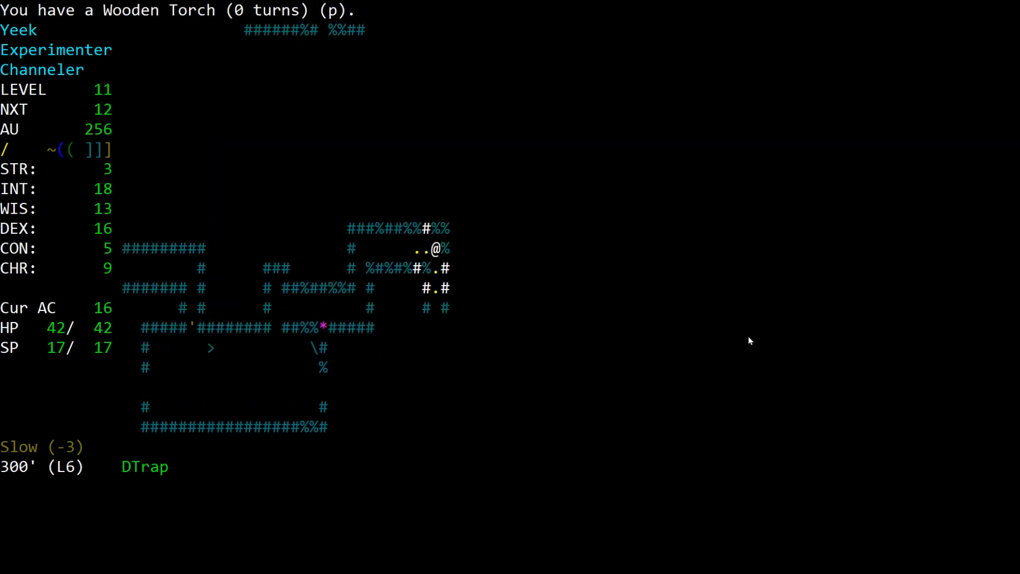
key("Left")
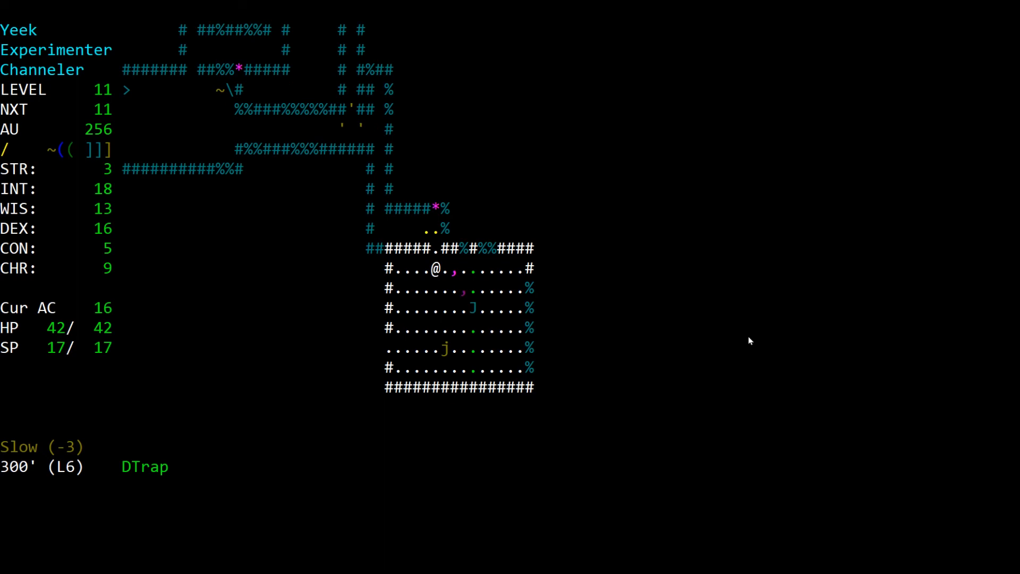
Step: Kill the snake and the room's other monsters with wands and spells, reaching level 12 (44 HP, 19 SP)
key("Left")
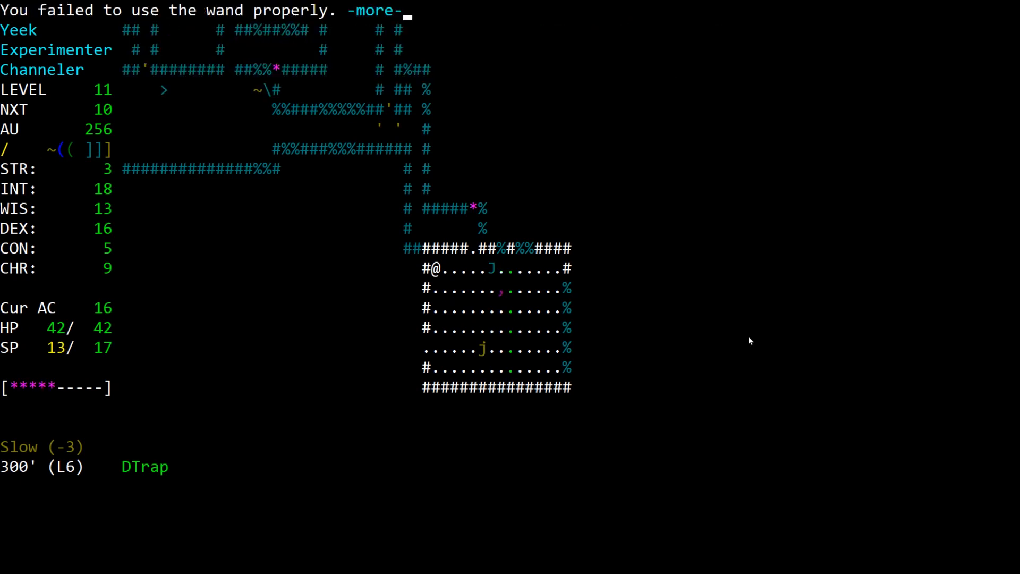
key("space")
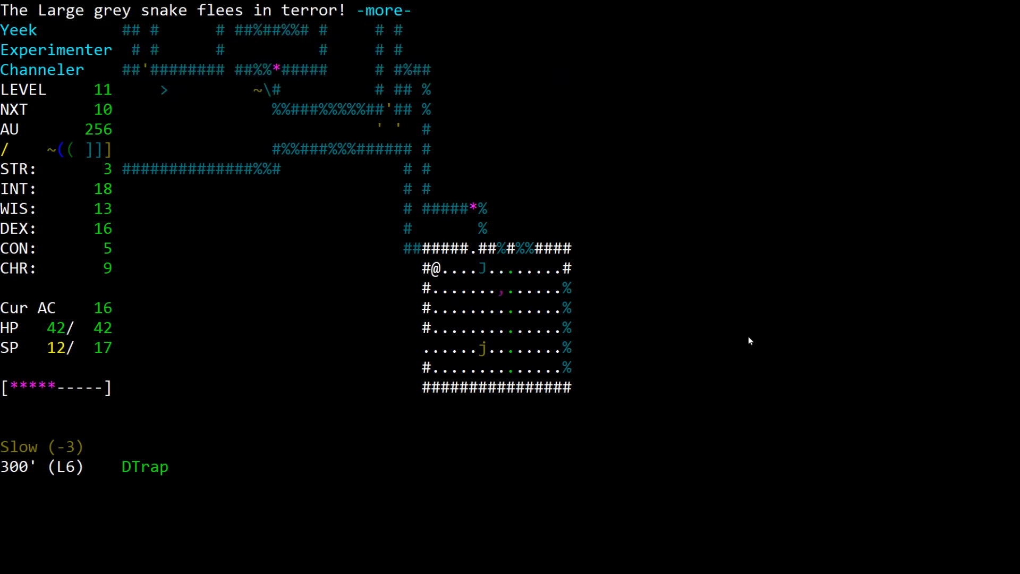
key("space")
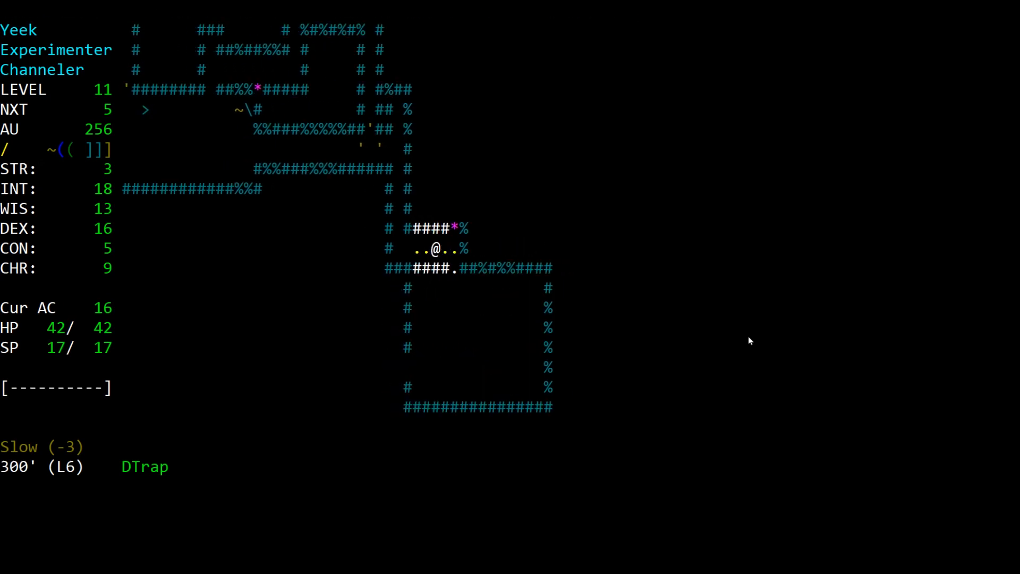
key("a")
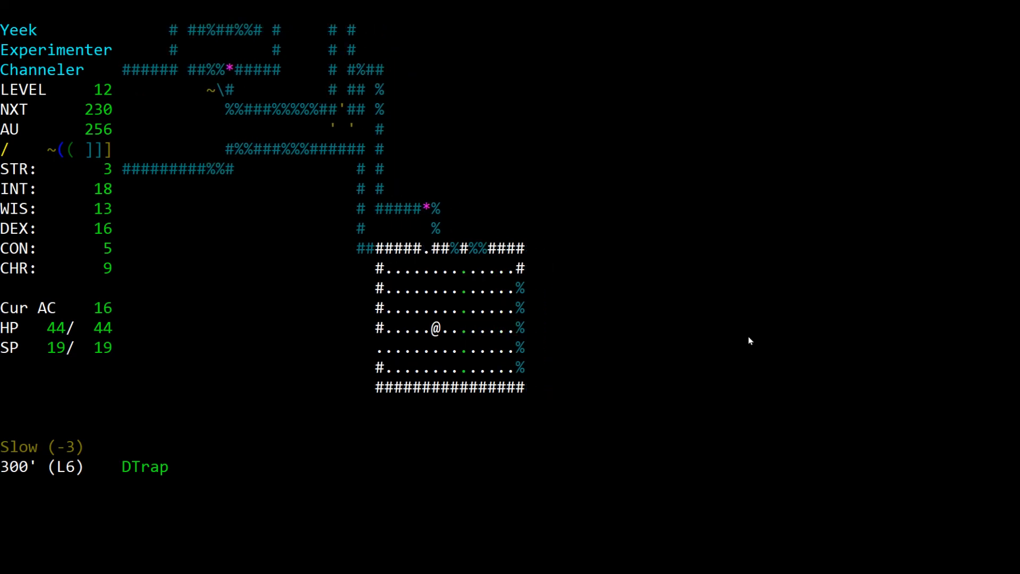
Step: Read a scroll, reach the pillared hall and kill the Giant brown bat near the staircases
key("r")
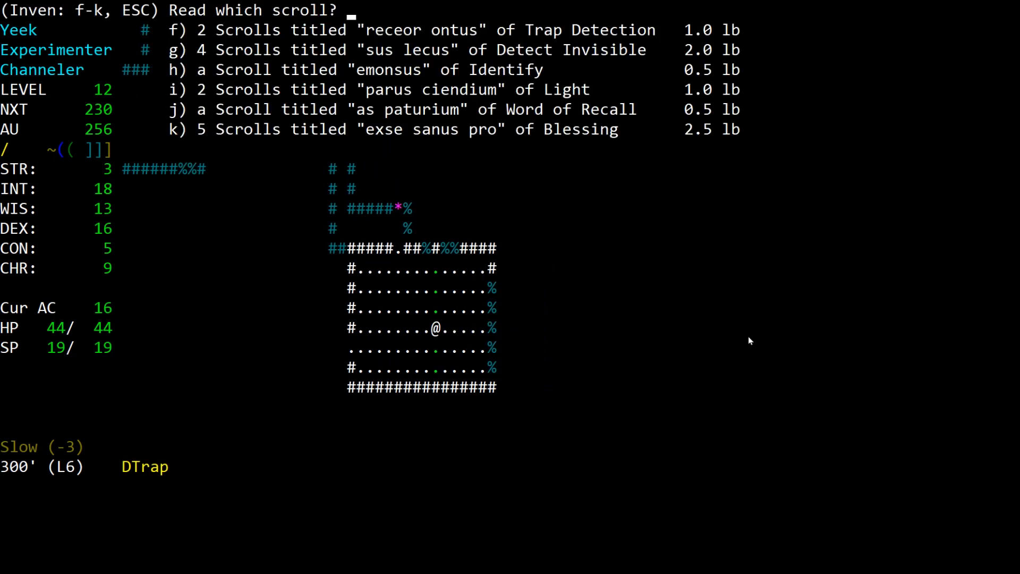
key("f")
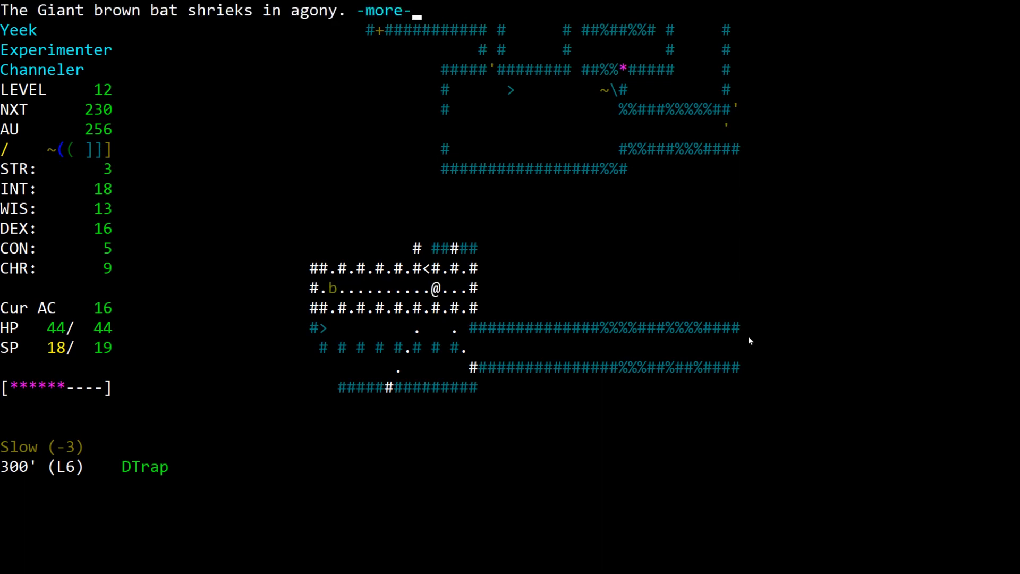
key("a")
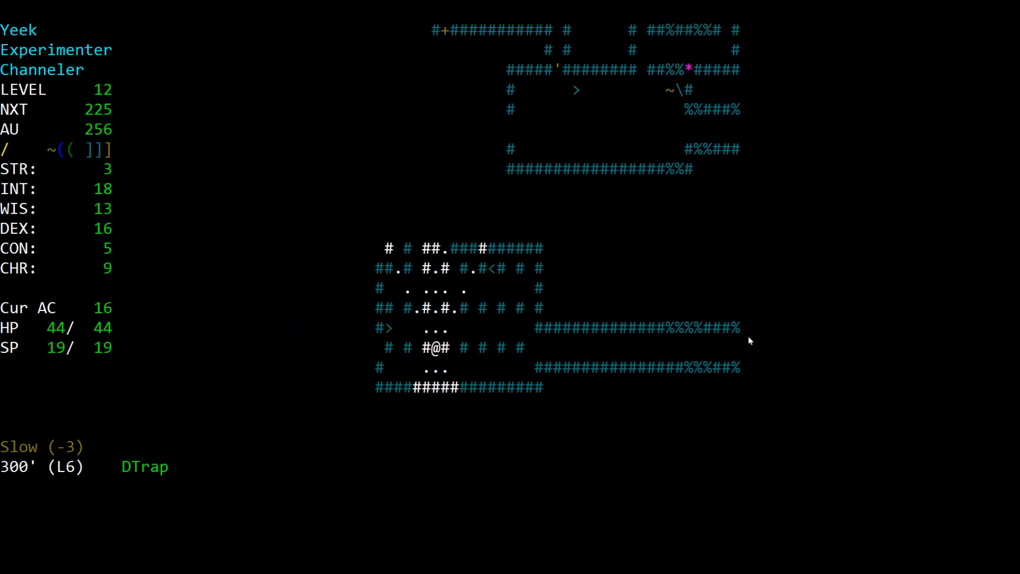
Step: Pass through the doors, destroy the Brown mold, and map the western corridors past a Novice ranger
key("up")
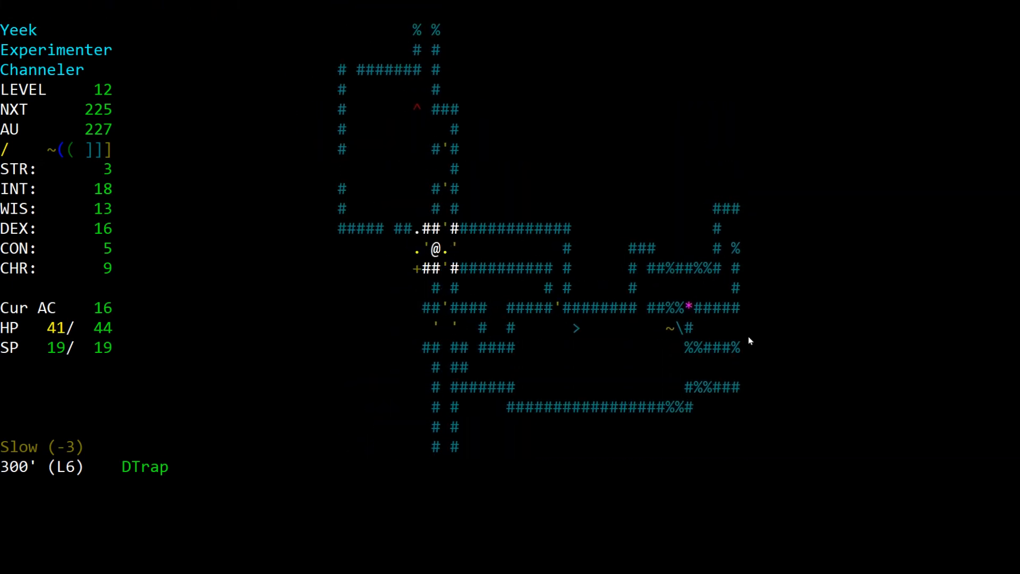
key("Down")
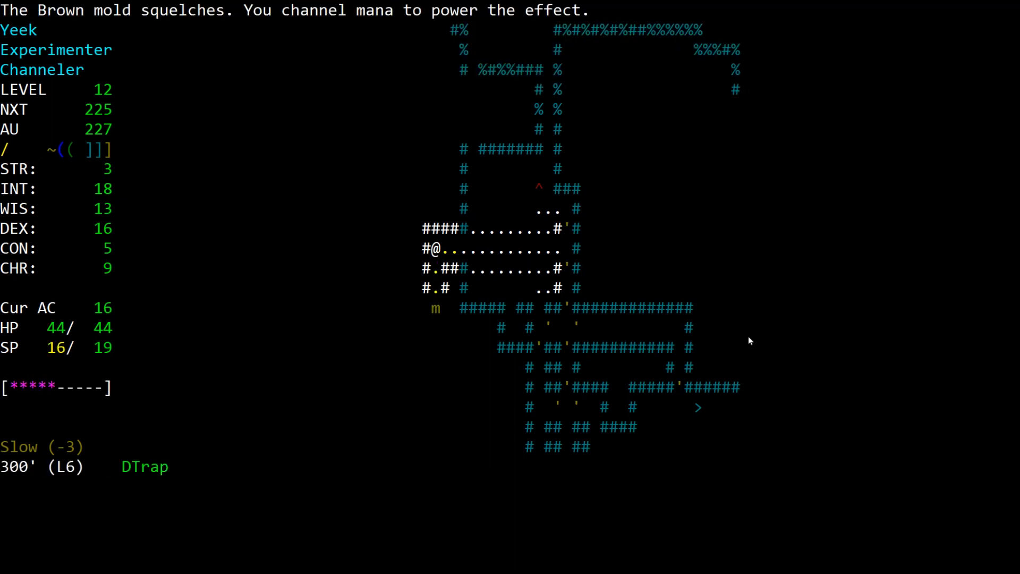
key("a")
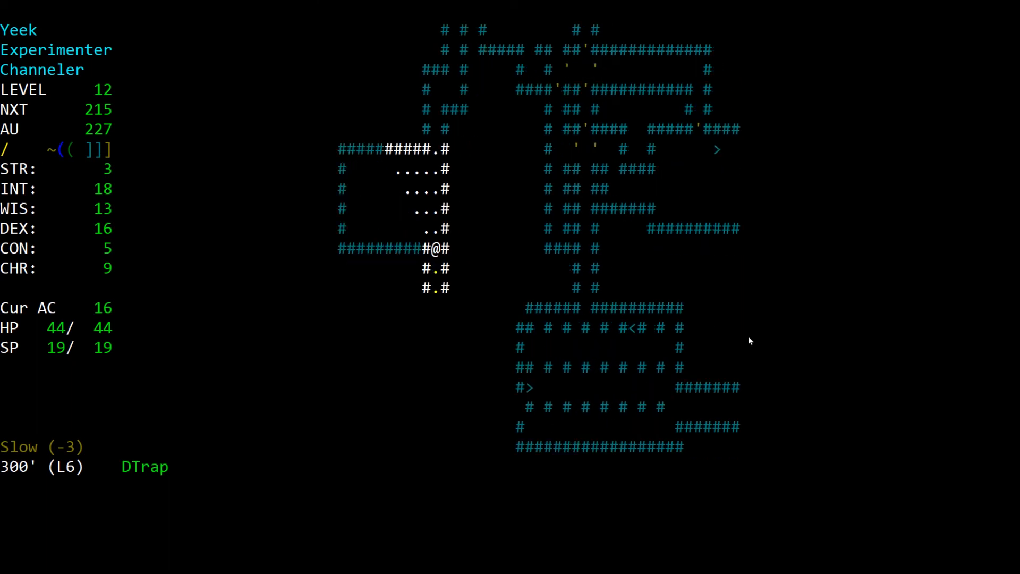
key("Down")
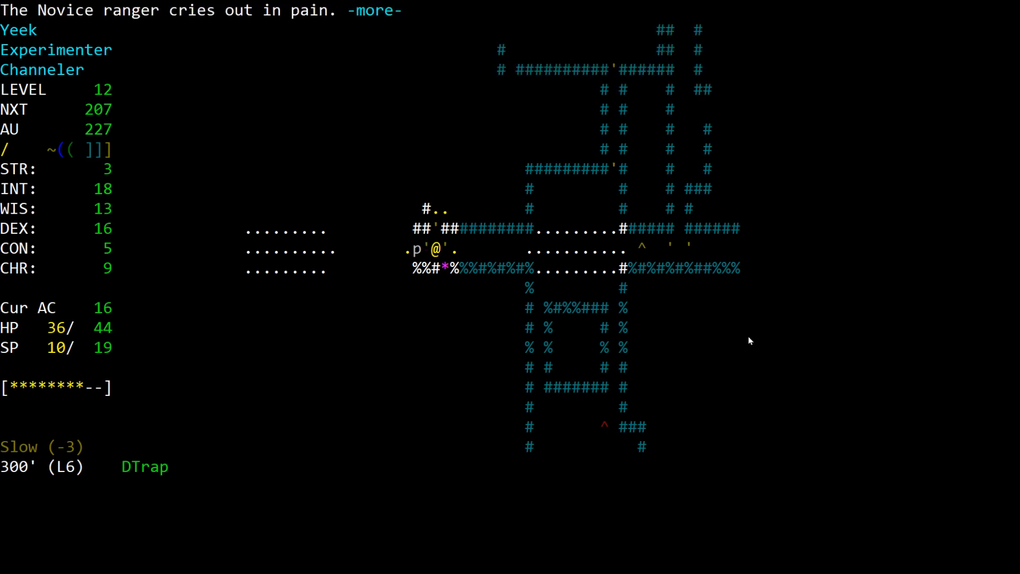
Step: Finish off the Novice ranger and move west to the lit room's doorway
key("a")
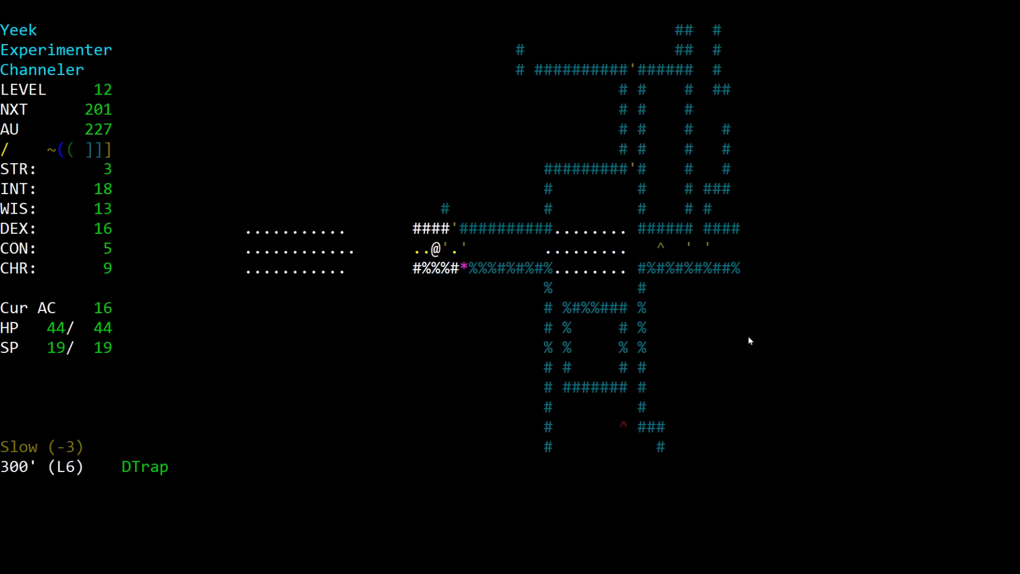
key("Right")
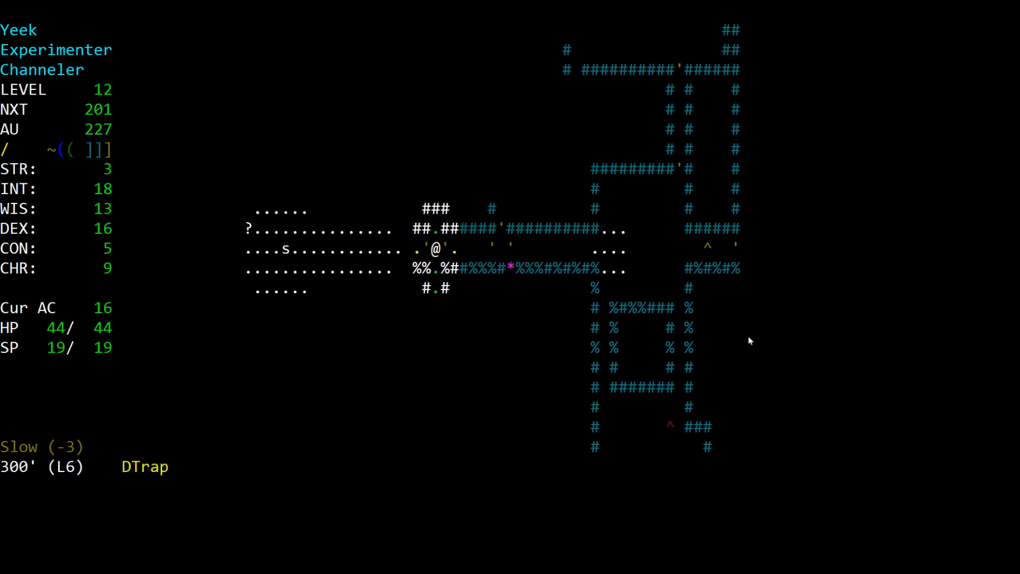
Step: Read the Trap Detection scroll, enter the lit walled room and collect the gold (AU 250)
key("r")
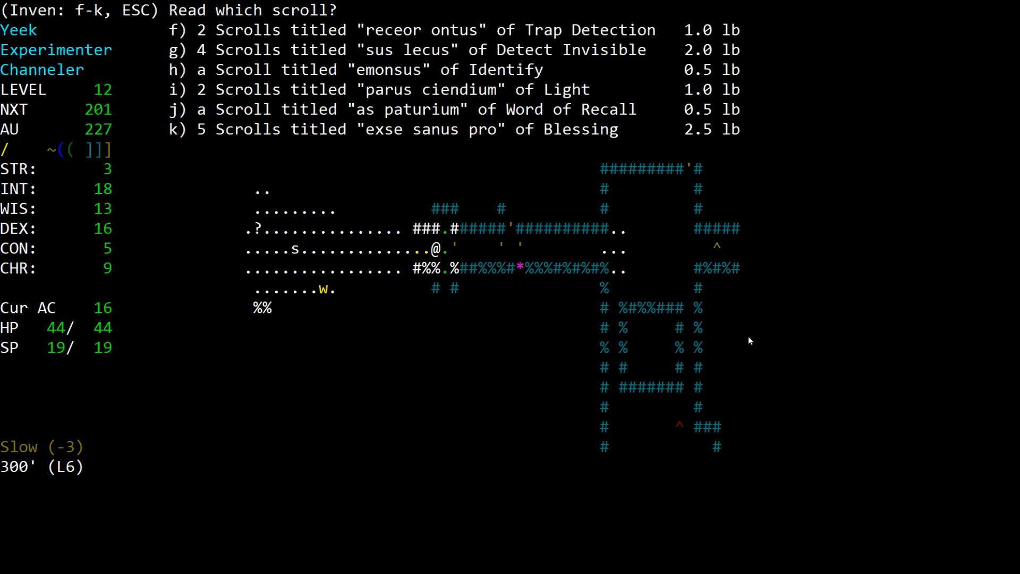
key("f")
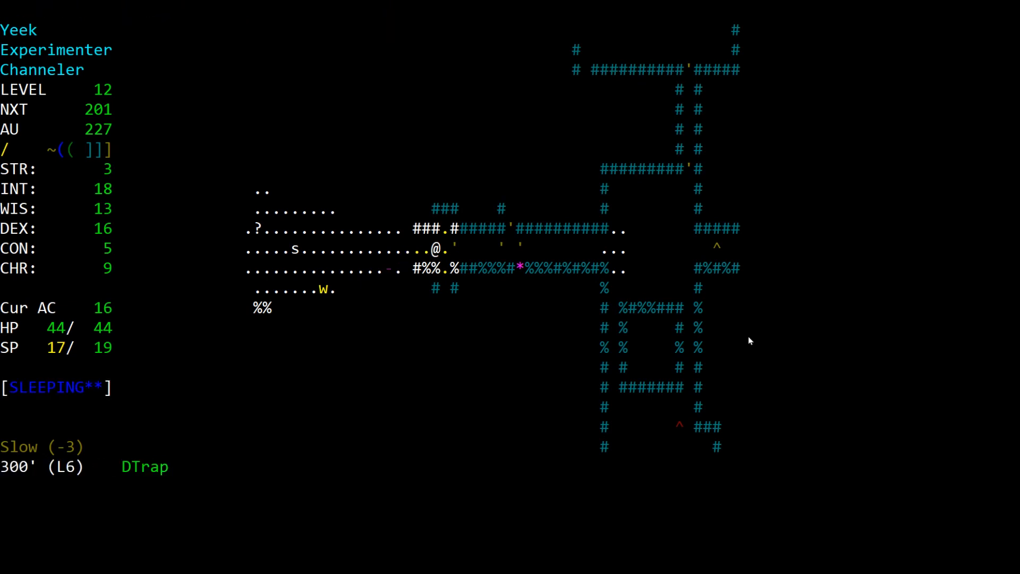
key("a")
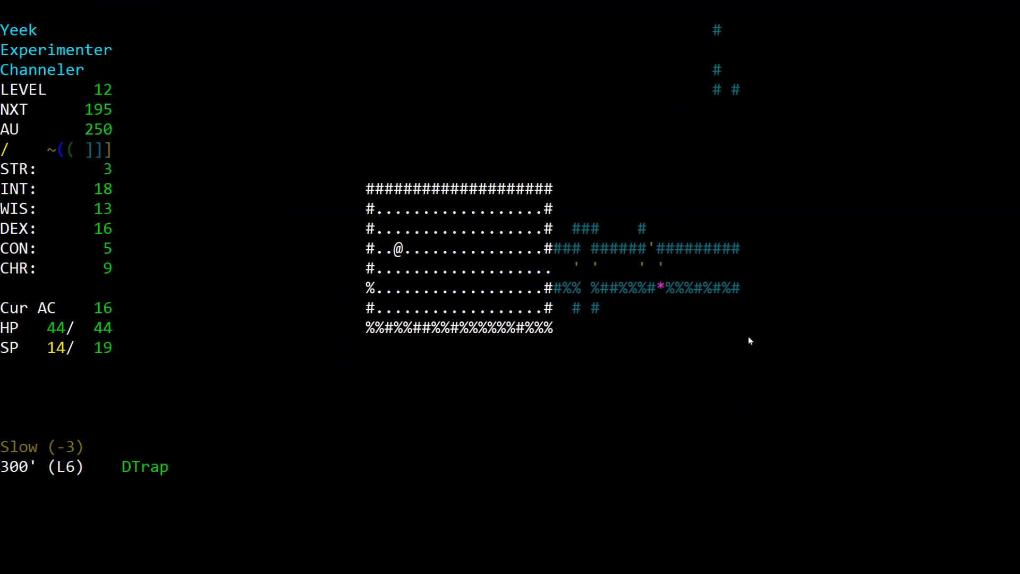
Step: Travel through the room exits to a far corridor, picking up gold to reach AU 280
key("l")
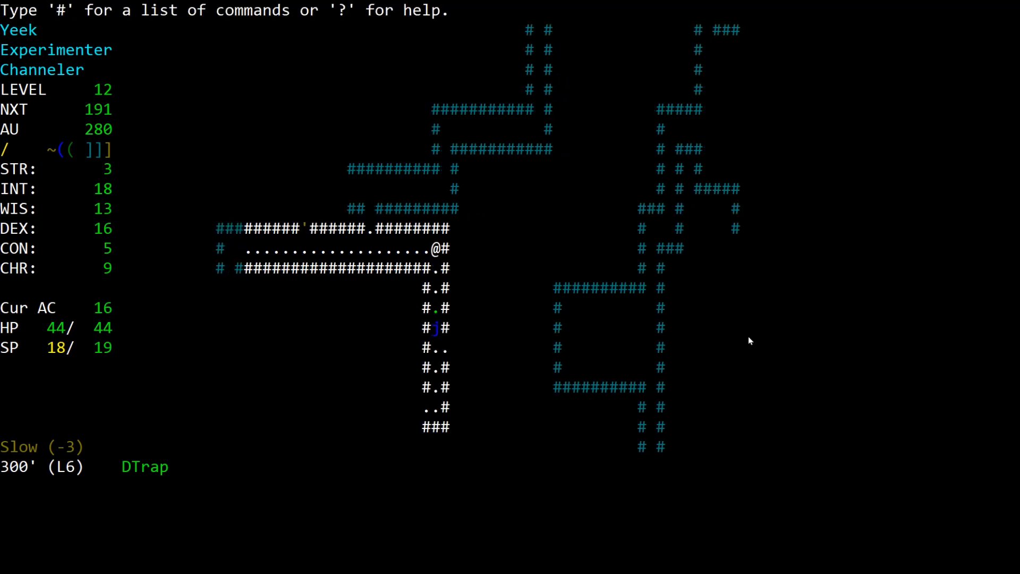
Step: Kill the approaching Kobold shaman with the channeled attack while more kobolds close in
key("r")
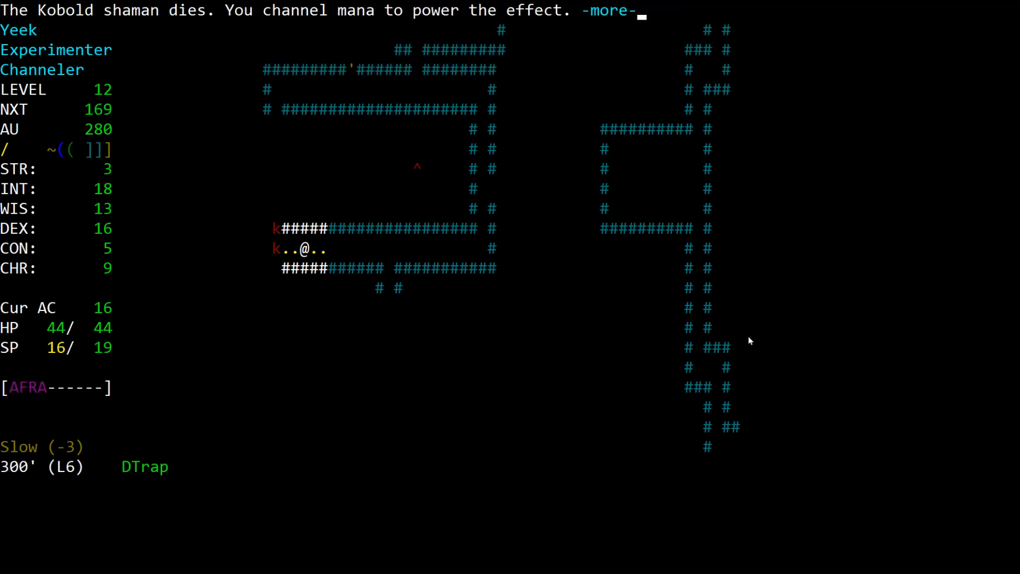
Step: Kill the second Kobold shaman with spells, then bring up the wands to aim at the next kobold
key("space")
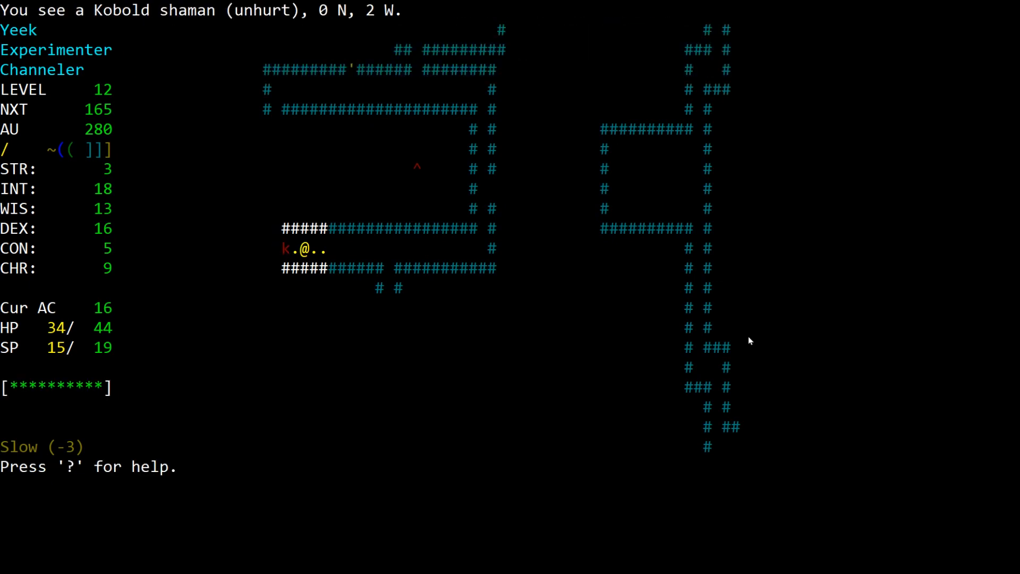
key("a")
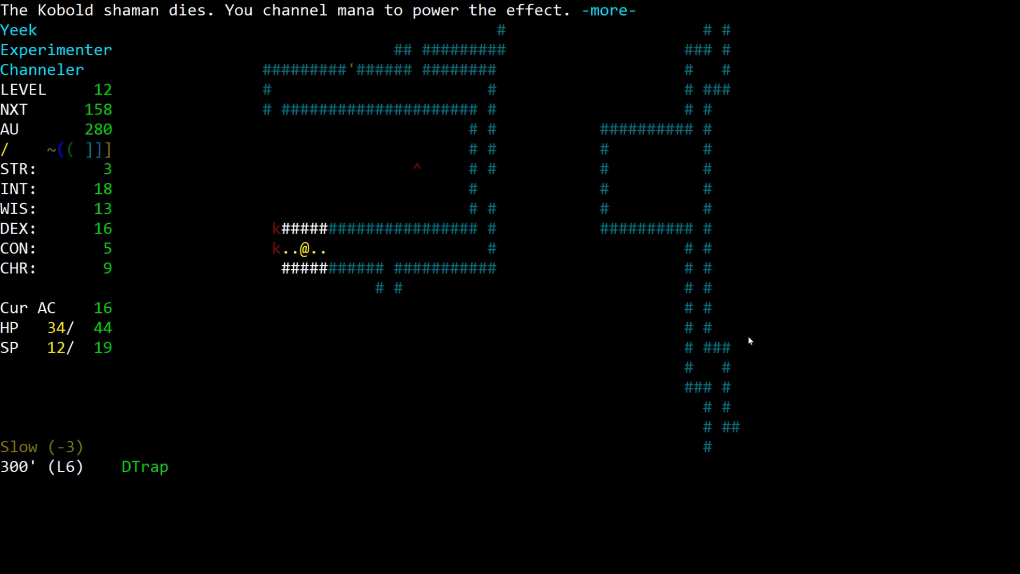
key("a")
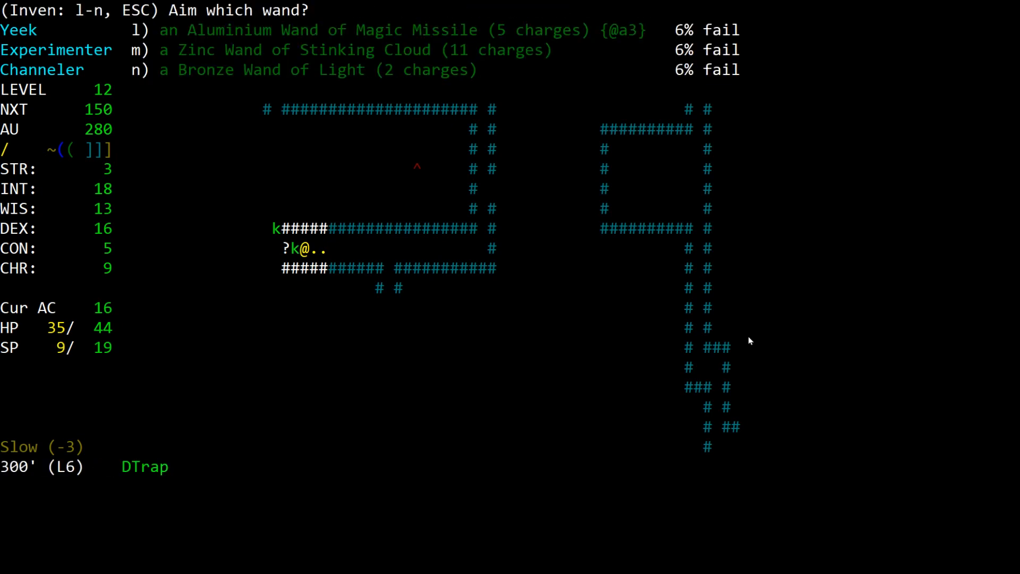
Step: Kill the adjacent Kobold with a wand, then flee east, hasted and terrified, to the earlier rooms
key("l")
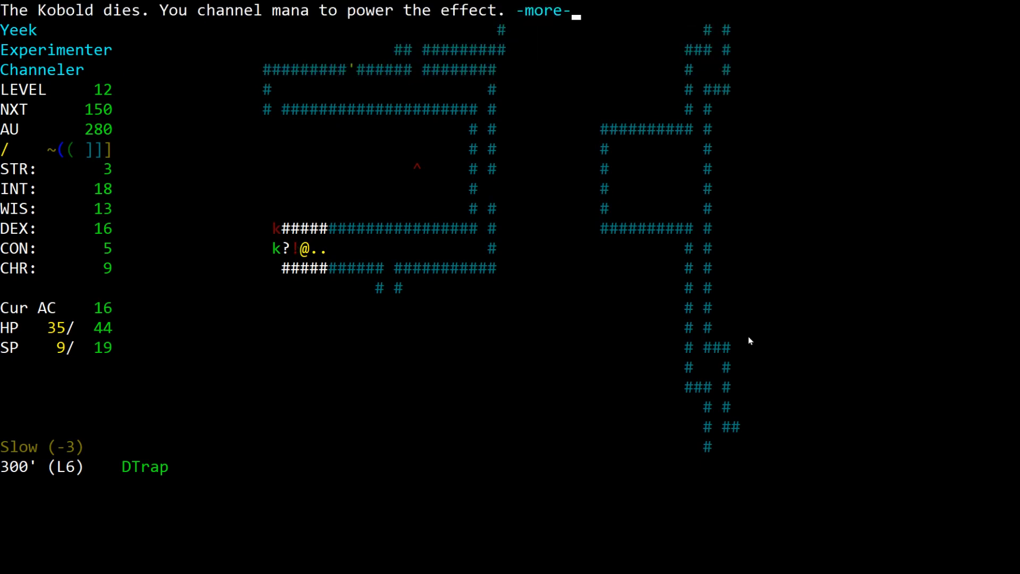
key("space")
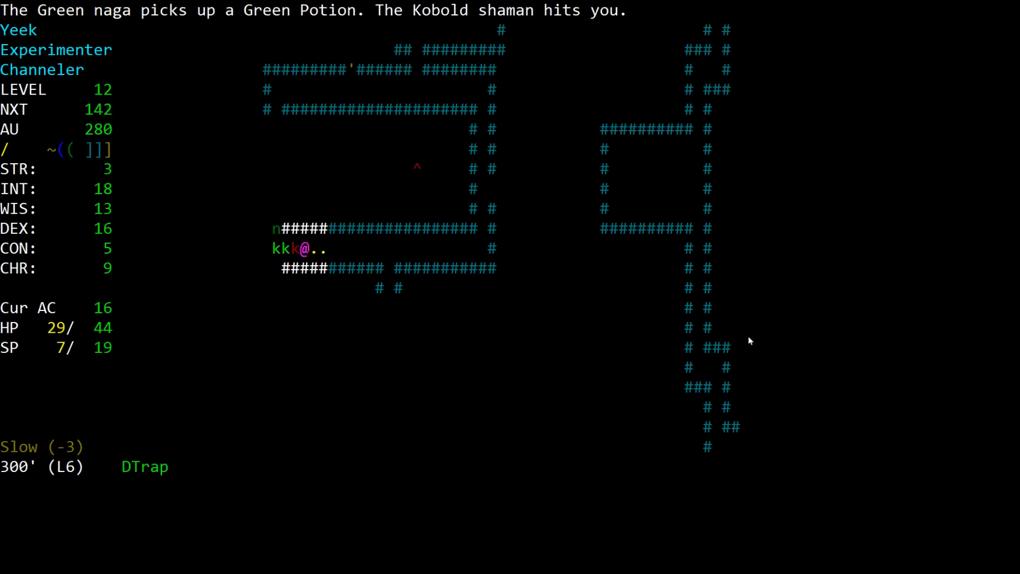
key("a")
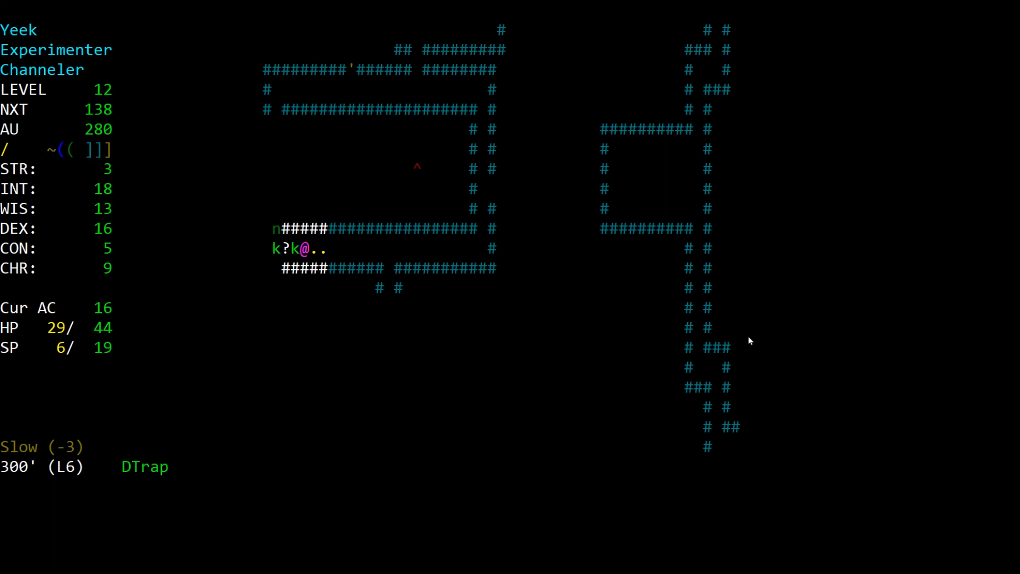
key("i")
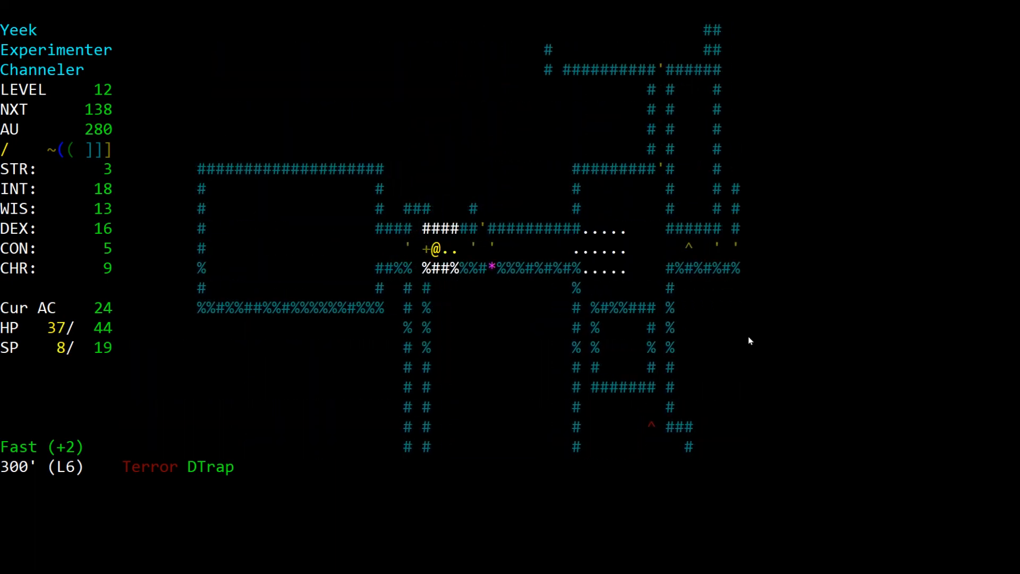
Step: Cast a bolt at the pursuing kobold to the west, killing it and dropping loot
key("R")
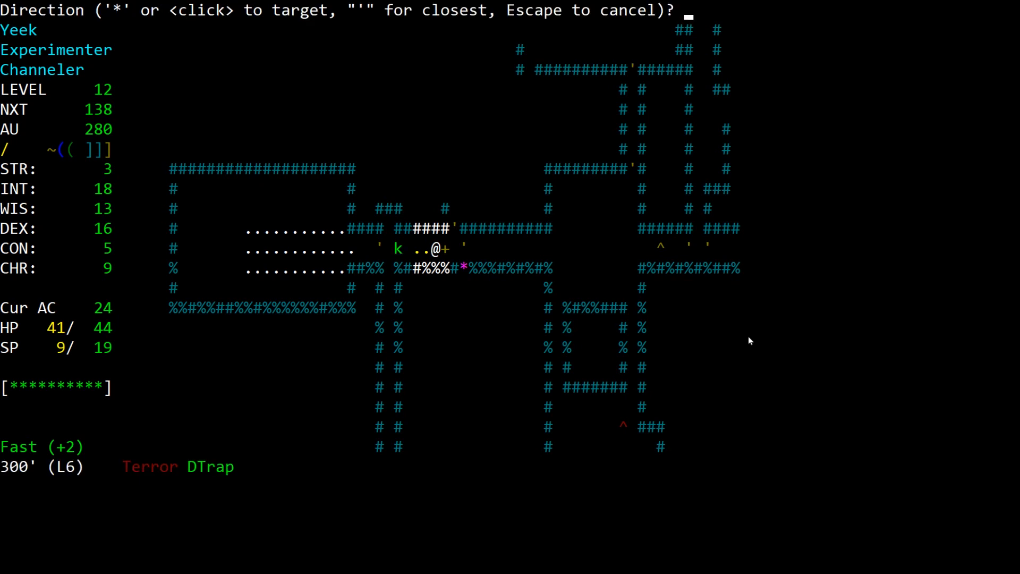
key("Escape")
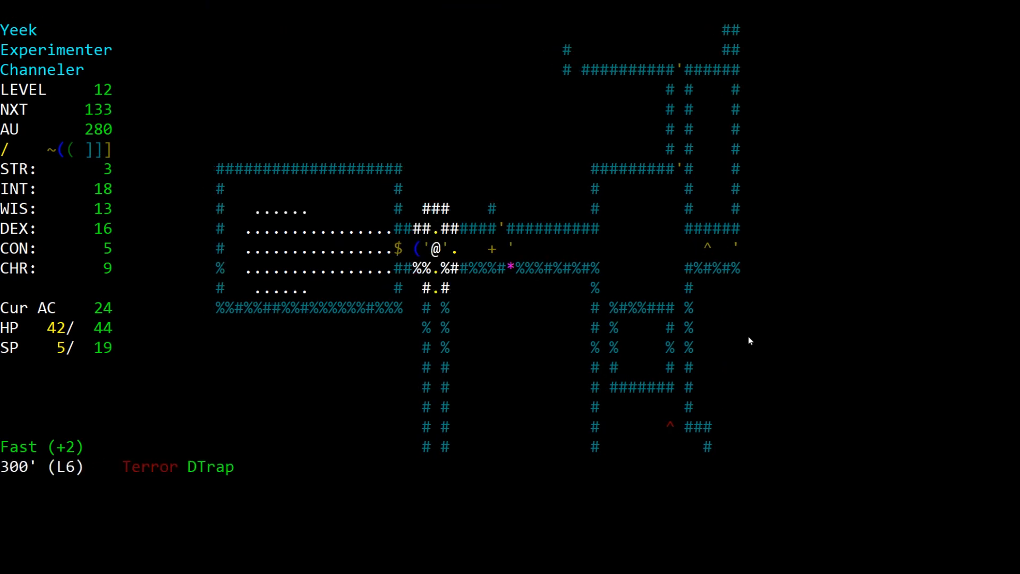
Step: Move back west toward the corridor to engage the Kobold shaman and naga
key("Left")
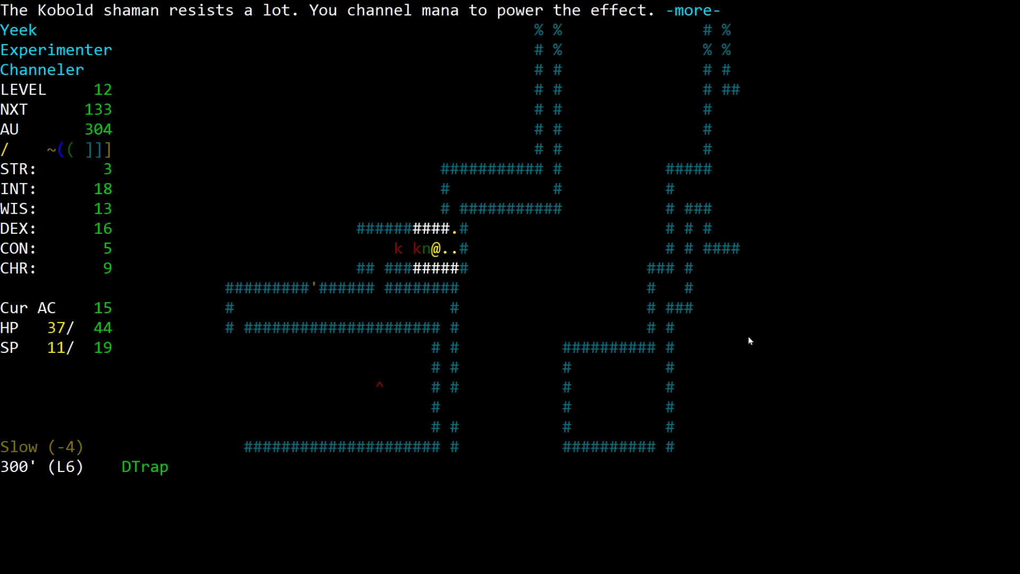
Step: Dismiss the resist message, after which the Kobold shaman kills the Channeler
key("space")
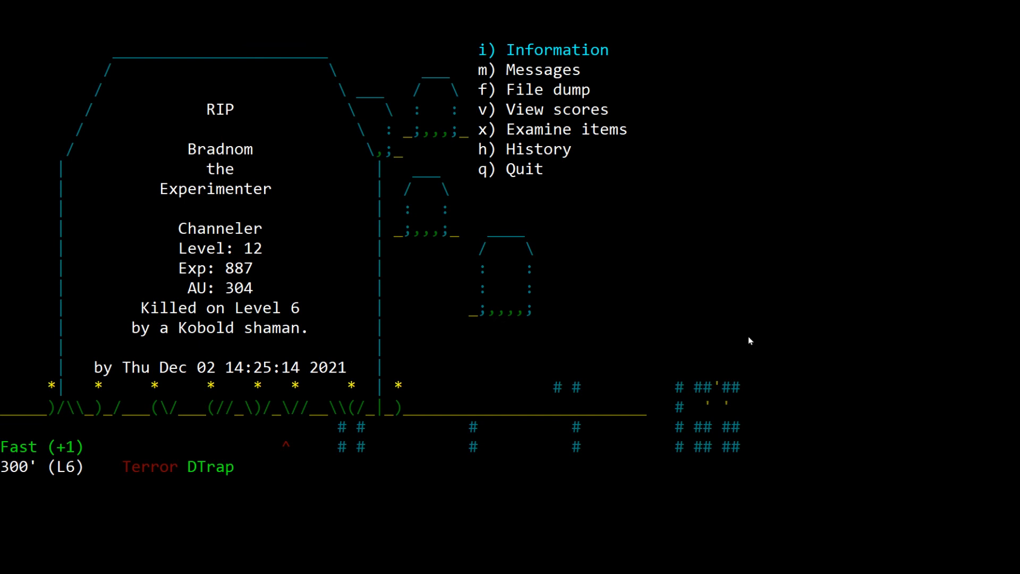
Step: Choose Quit on the RIP screen to reach the 'Do you want to quit? [y/n]' prompt
left_click(509, 149)
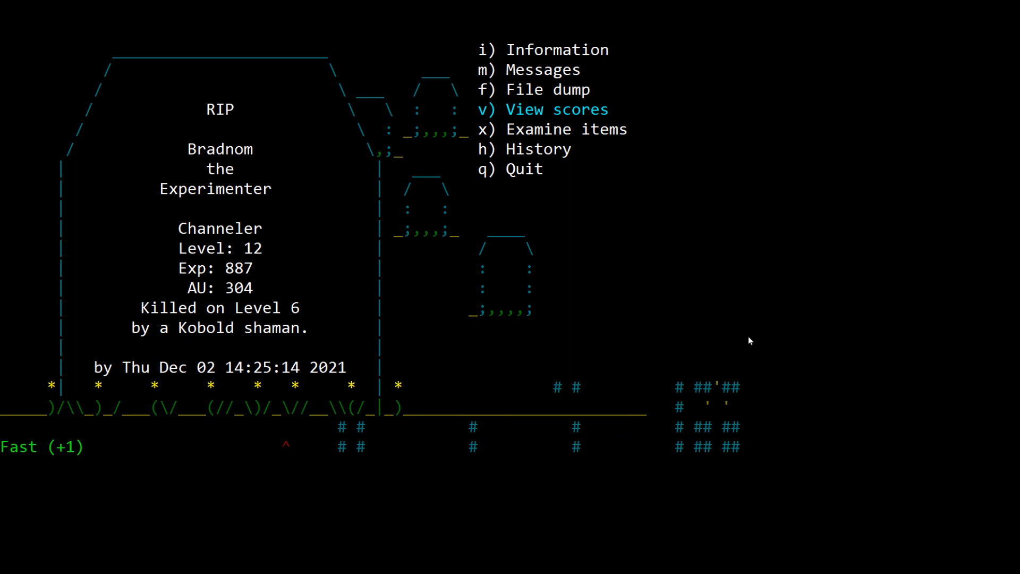
key("q")
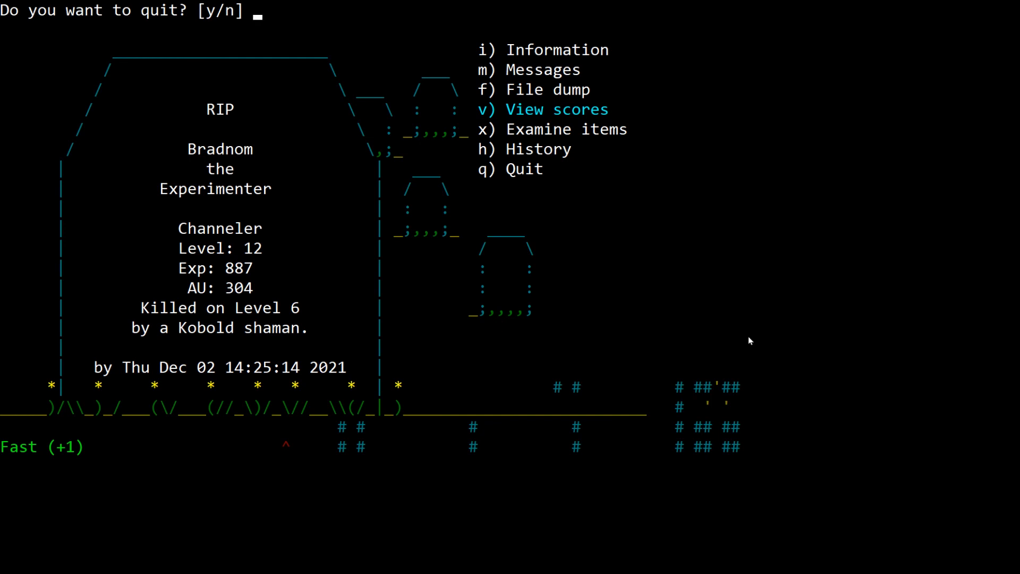